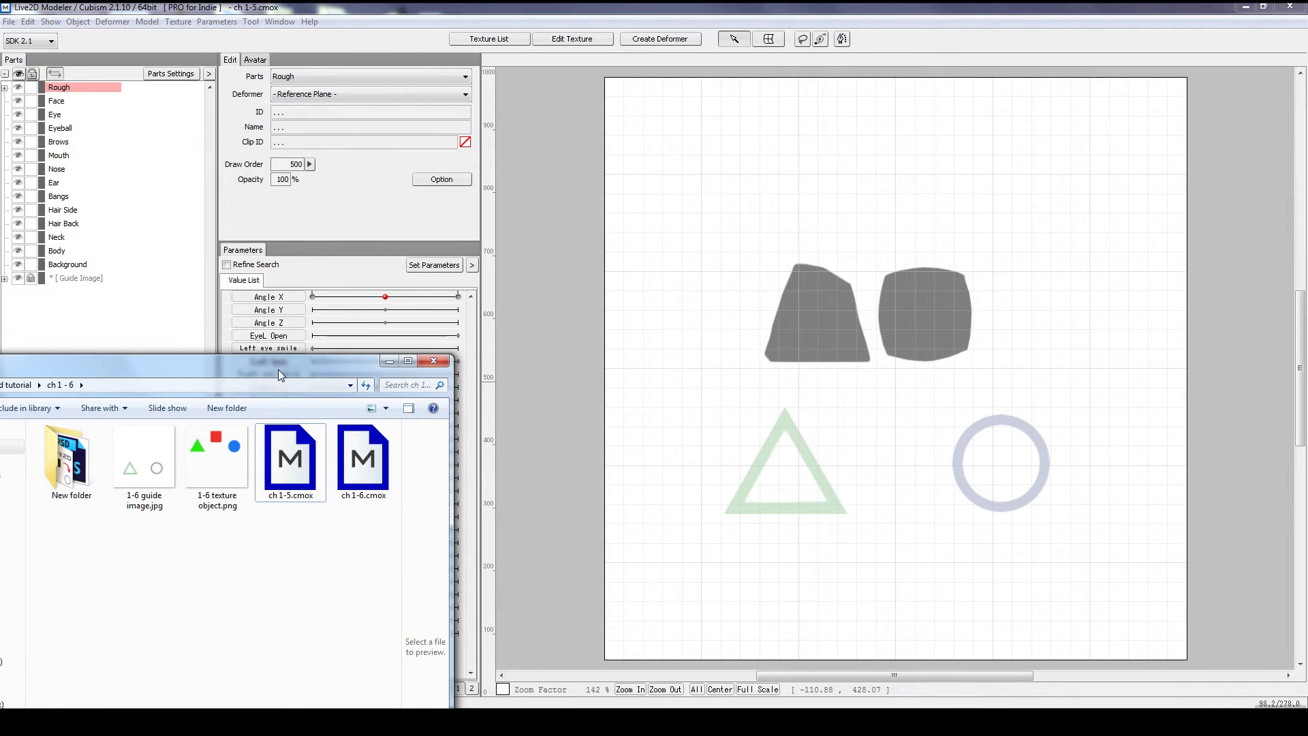
# Step: Open the ch 1-5.cmox model file from Windows Explorer in Cubism Modeler
pyautogui.click(363, 462)
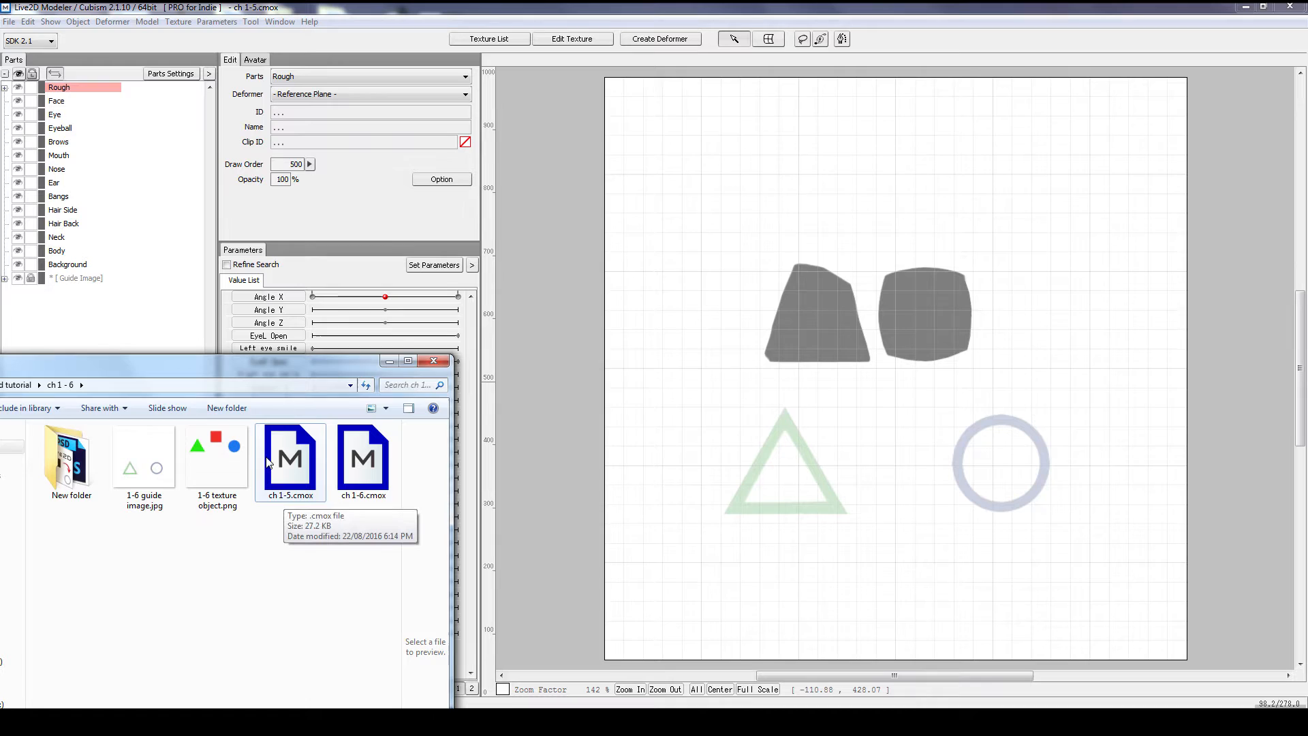
pyautogui.moveTo(297, 398)
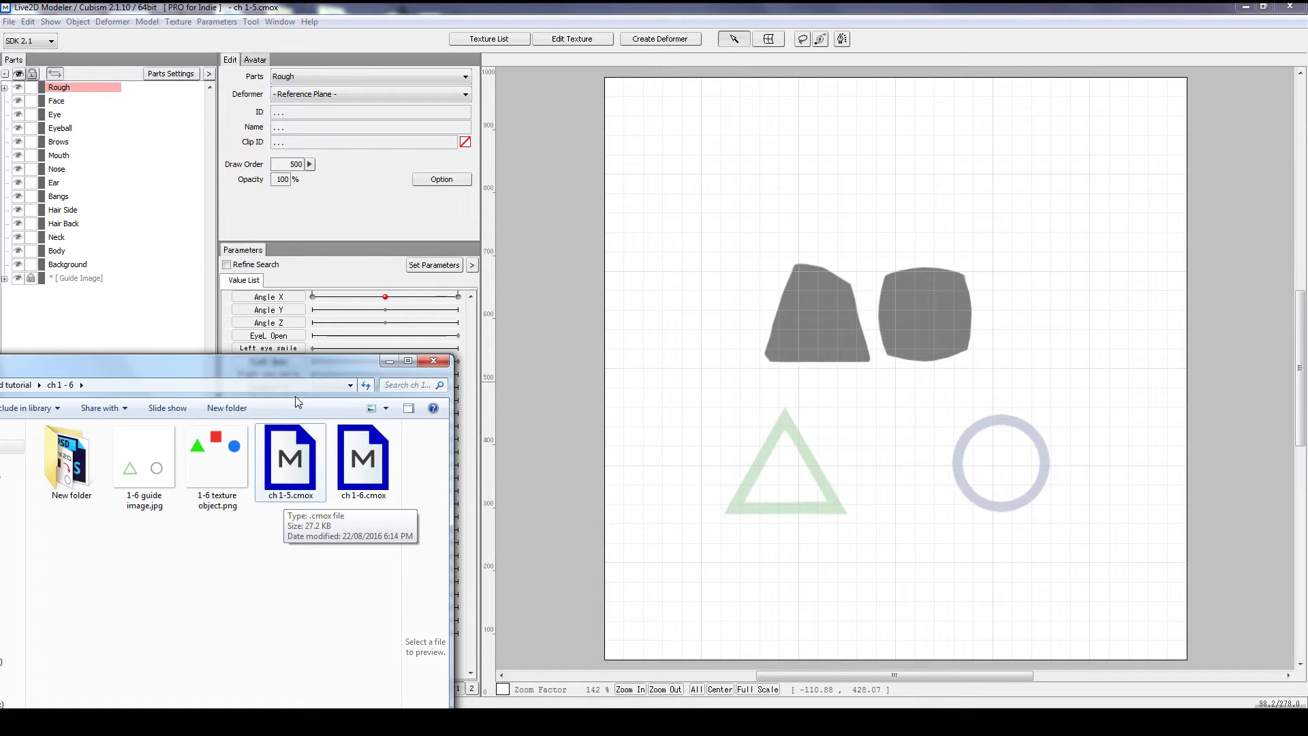
pyautogui.click(280, 458)
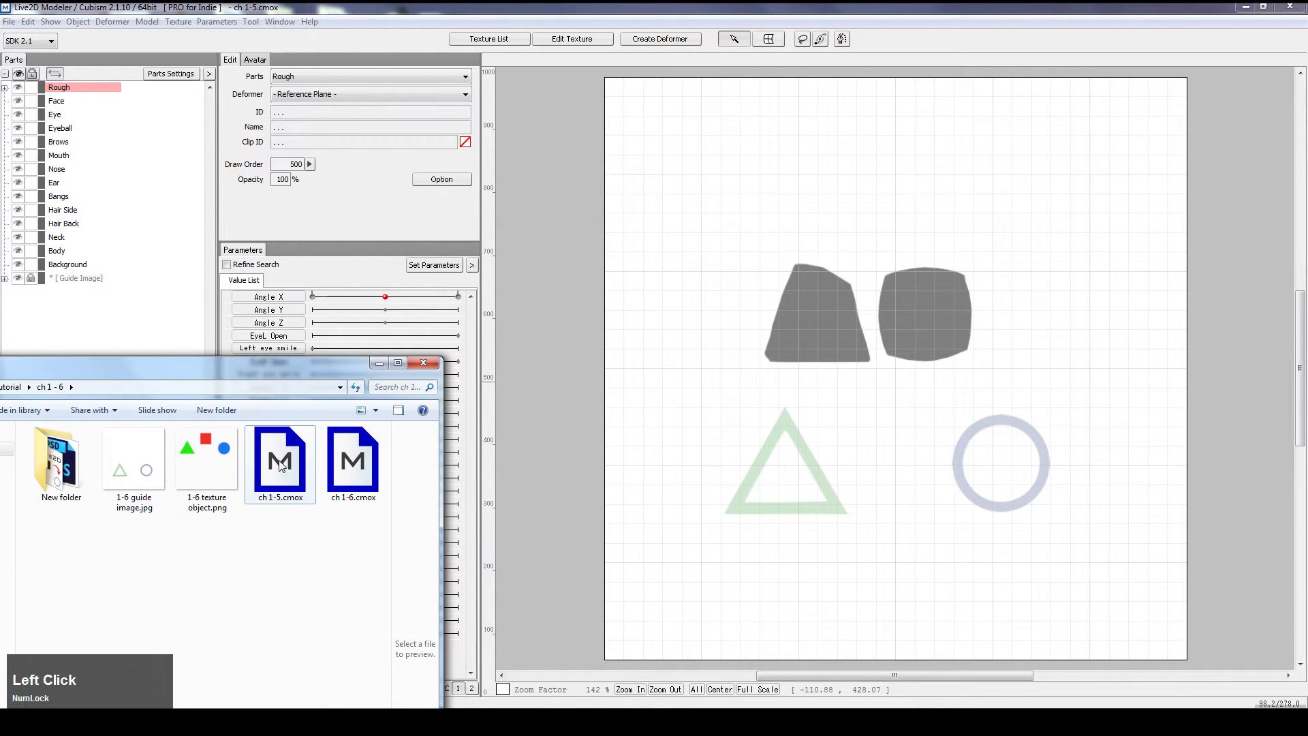
pyautogui.moveTo(277, 462)
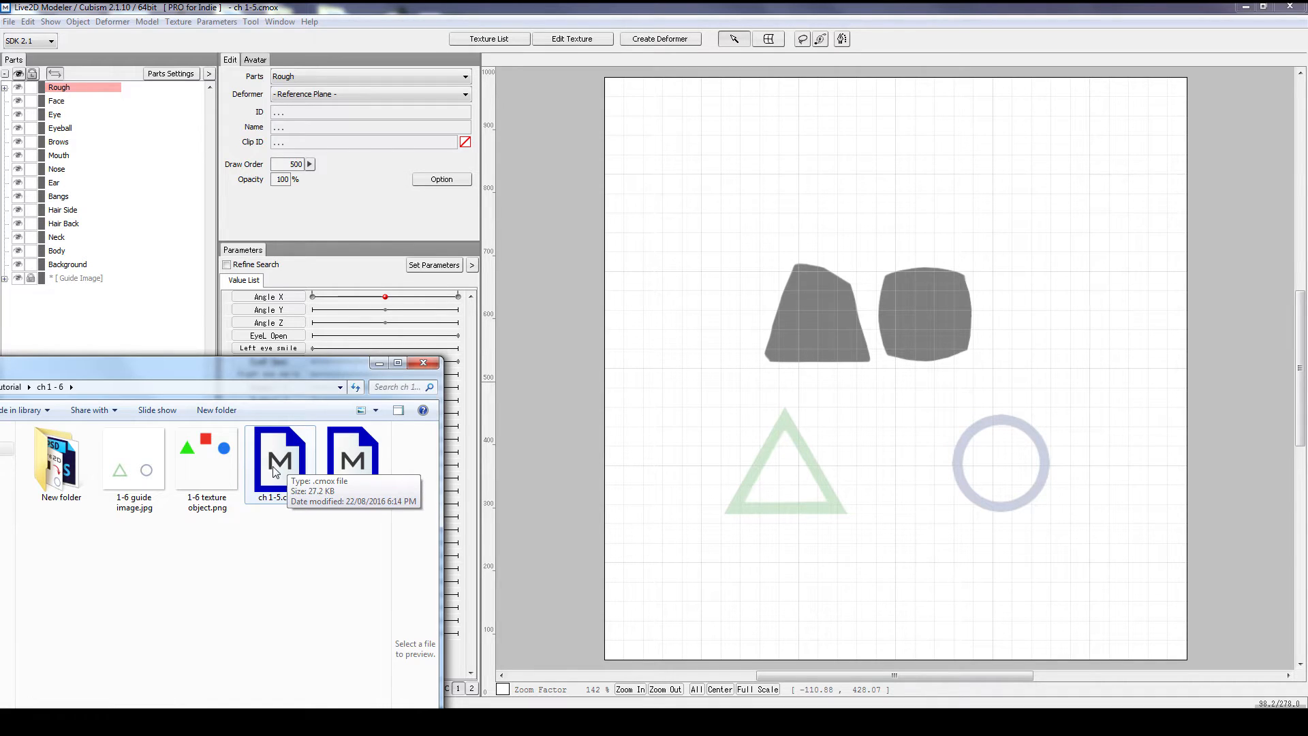
pyautogui.moveTo(716, 147)
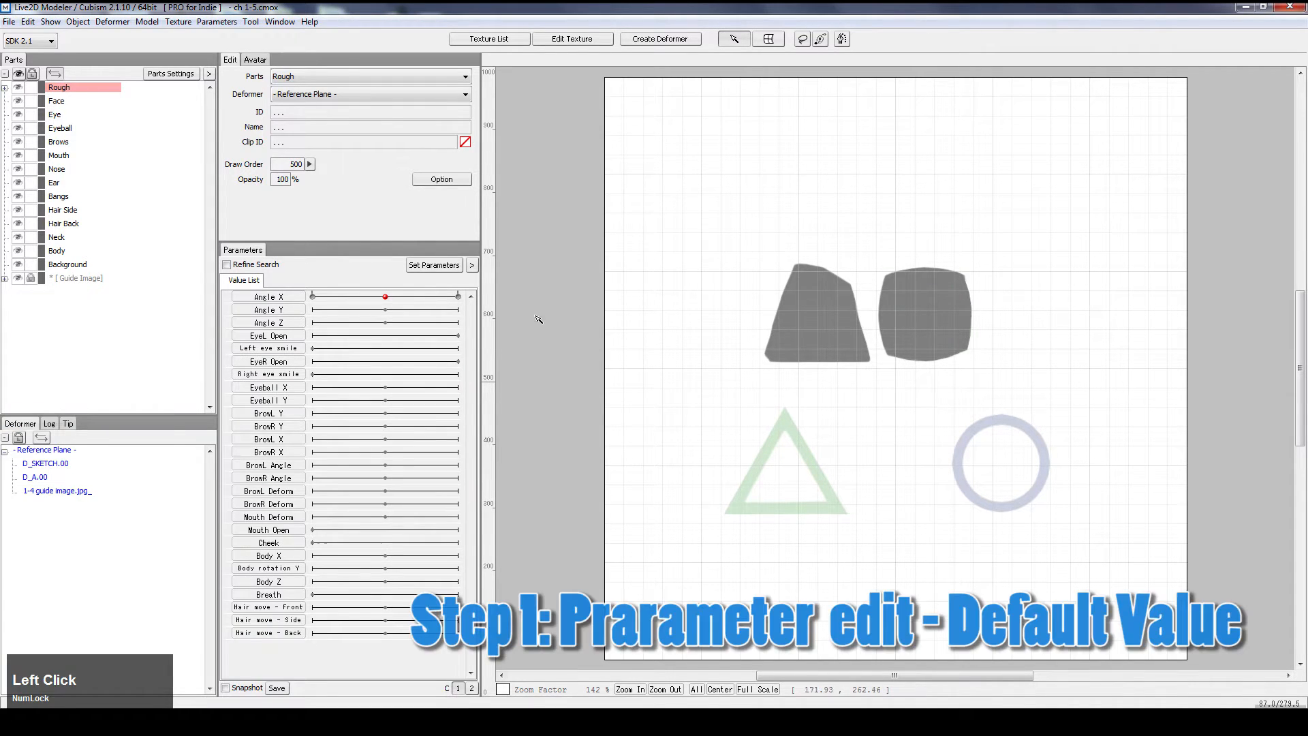
# Step: Change the Angle X parameter's default value to -30
pyautogui.click(434, 265)
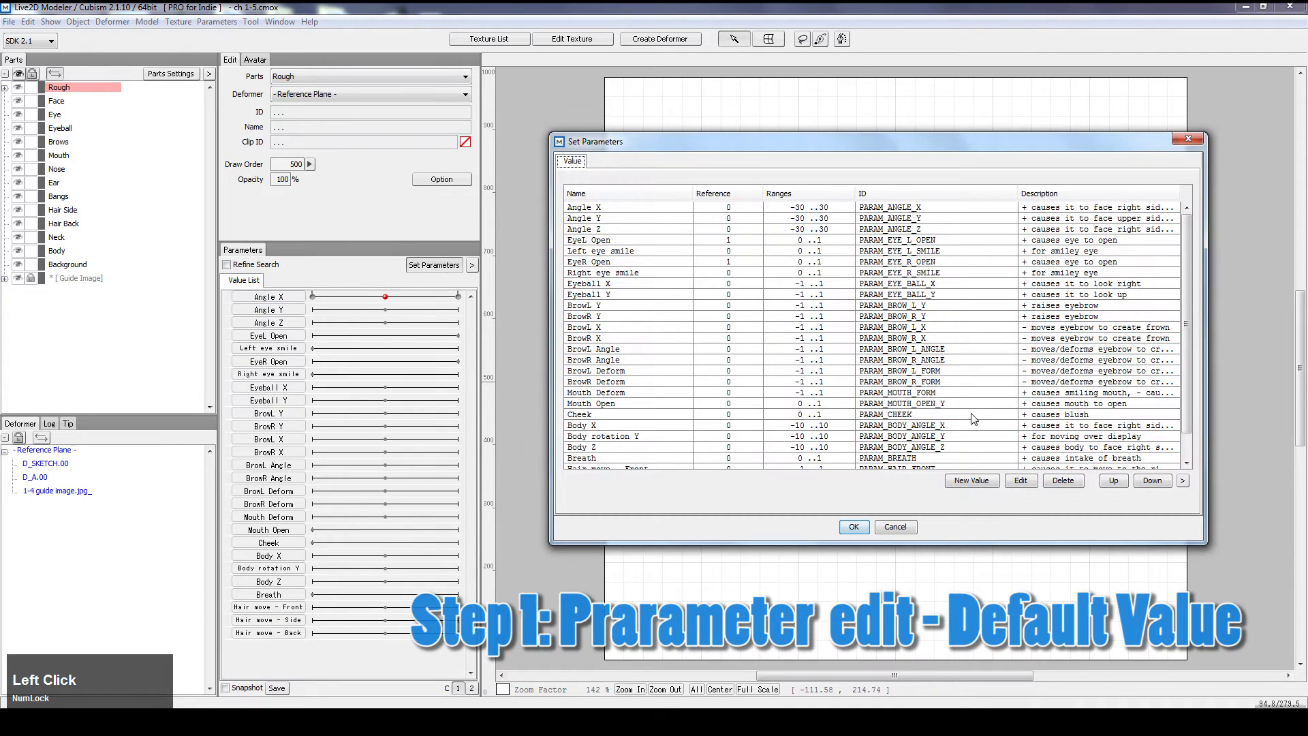
pyautogui.click(626, 207)
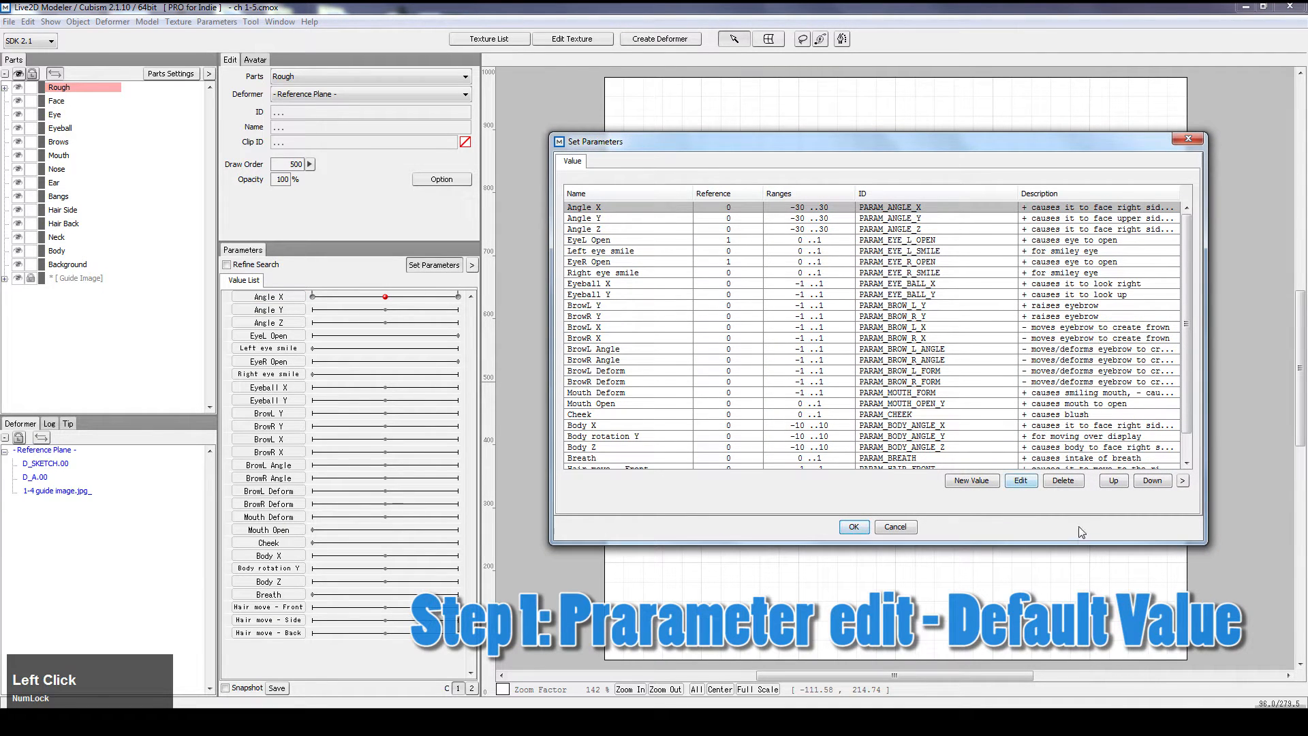
pyautogui.click(1020, 481)
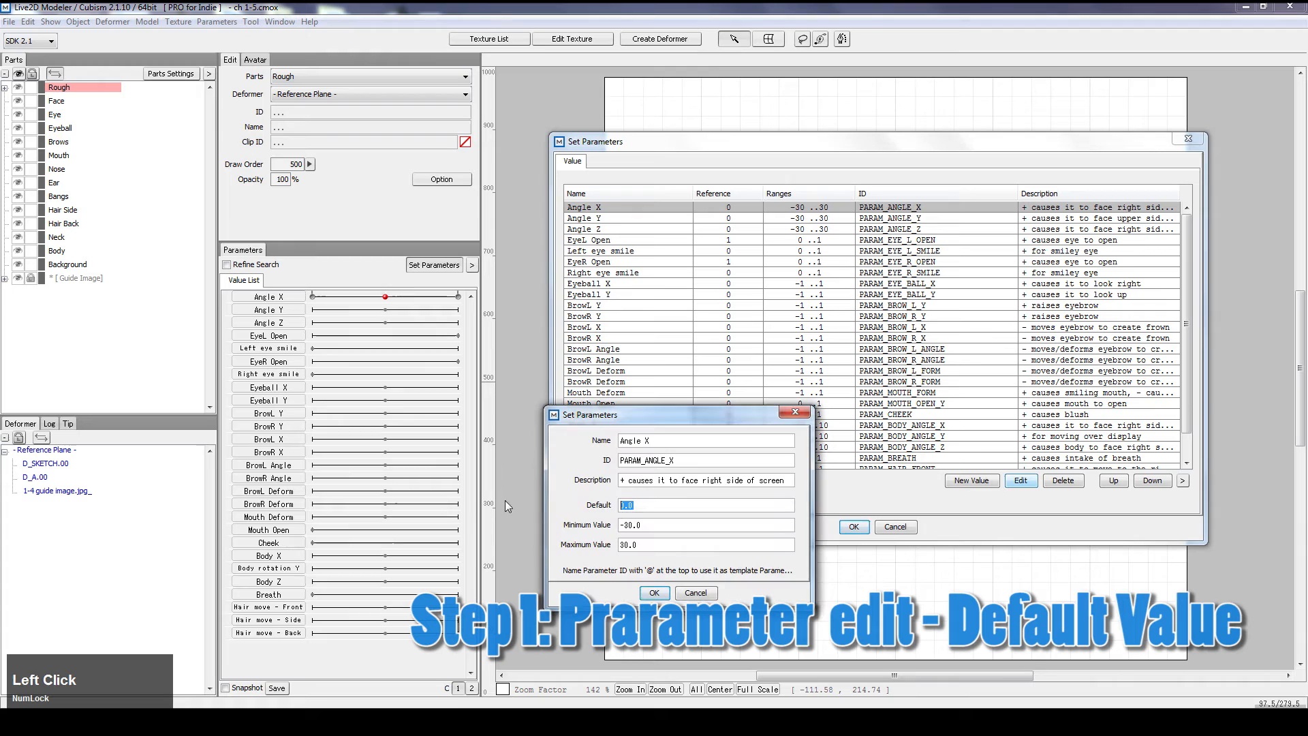
pyautogui.write('-30')
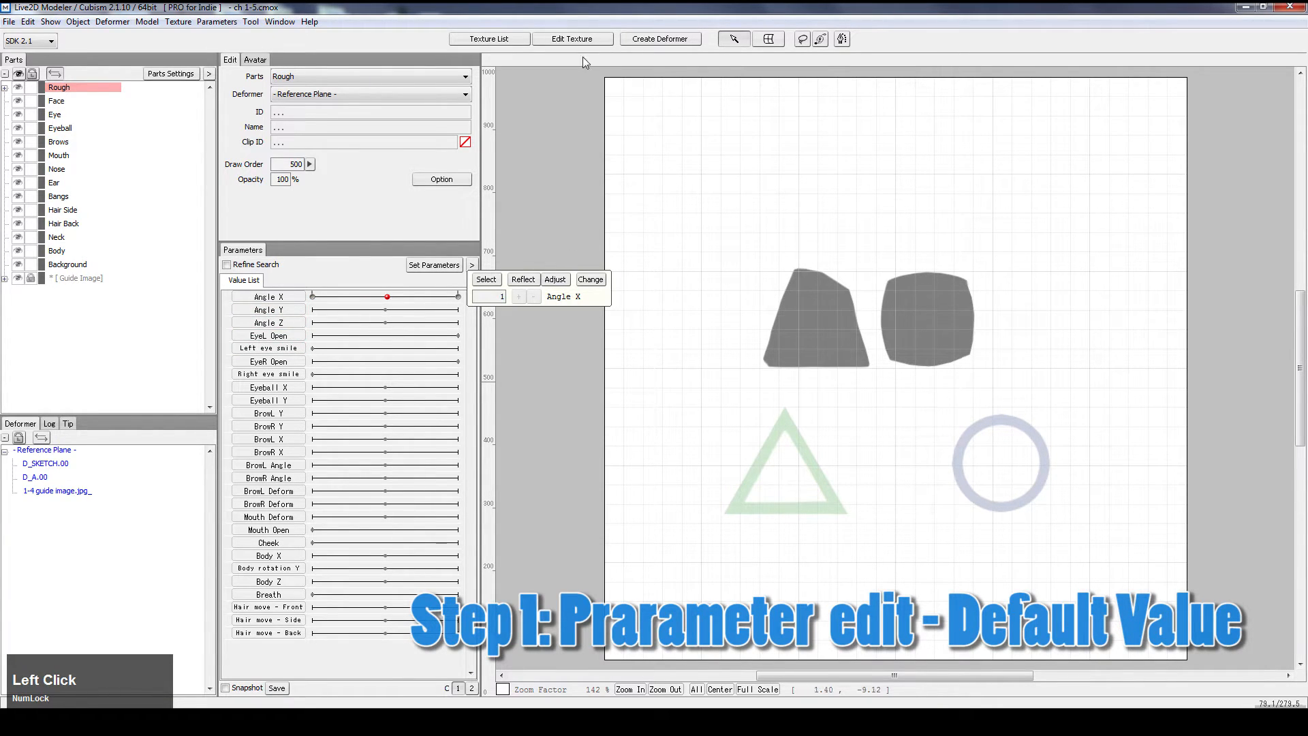
# Step: Replace the model's texture with the image 1-6 texture object.png
pyautogui.click(592, 514)
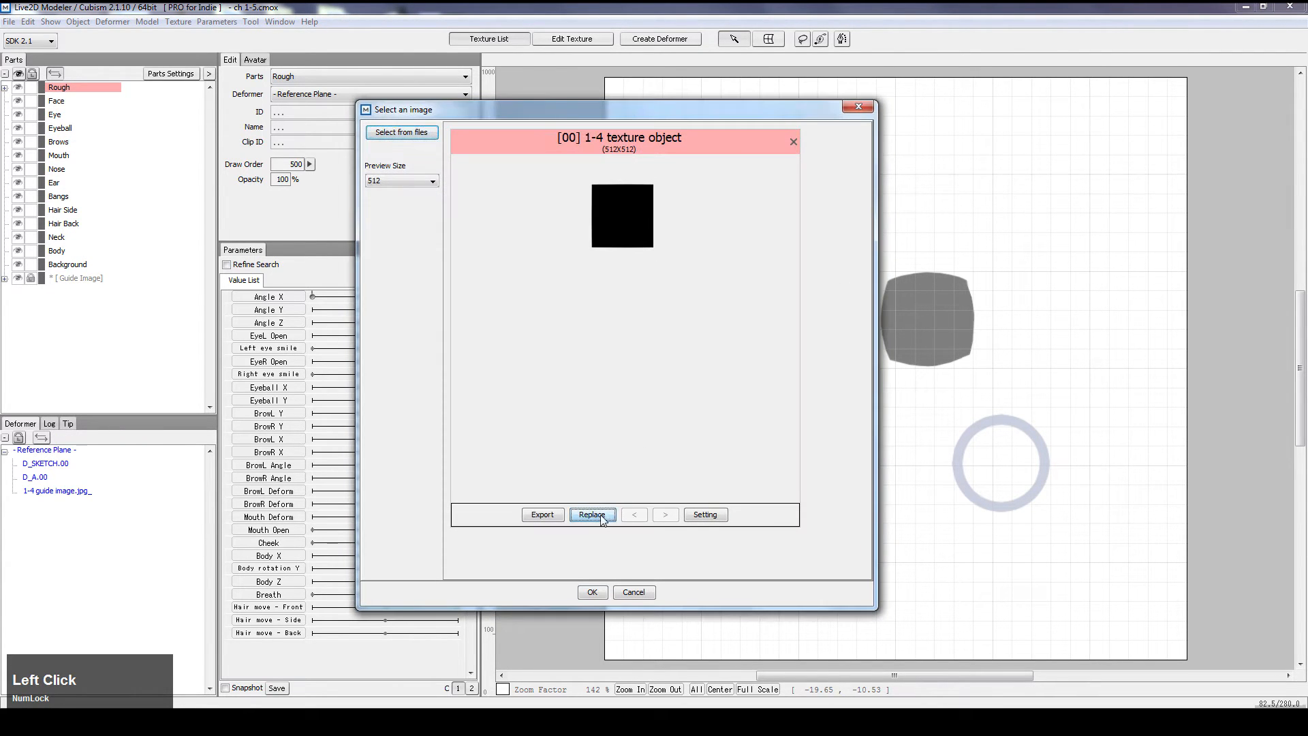
pyautogui.click(592, 515)
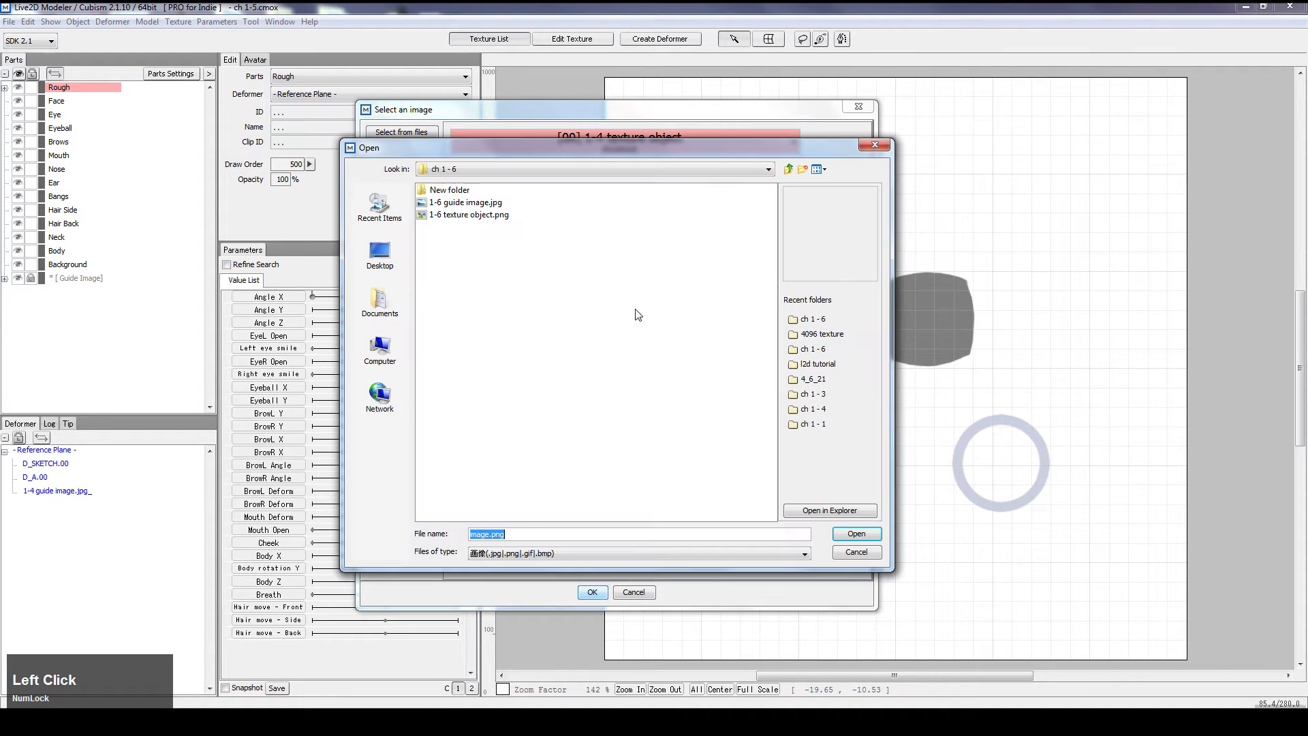
pyautogui.click(469, 215)
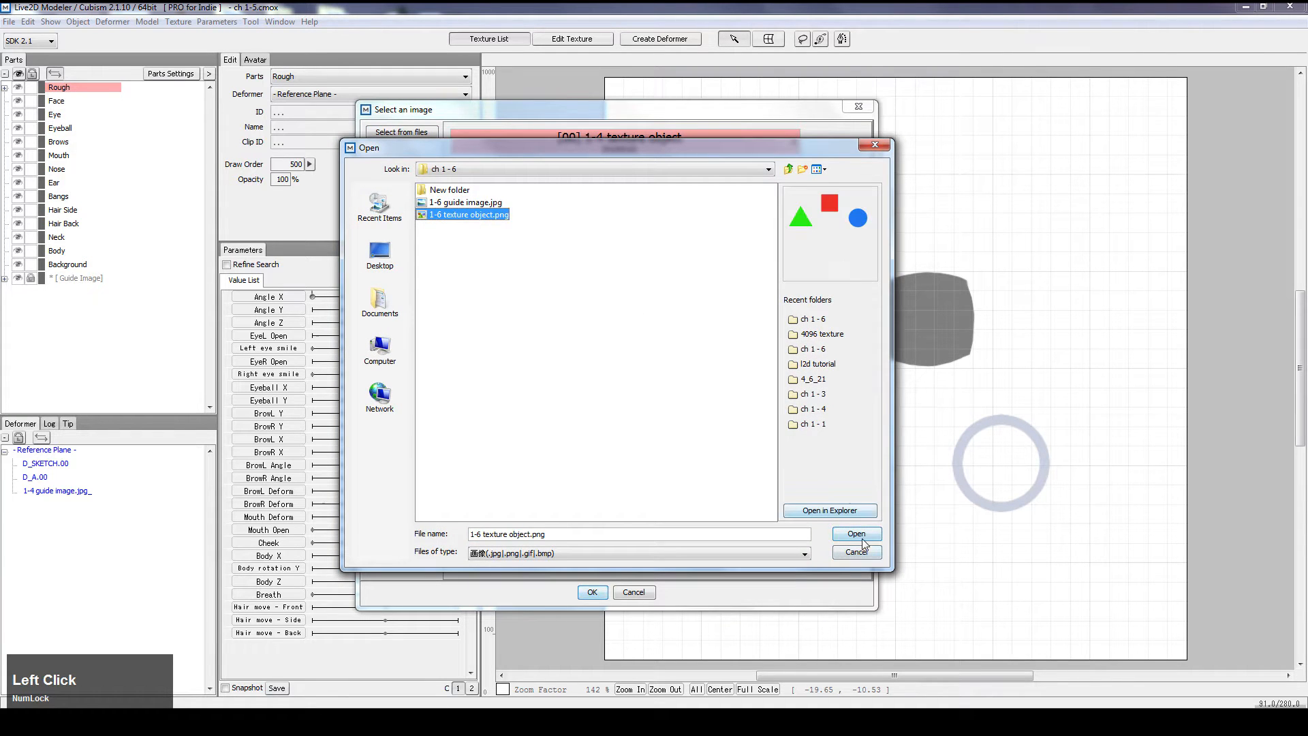
pyautogui.click(857, 533)
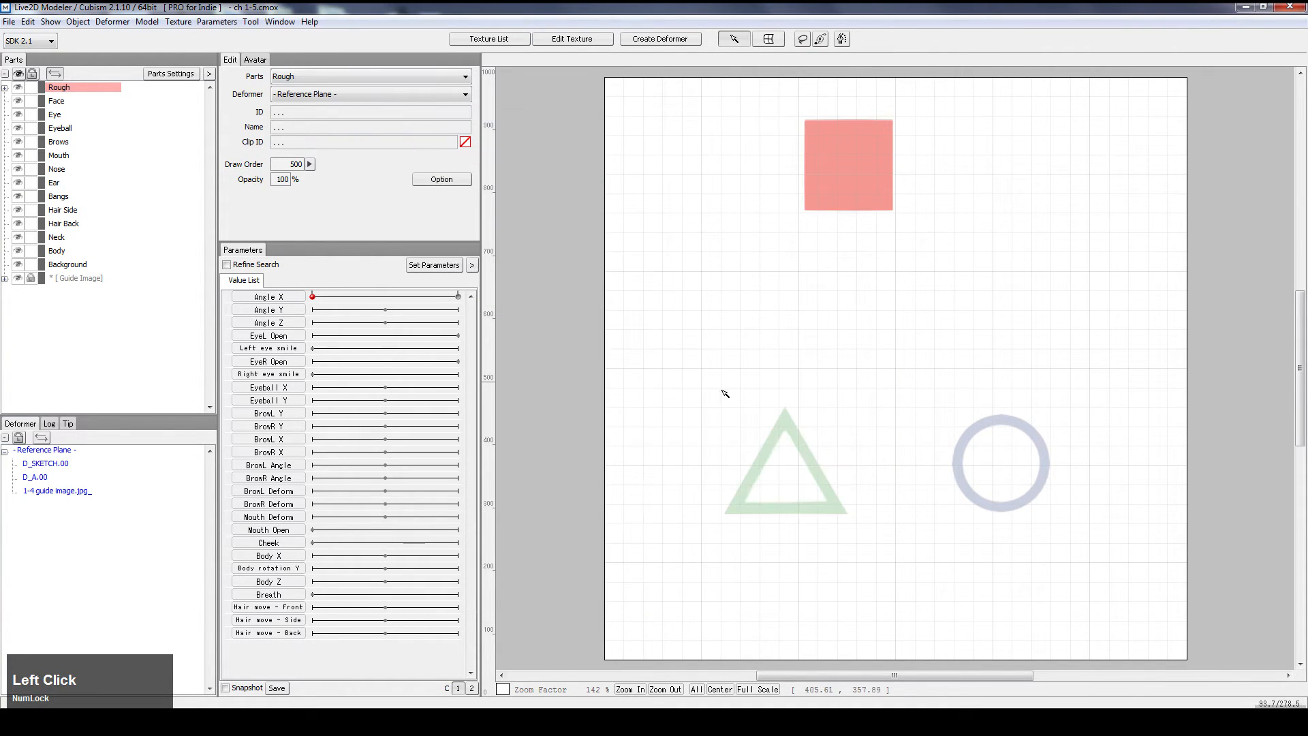
# Step: Sweep Angle X to preview the morph, then expand Rough and select D_SKETCH.00
pyautogui.moveTo(313, 296); pyautogui.dragTo(447, 296)
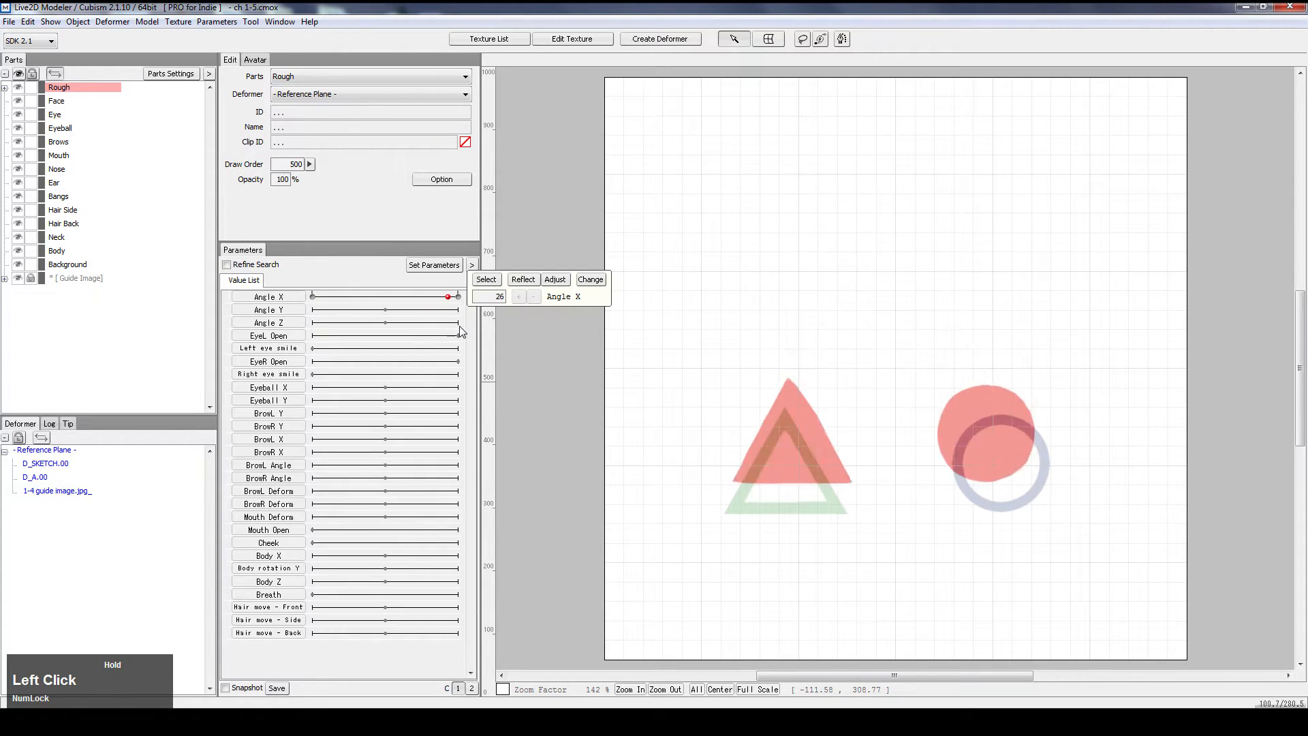
pyautogui.moveTo(447, 296); pyautogui.dragTo(376, 296)
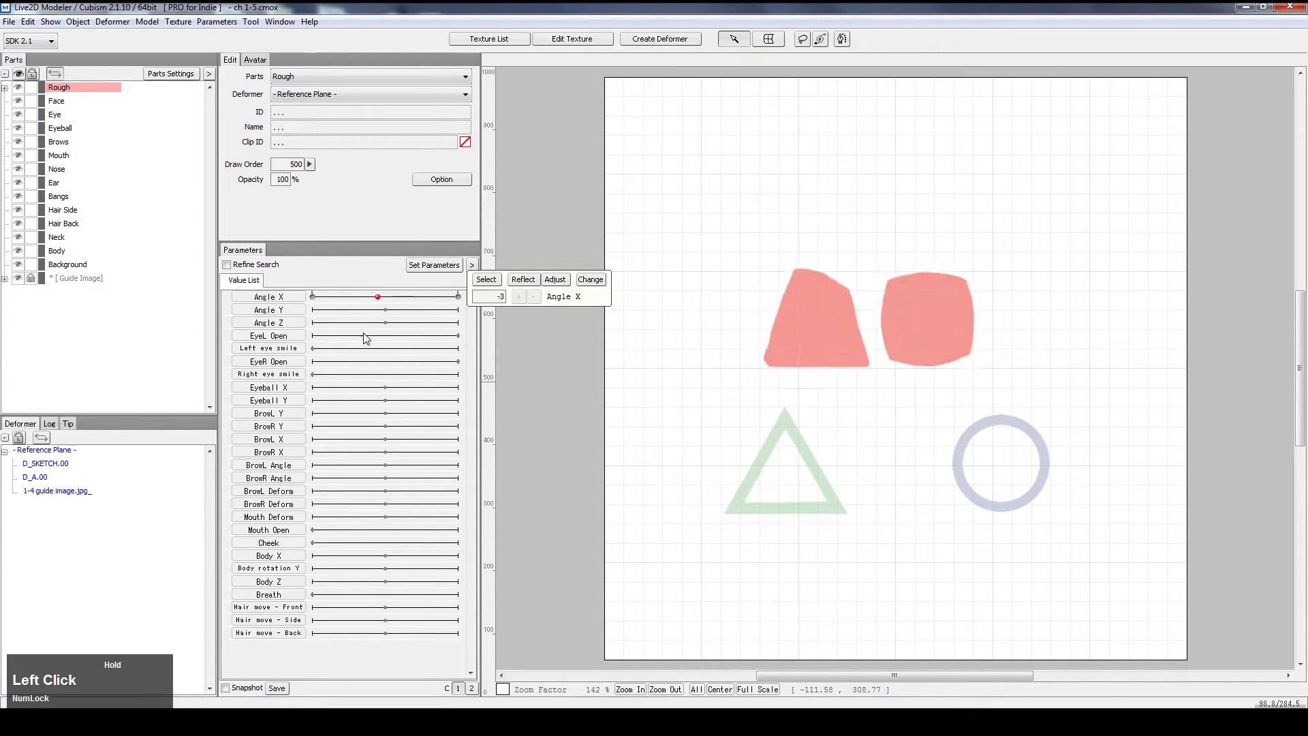
pyautogui.moveTo(376, 296); pyautogui.dragTo(425, 297)
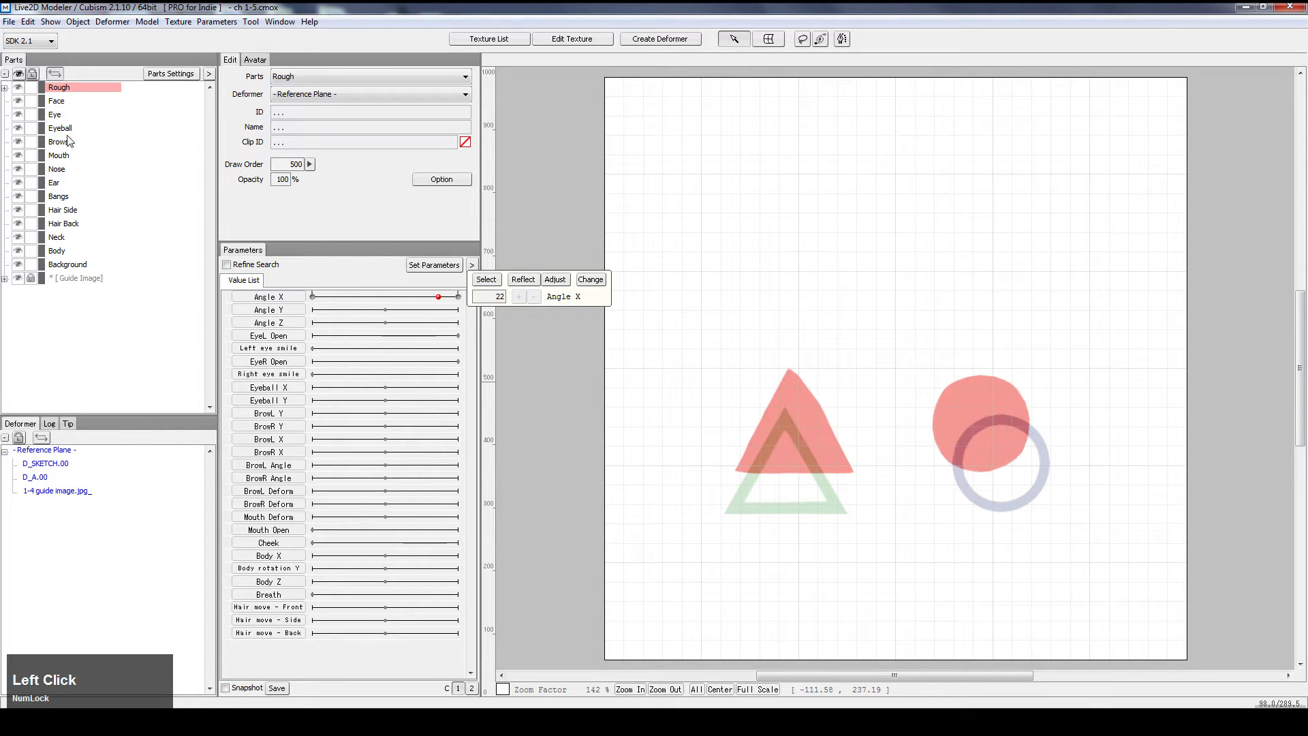
pyautogui.click(7, 88)
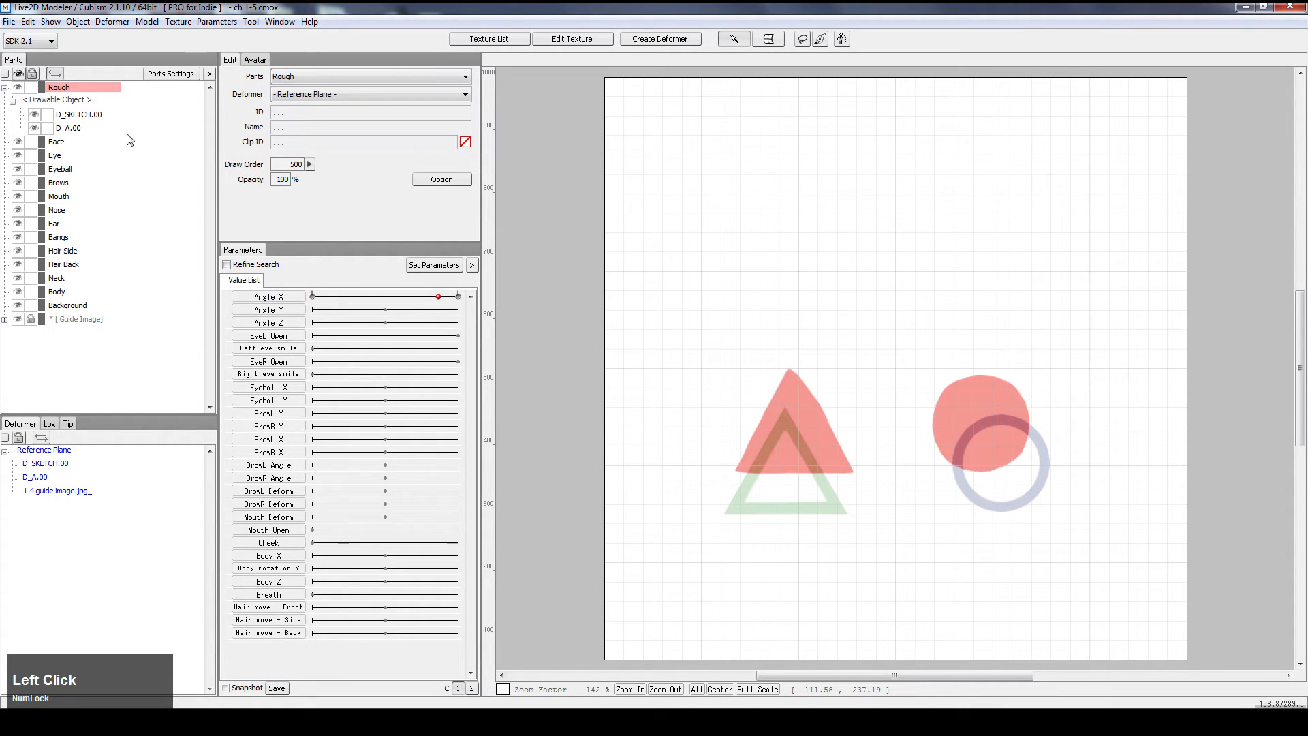
pyautogui.click(56, 128)
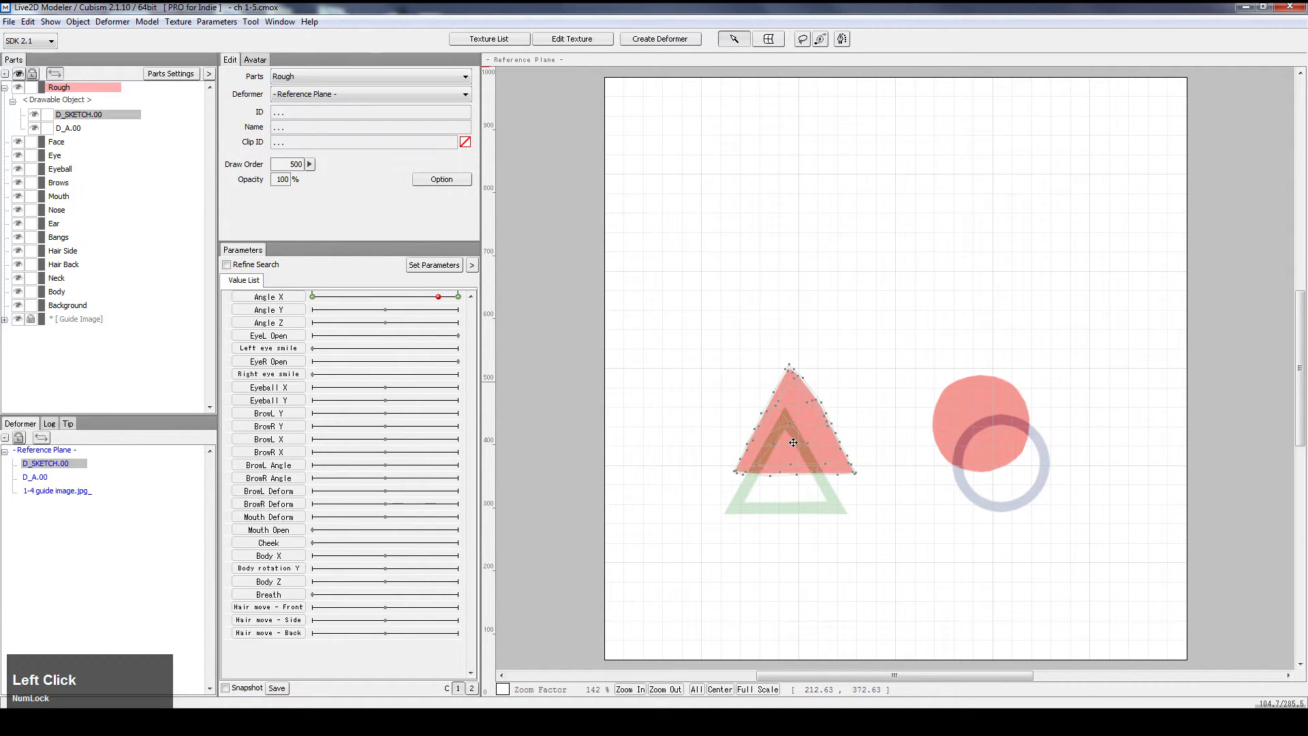
# Step: At Angle X -30, remove the triangle sketch and rename D_A.00 to 'Square C'
pyautogui.moveTo(438, 296); pyautogui.dragTo(311, 296)
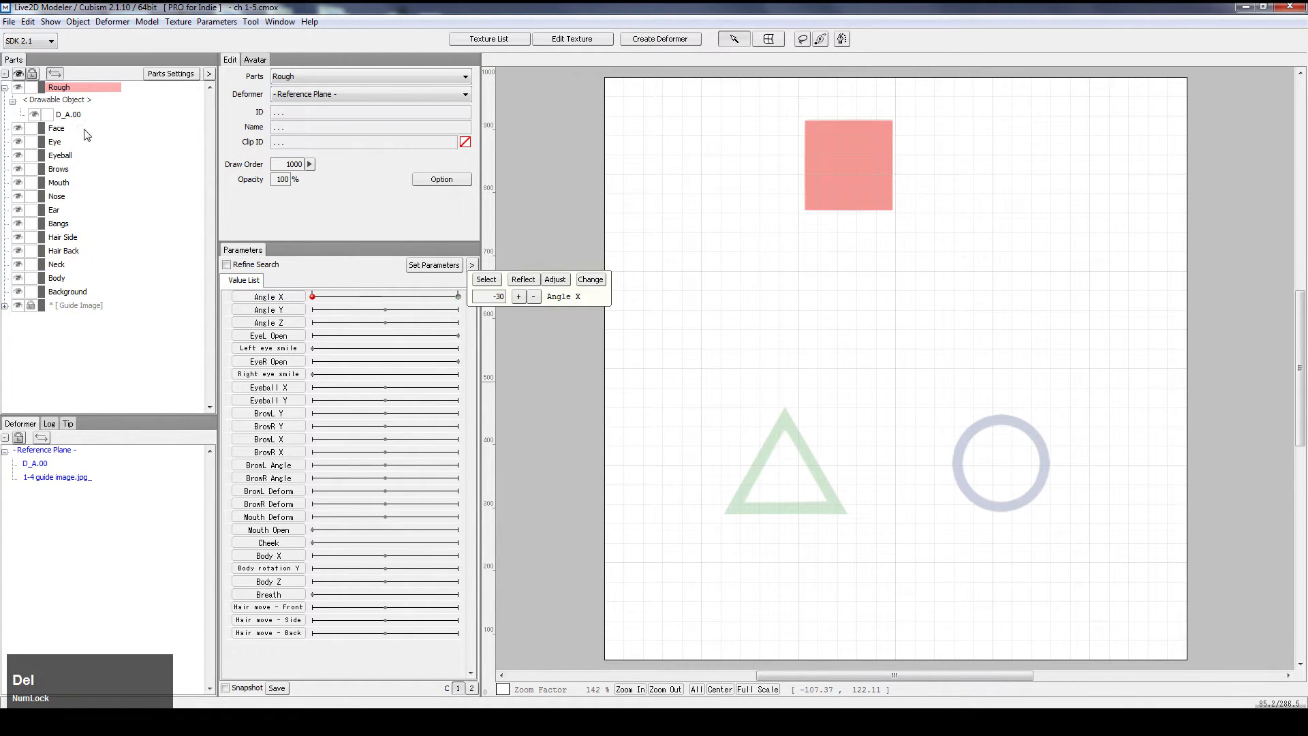
pyautogui.click(57, 114)
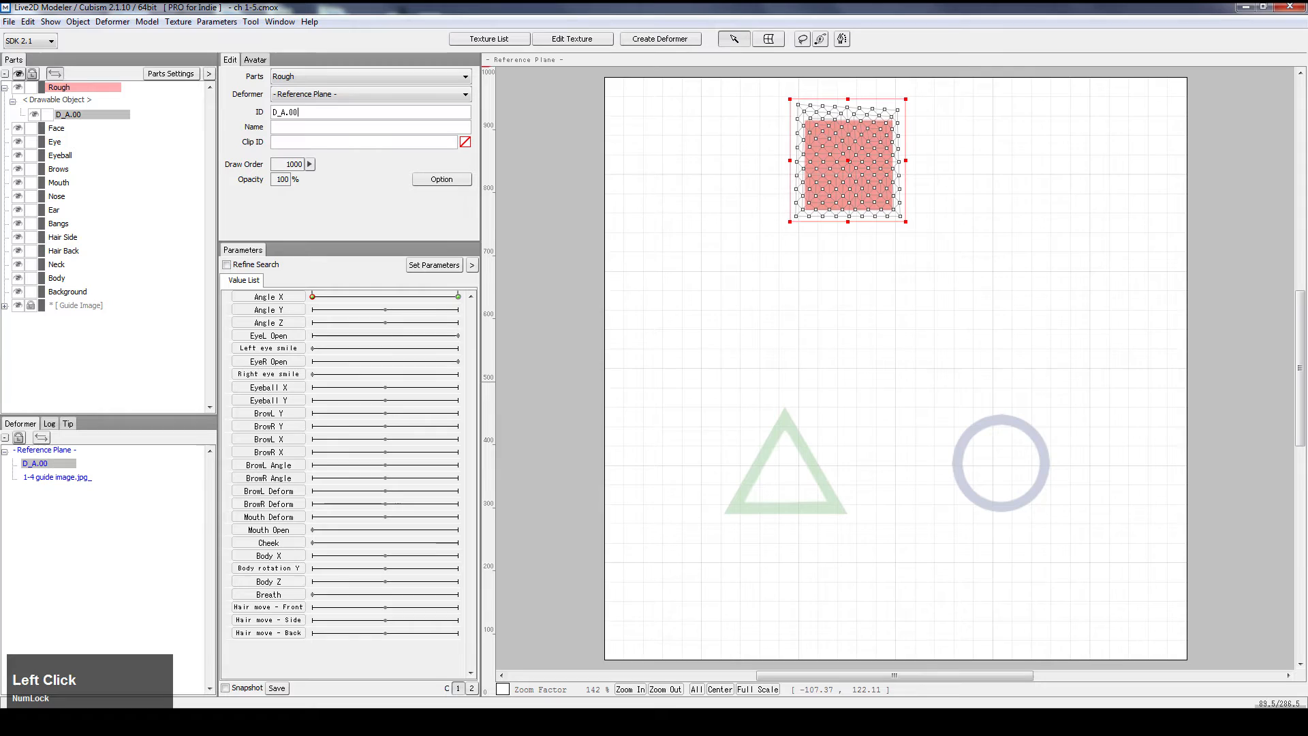
pyautogui.write('C')
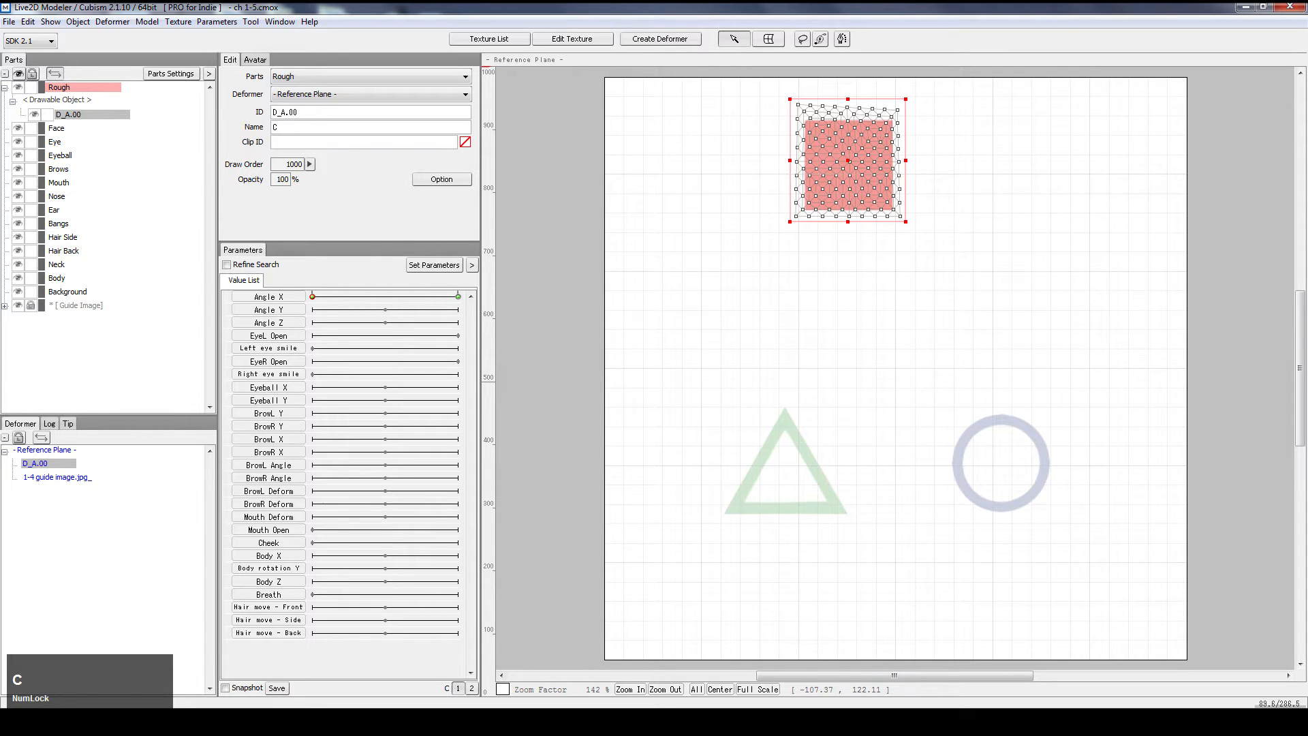
pyautogui.write('Square')
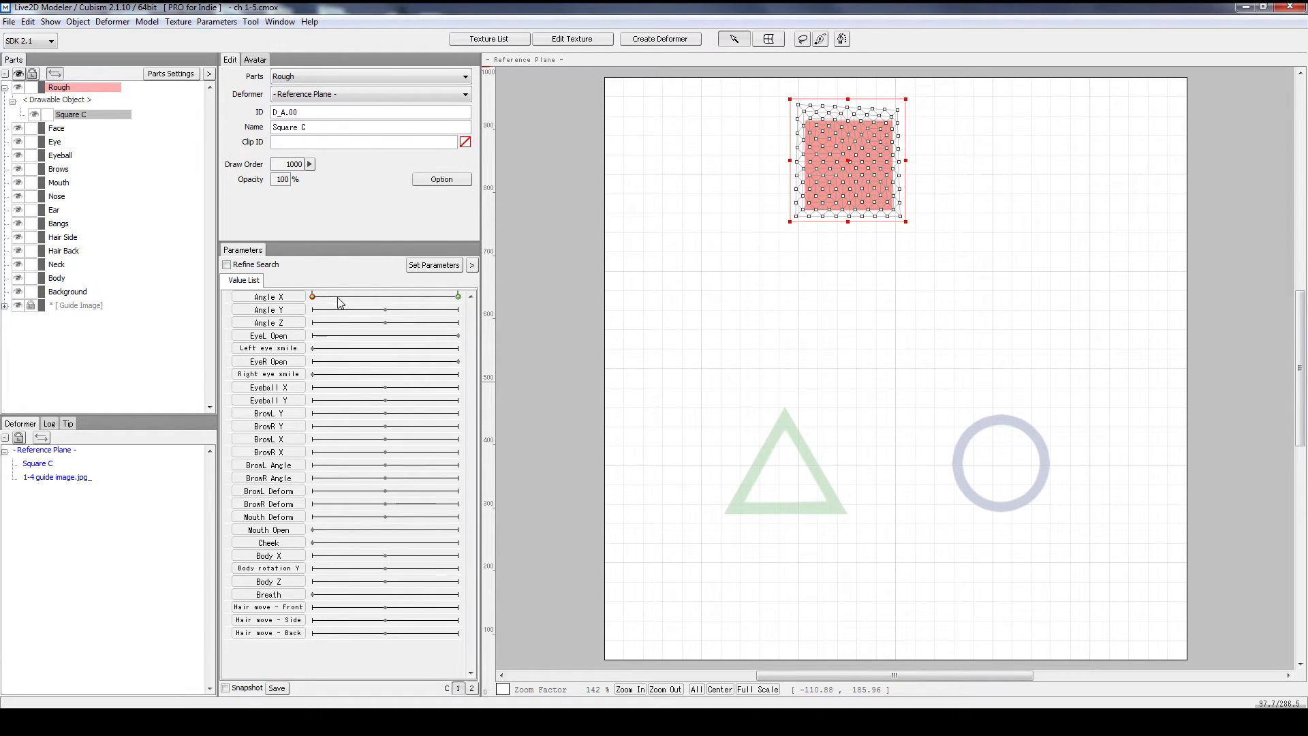
pyautogui.click(288, 165)
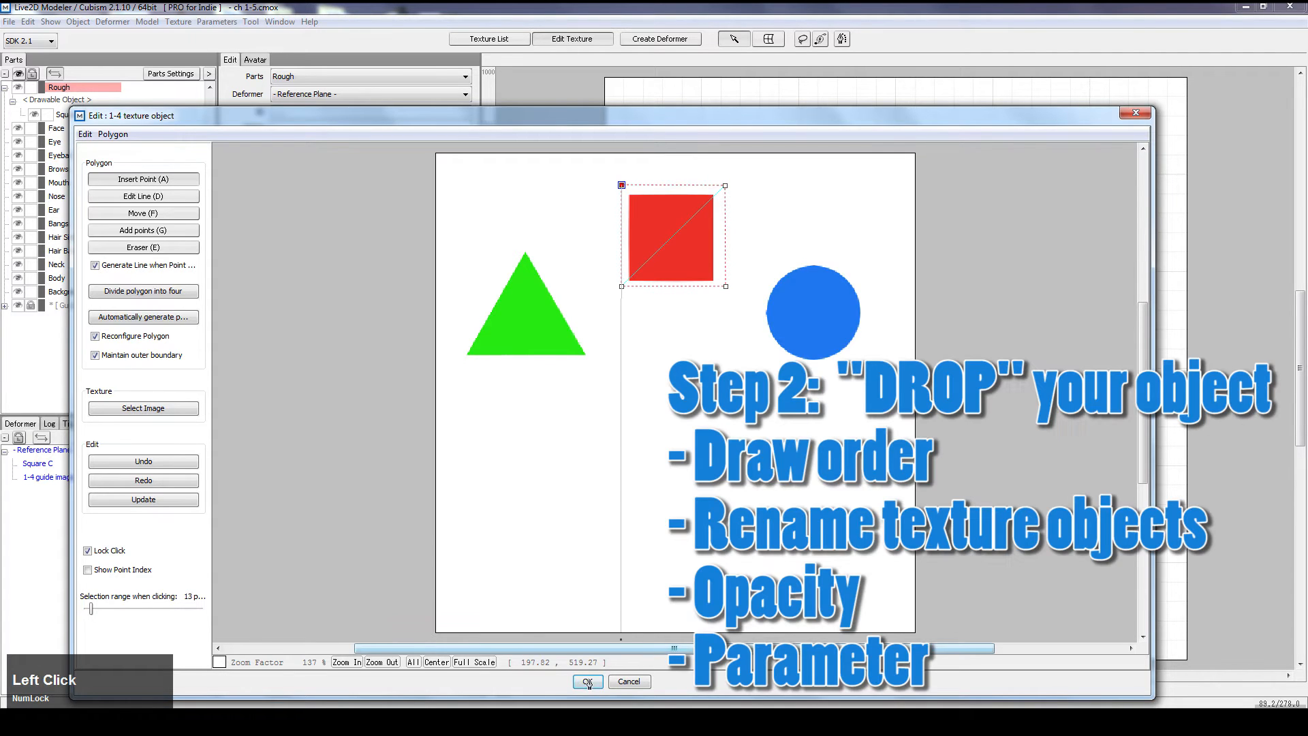
# Step: Confirm the square's texture polygon and name the second square 'Square T'
pyautogui.click(587, 681)
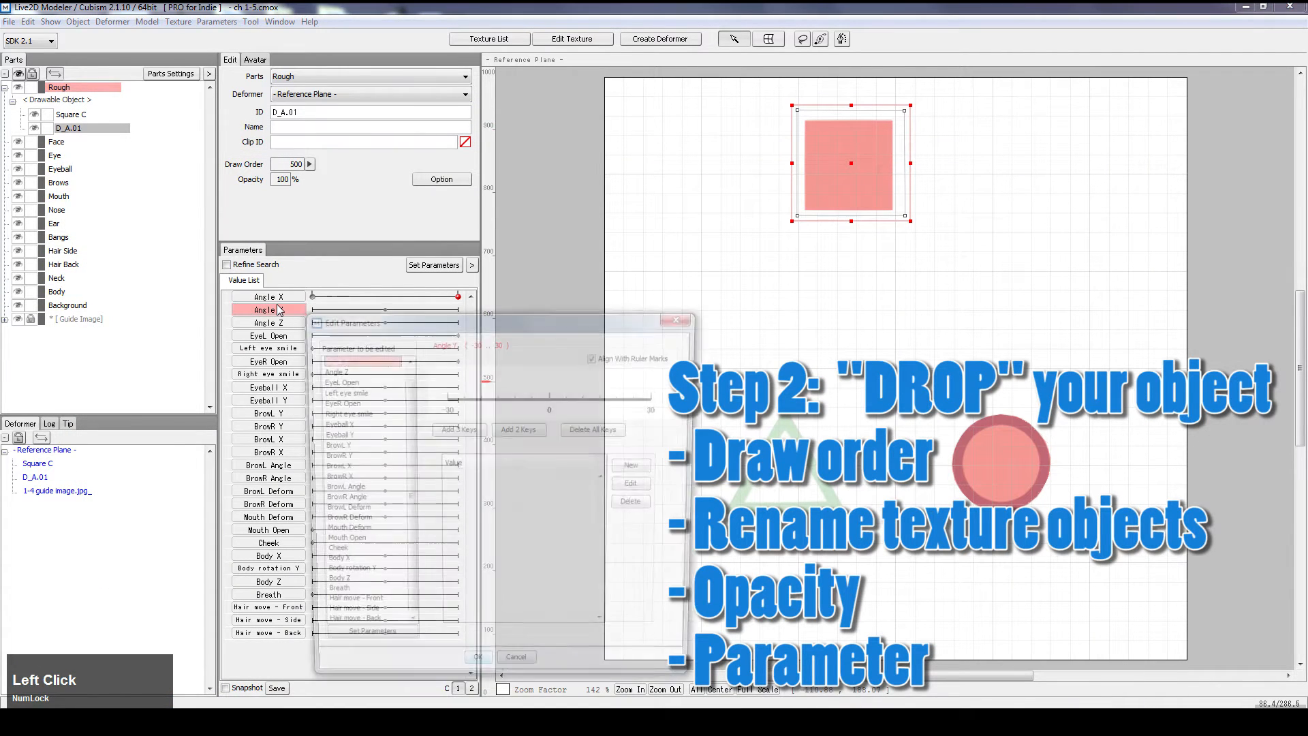
pyautogui.click(280, 296)
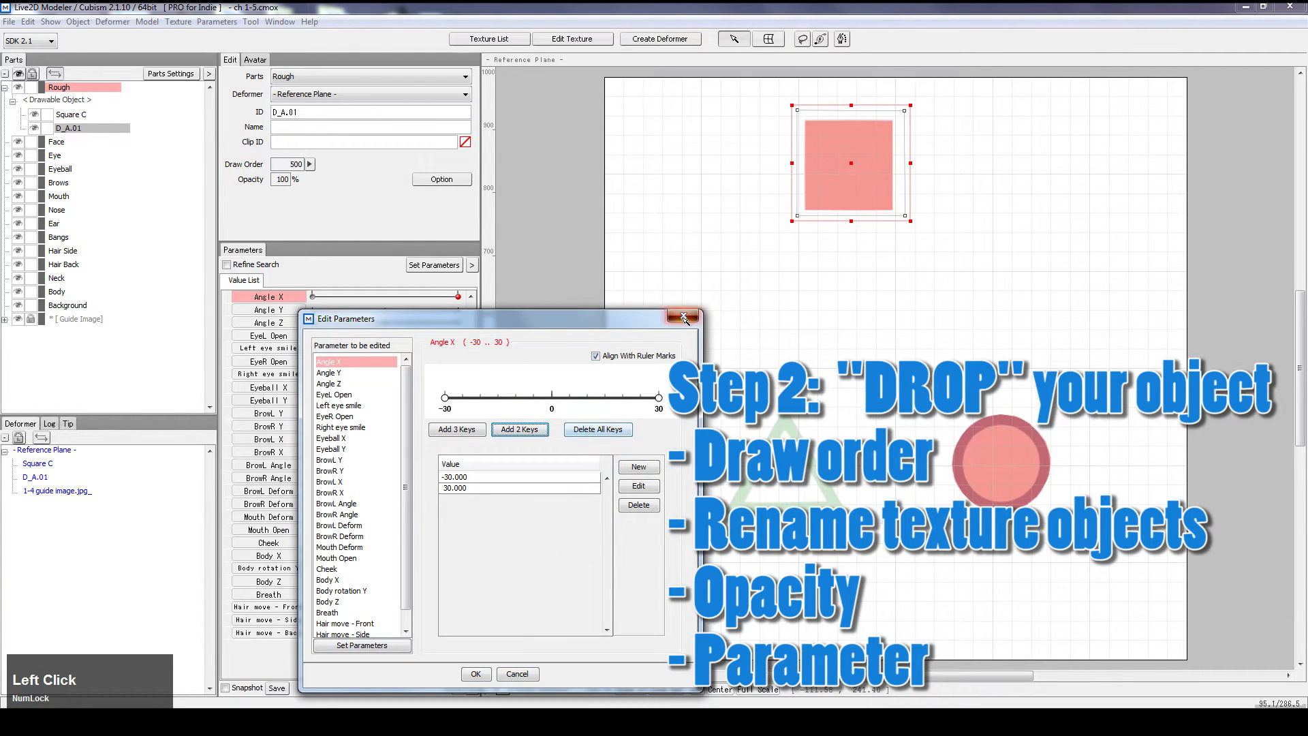
pyautogui.click(683, 317)
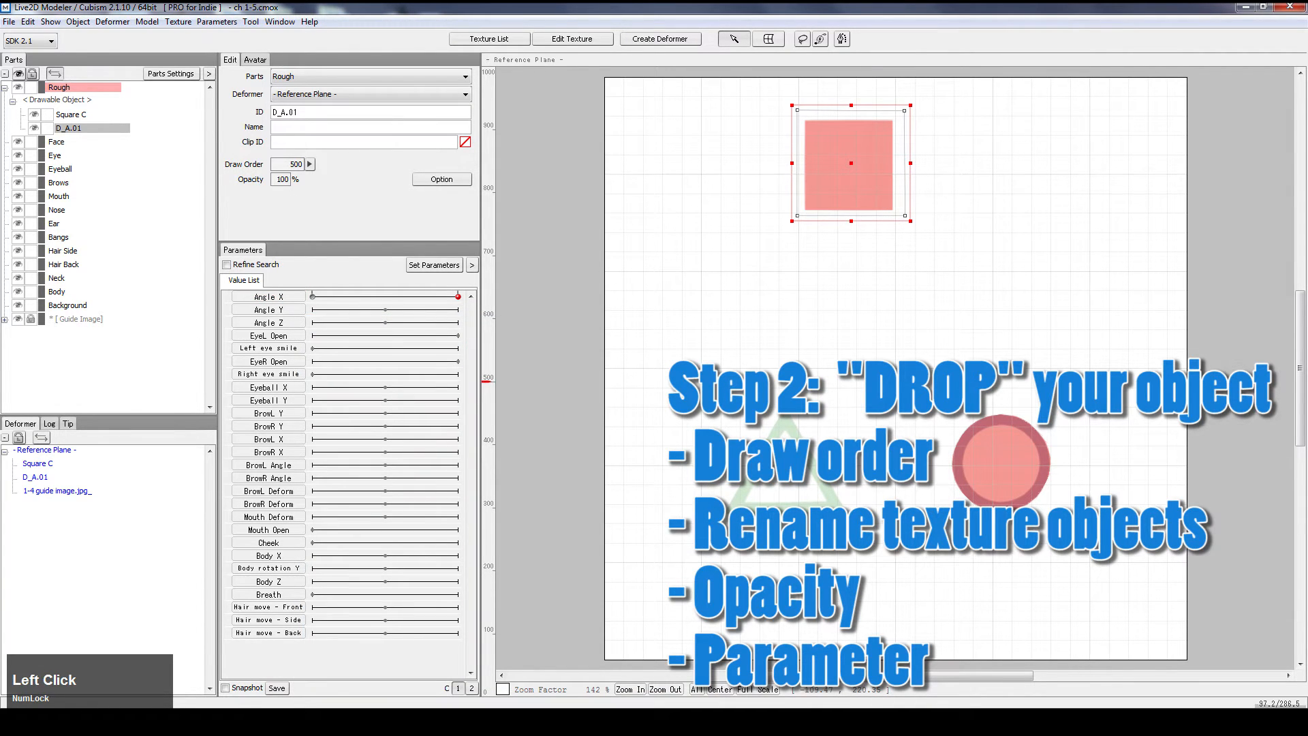
pyautogui.write('Square T')
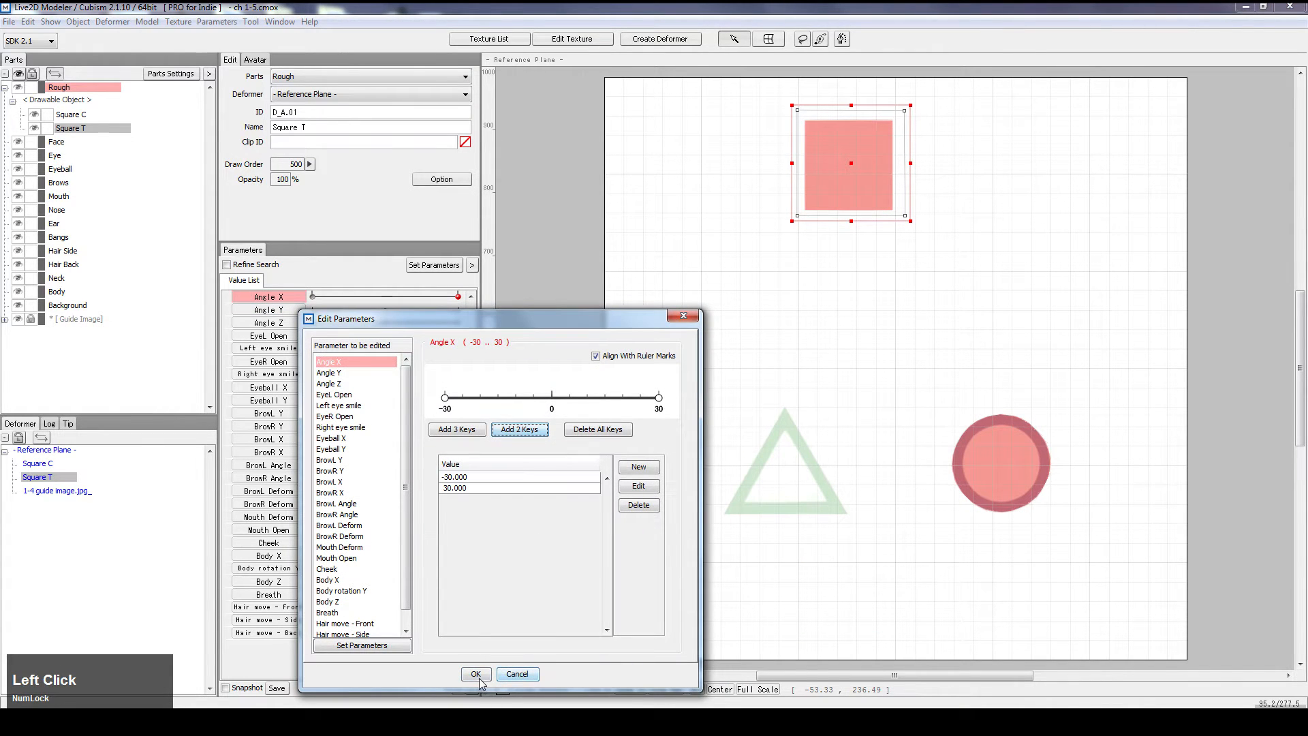
# Step: Key Square T at Angle X -30 and 30, then drag it and its corners onto the triangle
pyautogui.click(476, 674)
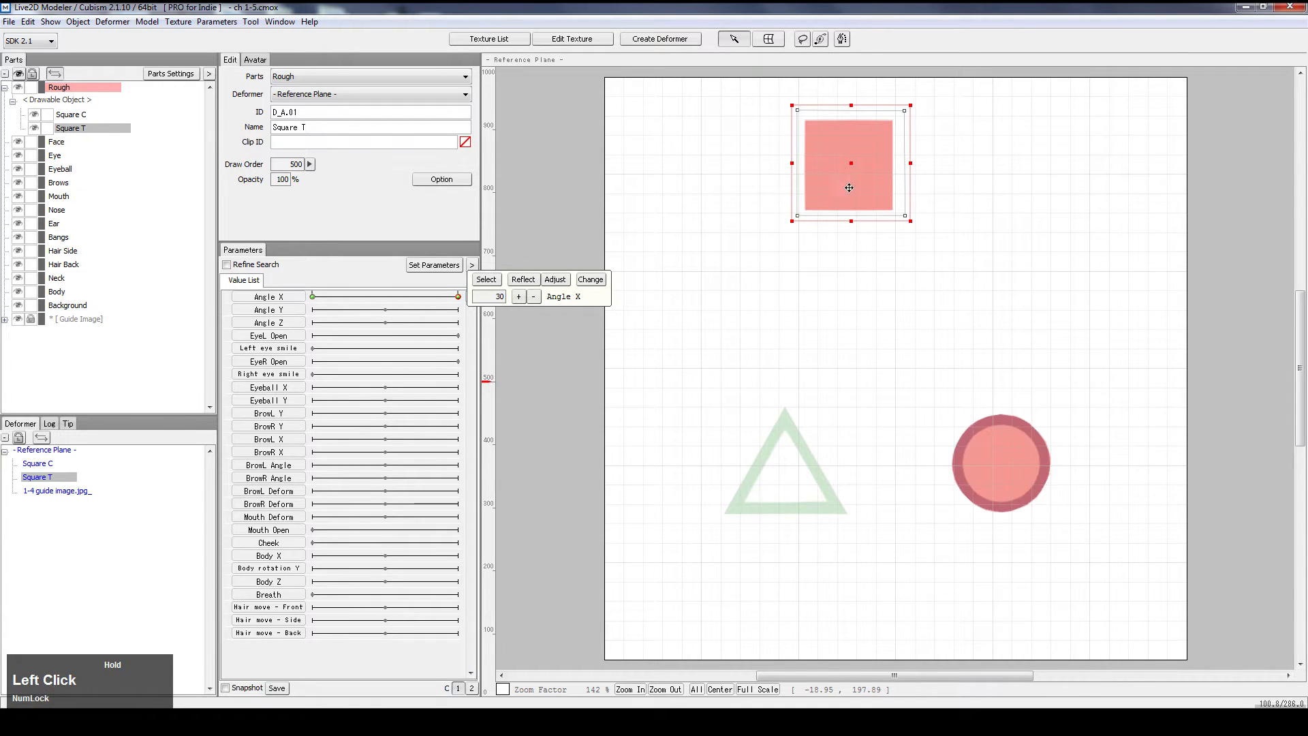
pyautogui.moveTo(850, 188); pyautogui.dragTo(791, 469)
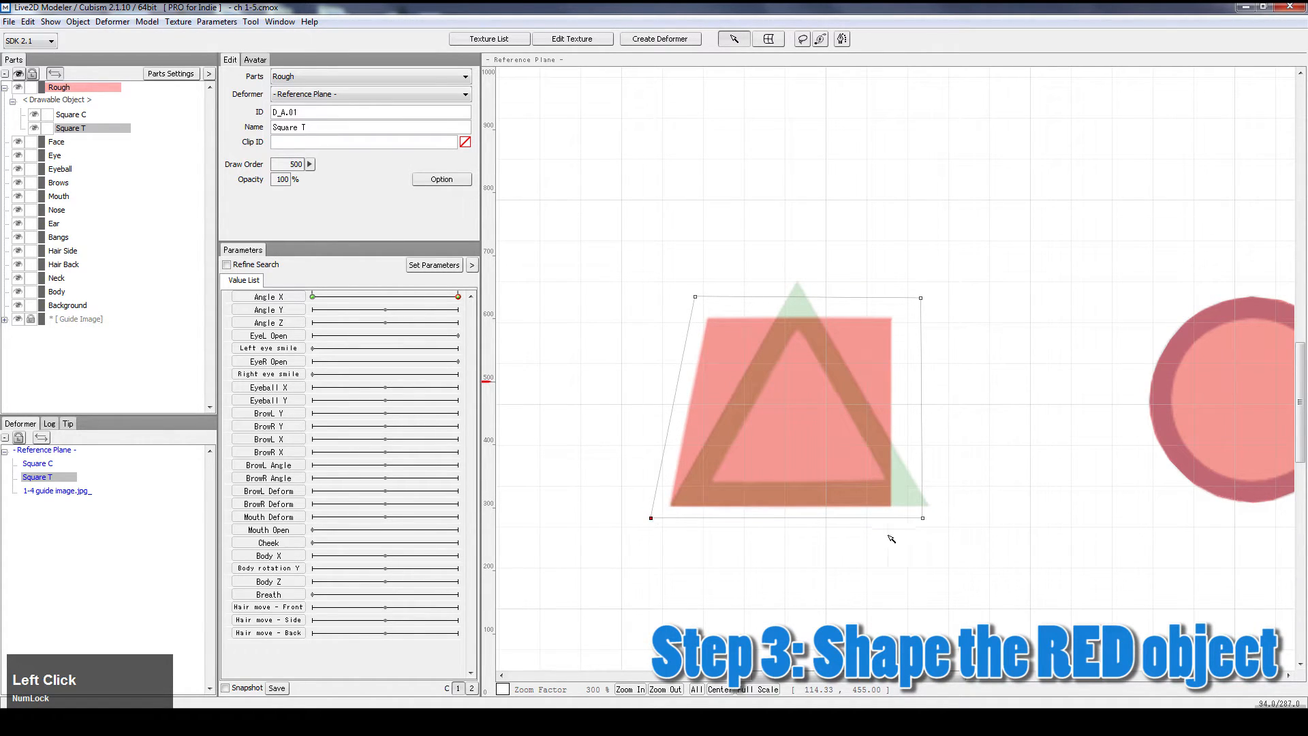
pyautogui.moveTo(922, 517); pyautogui.dragTo(968, 517)
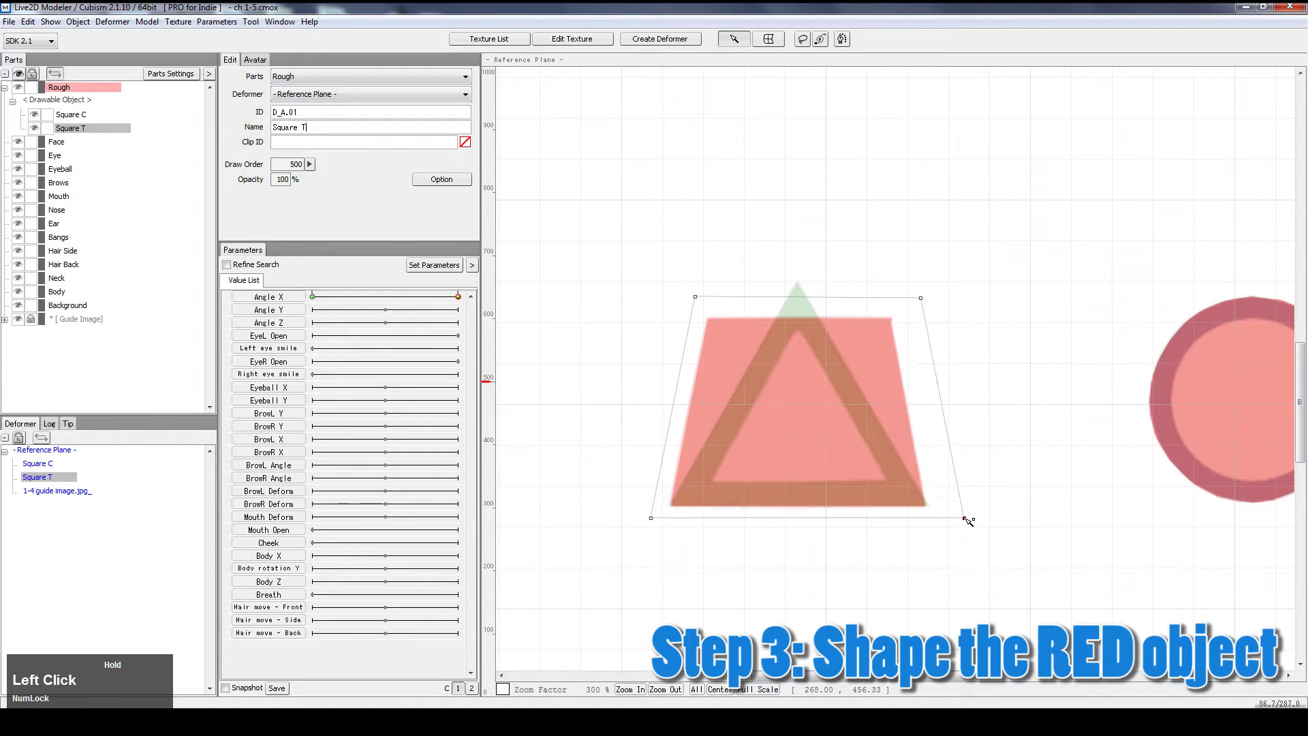
pyautogui.moveTo(966, 518); pyautogui.dragTo(724, 284)
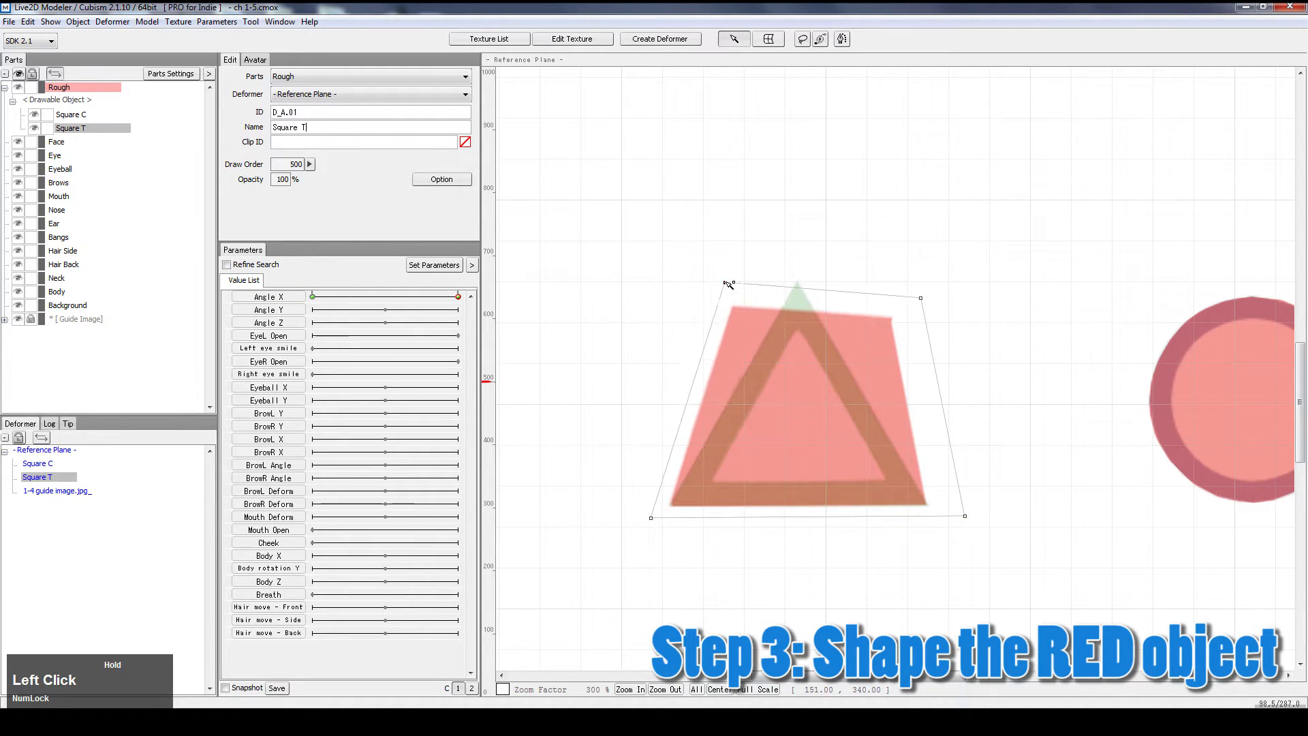
pyautogui.moveTo(728, 283); pyautogui.dragTo(803, 253)
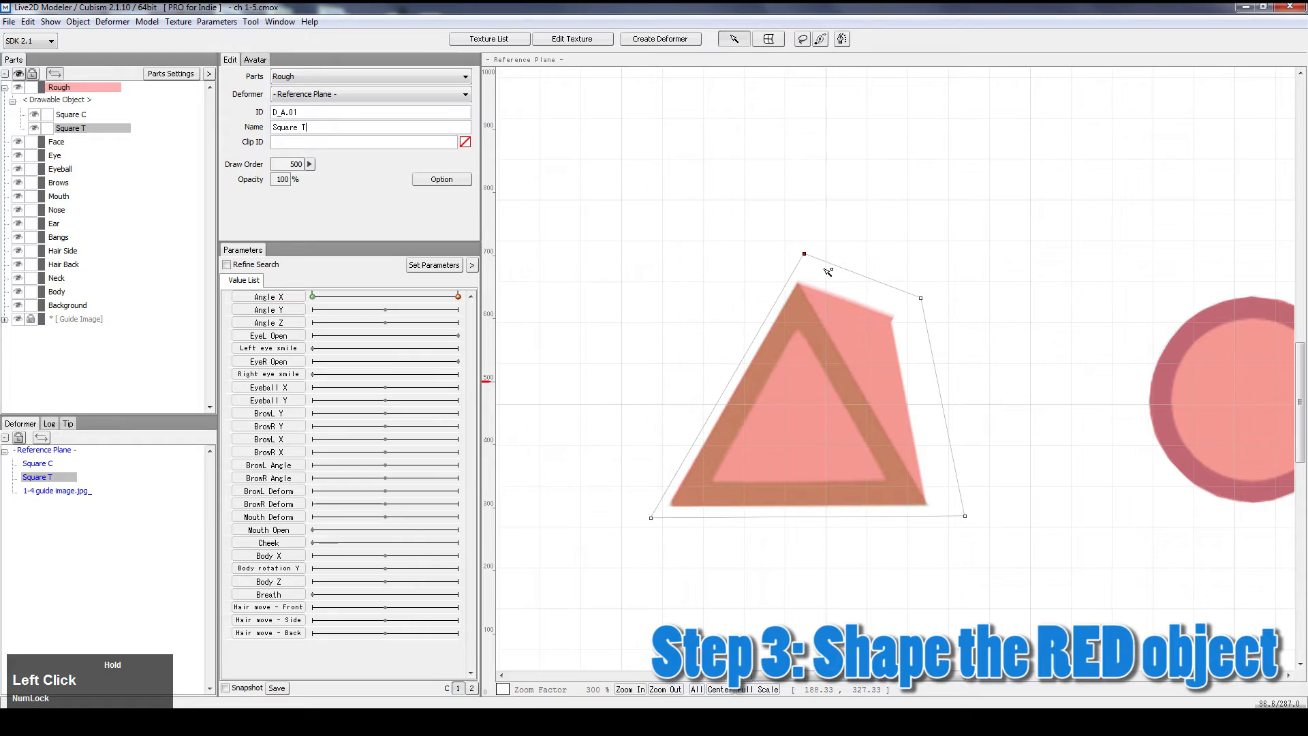
pyautogui.moveTo(919, 298); pyautogui.dragTo(818, 257)
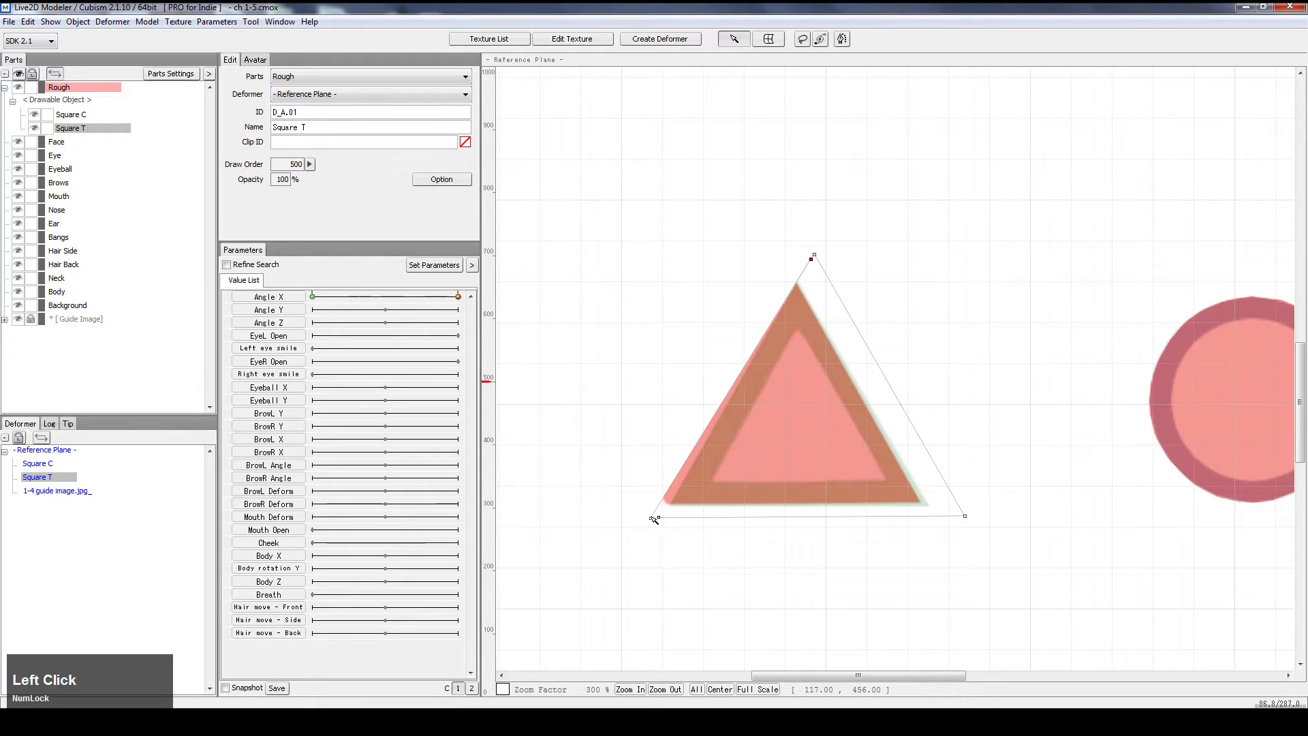
# Step: Nudge Square T's lower corners onto the triangle base and close the texture editor
pyautogui.moveTo(654, 519); pyautogui.dragTo(663, 524)
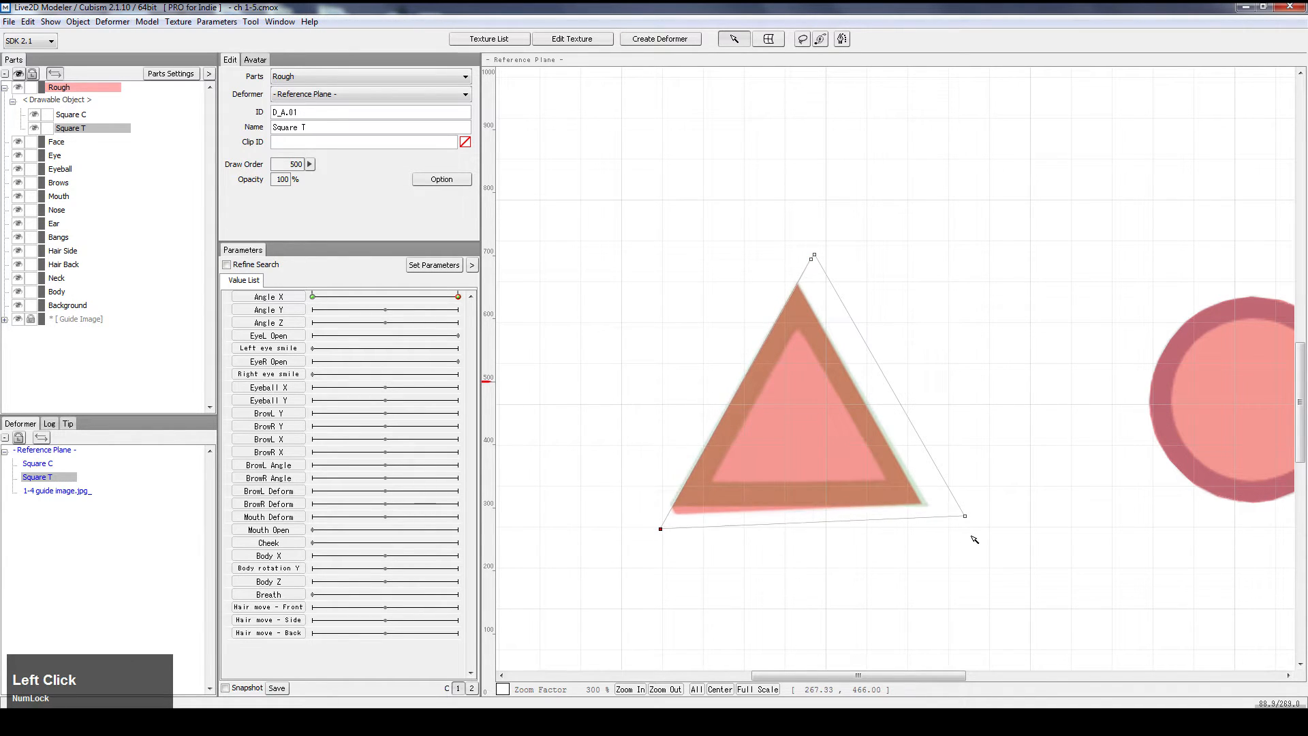
pyautogui.moveTo(966, 516); pyautogui.dragTo(974, 524)
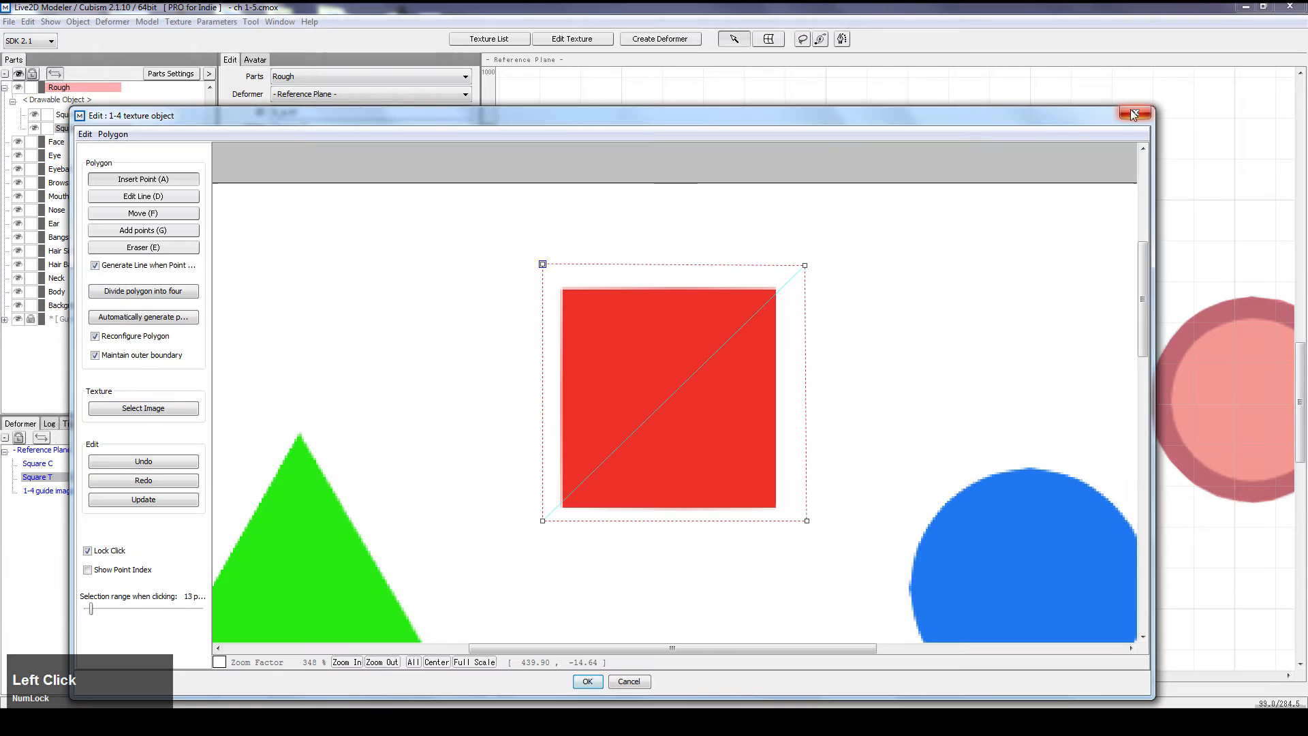
pyautogui.moveTo(565, 507)
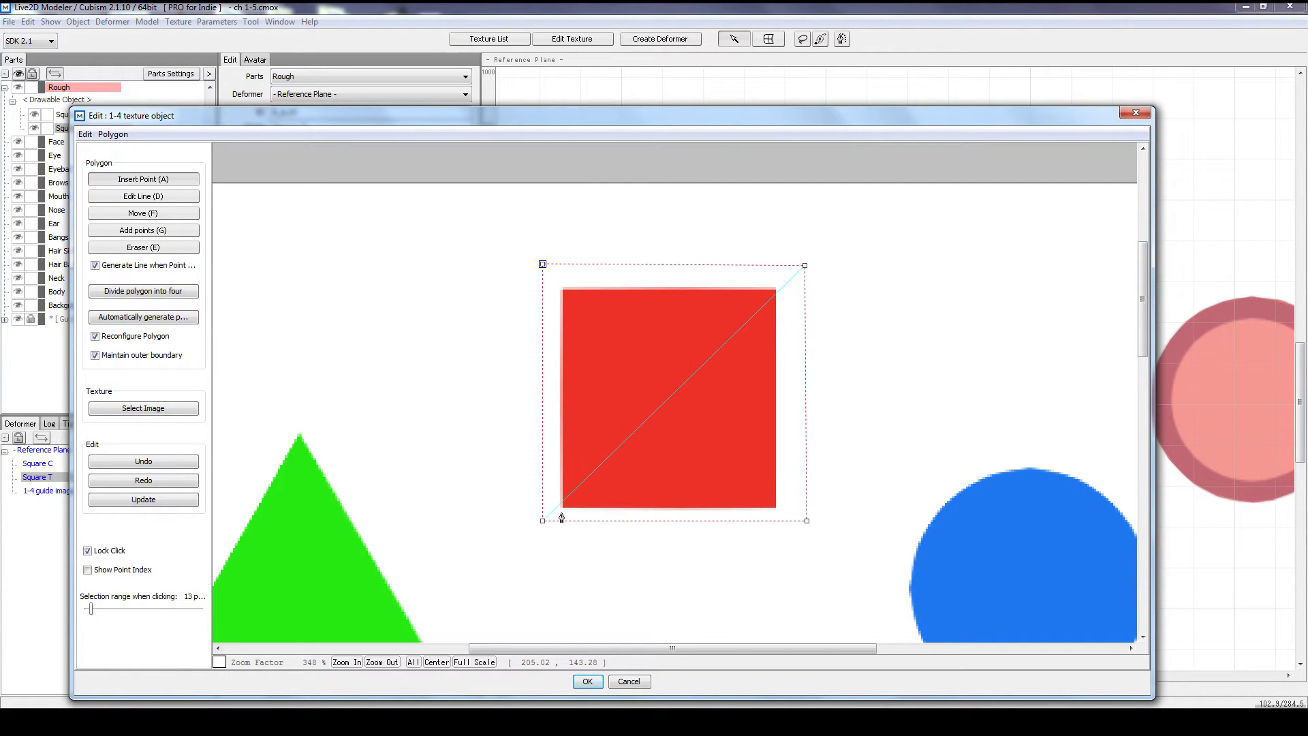
pyautogui.click(587, 681)
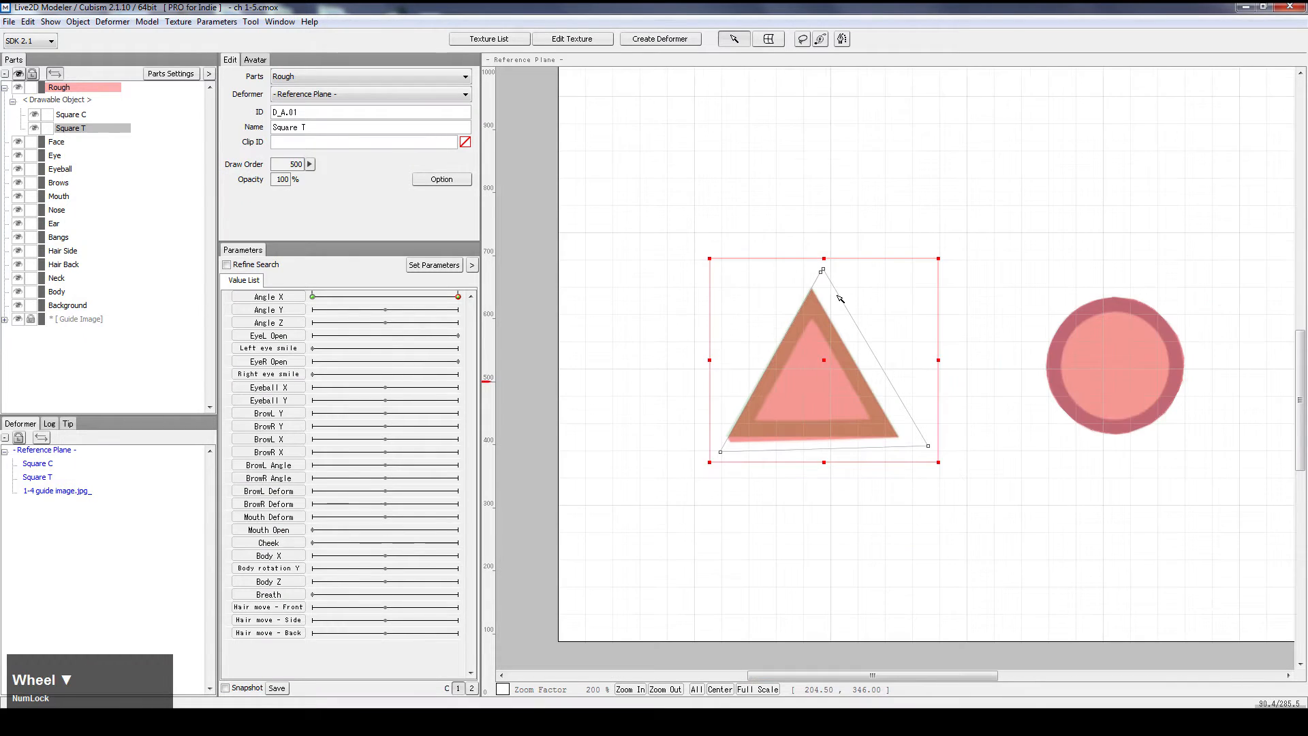
# Step: Delete Square T and rebuild the red square as D_A.01 with a diagonal mesh split
pyautogui.click(73, 114)
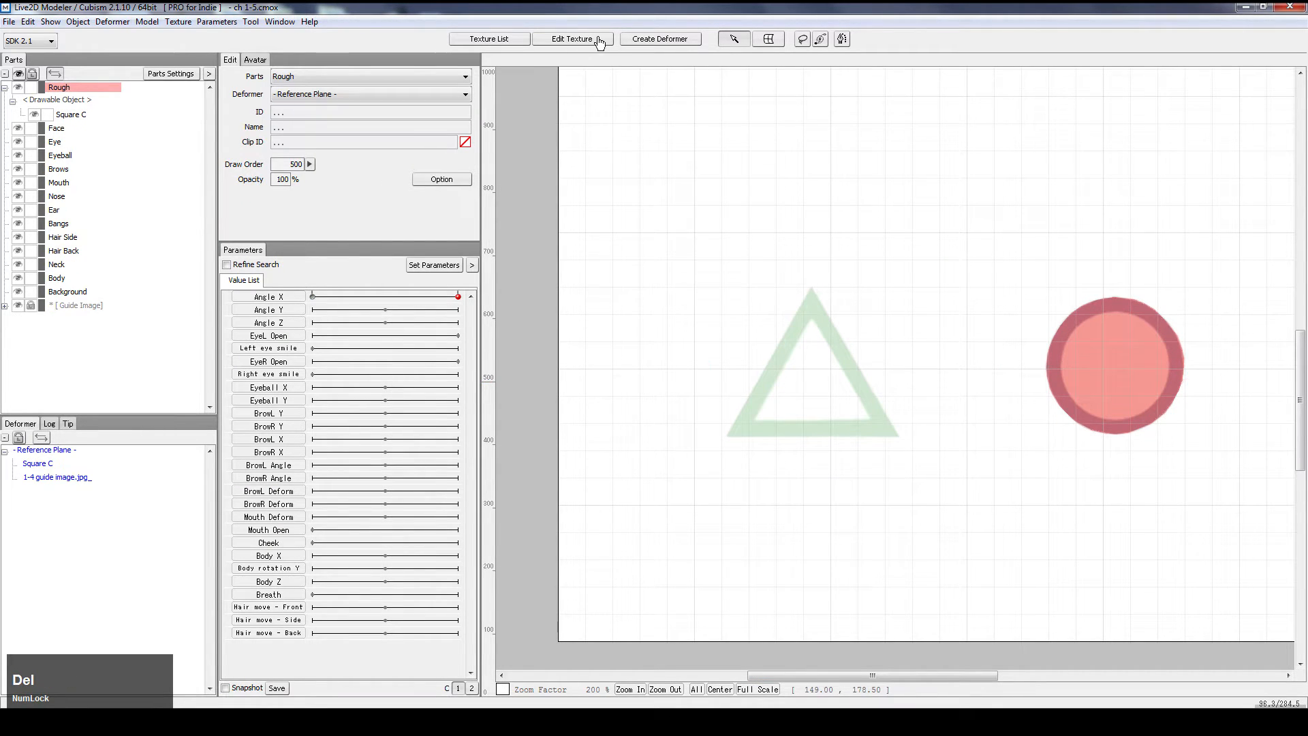
pyautogui.click(572, 38)
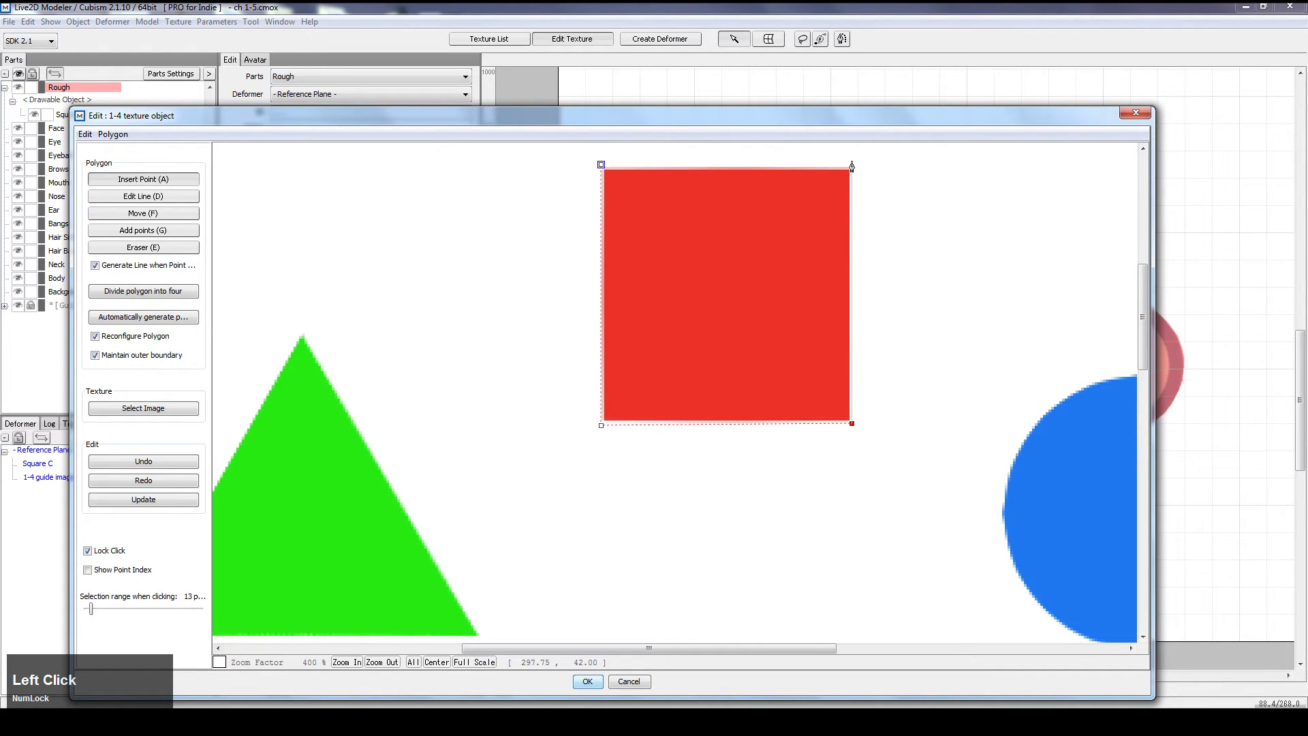
pyautogui.click(143, 291)
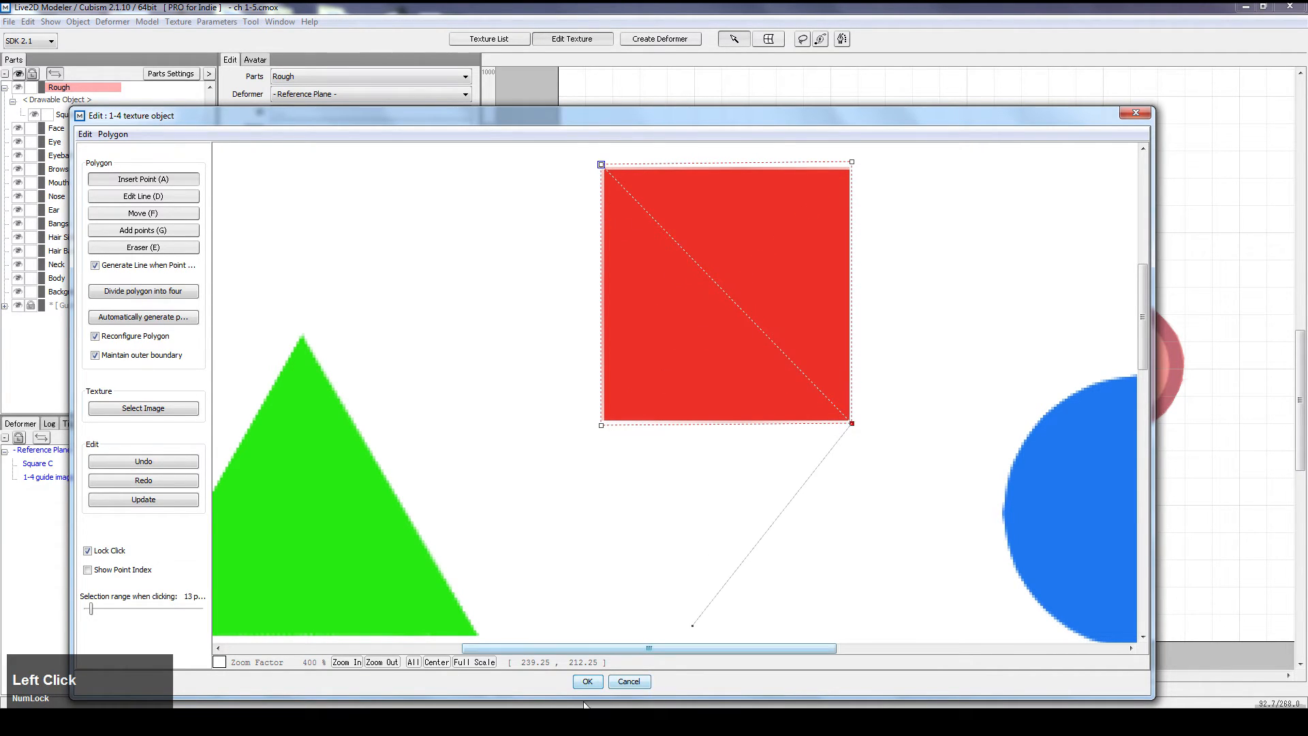
pyautogui.click(587, 681)
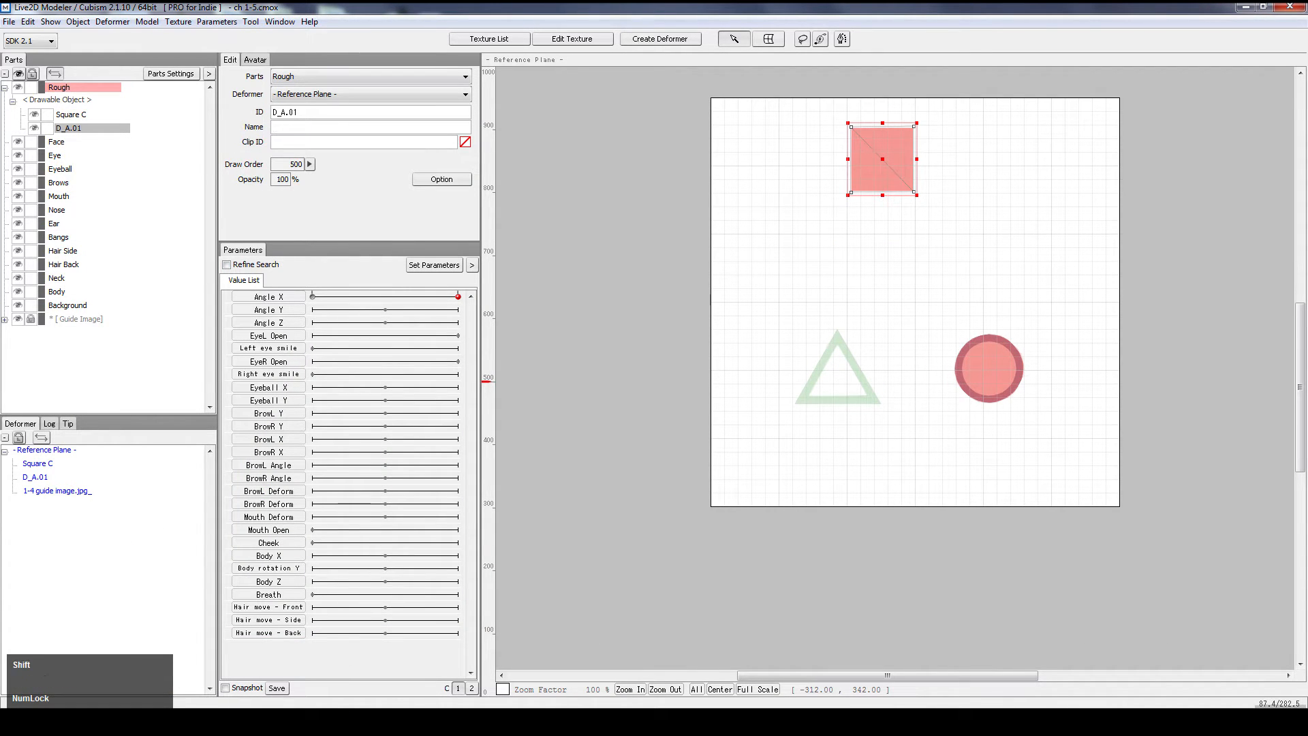
# Step: Name the rebuilt square 'Square T' and add two Angle X keys, -30 and 30
pyautogui.write('Square T')
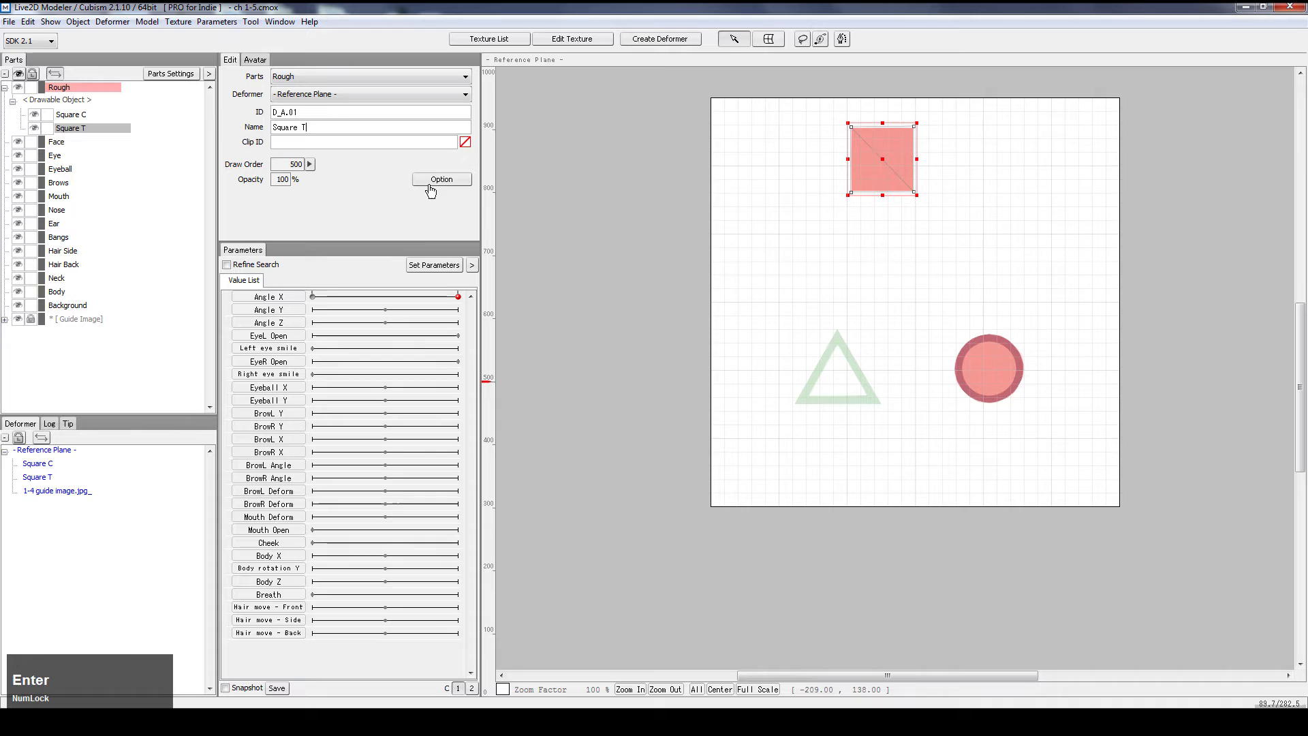
pyautogui.click(434, 265)
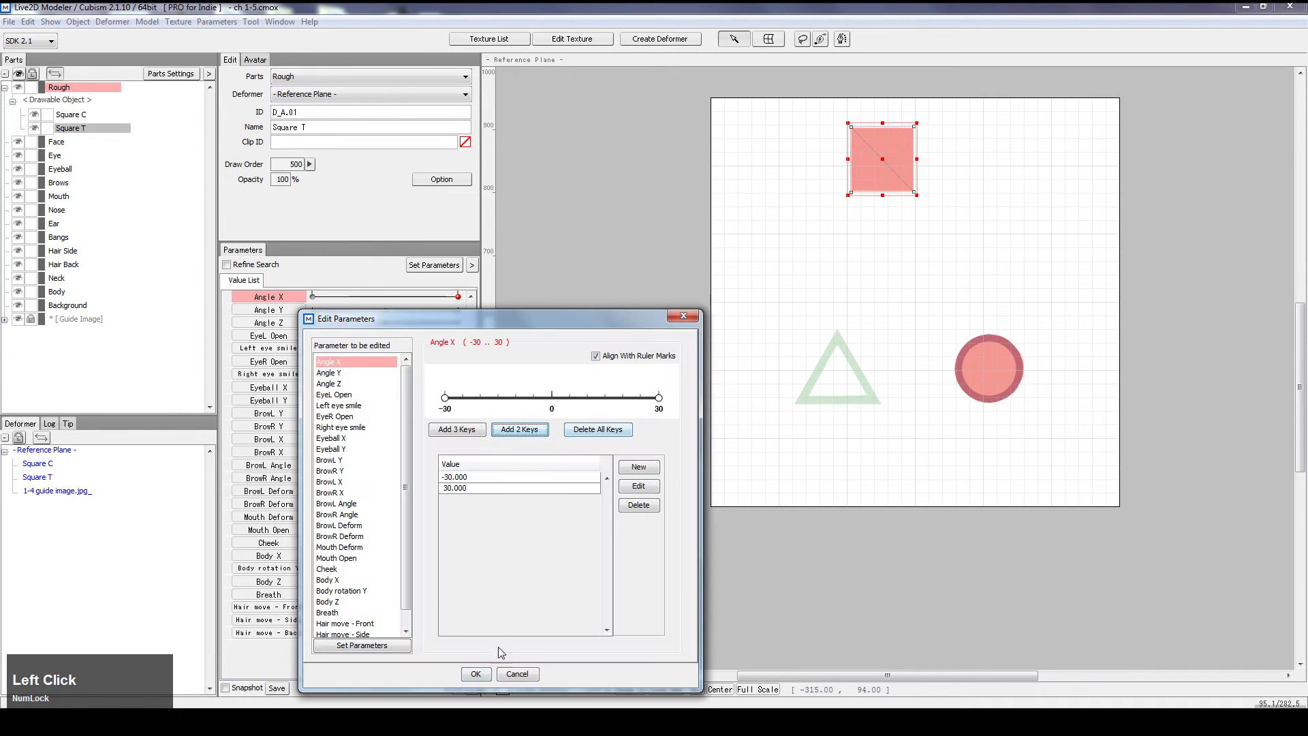
pyautogui.click(475, 674)
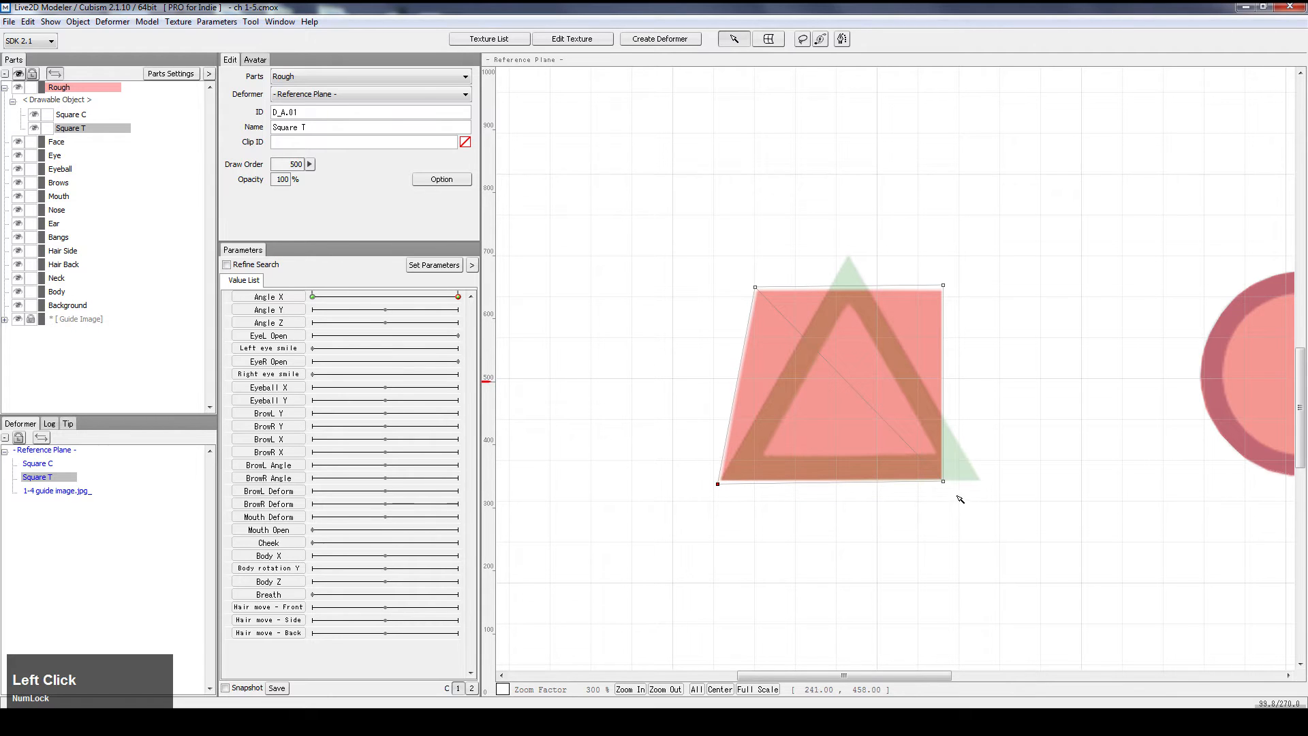
# Step: Pull Square T's bottom-right corner to the triangle base and both top corners onto the apex
pyautogui.moveTo(943, 480); pyautogui.dragTo(981, 484)
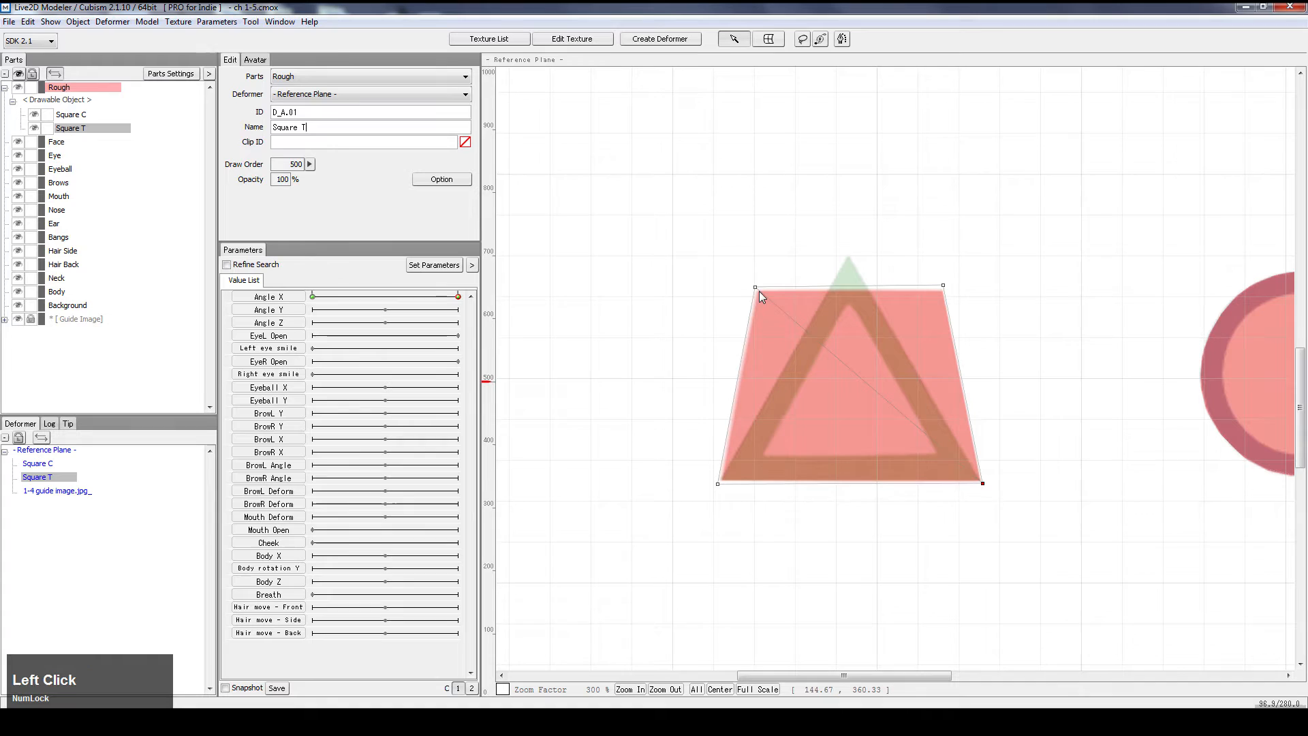
pyautogui.moveTo(755, 285); pyautogui.dragTo(852, 252)
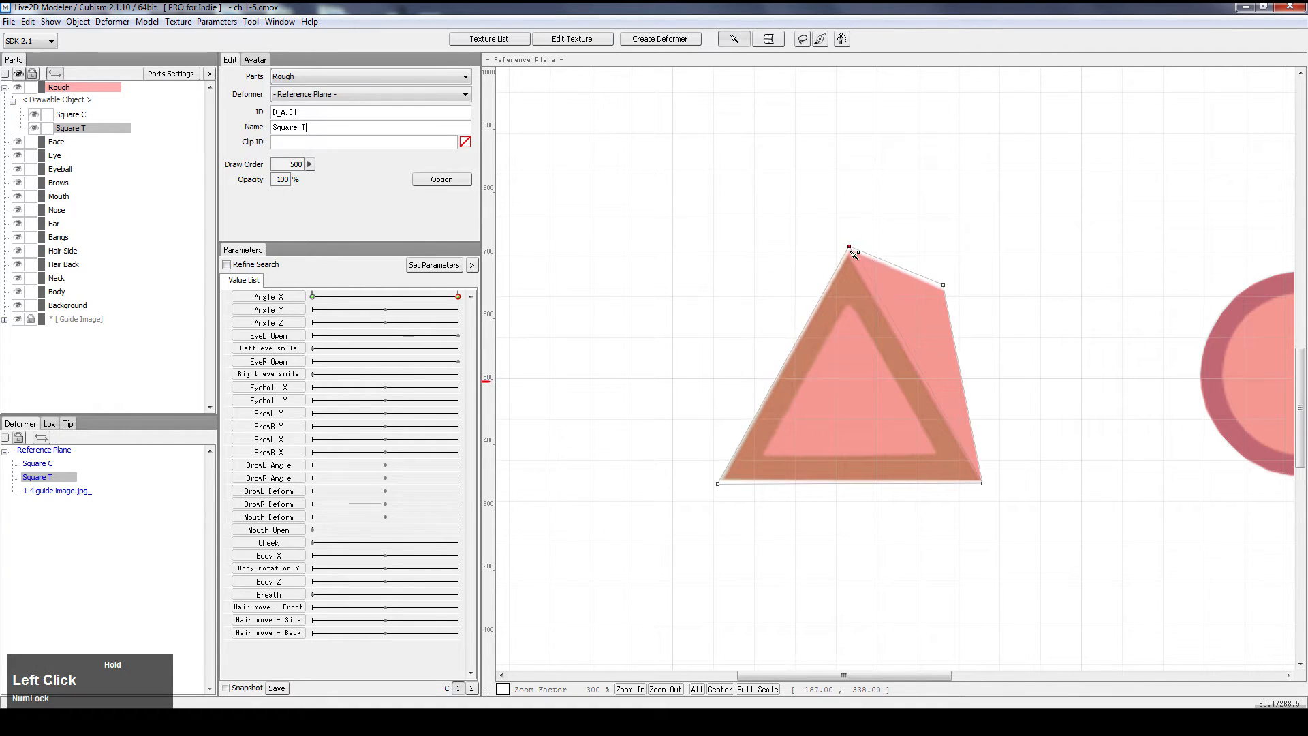
pyautogui.moveTo(850, 252); pyautogui.dragTo(844, 252)
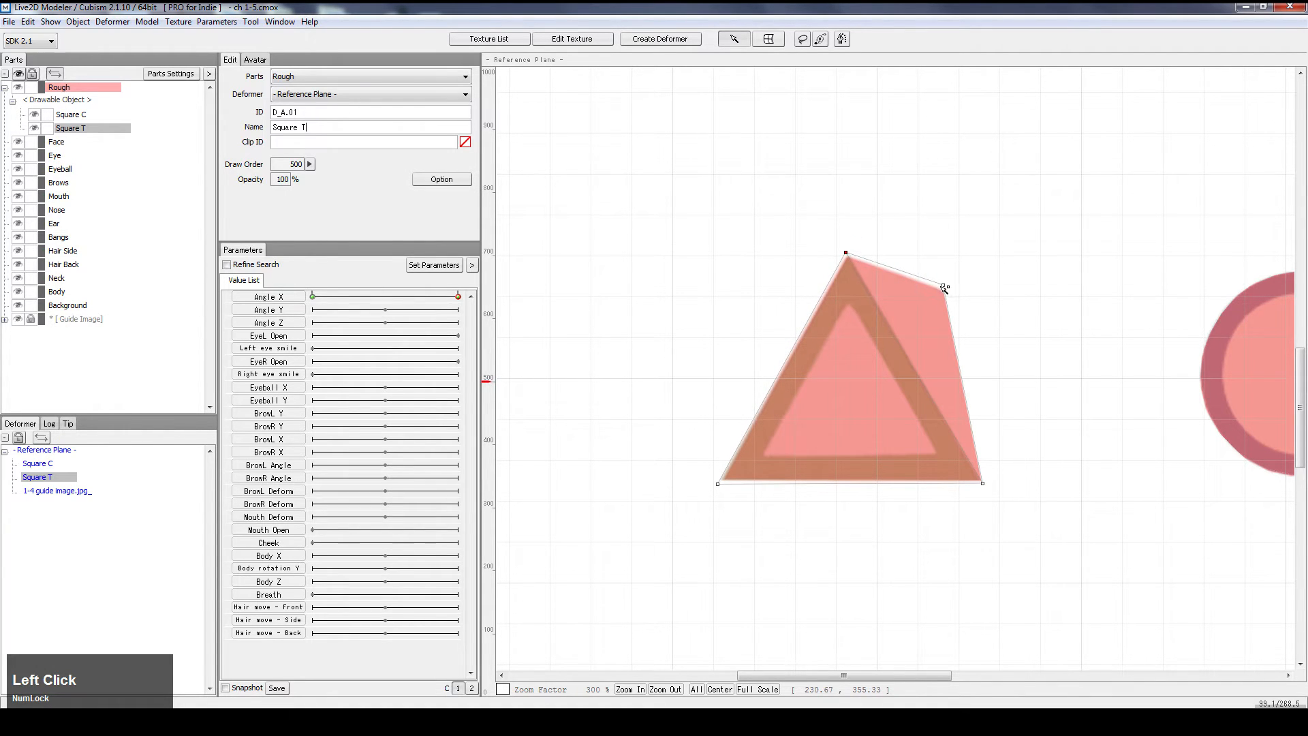
pyautogui.moveTo(945, 288); pyautogui.dragTo(850, 254)
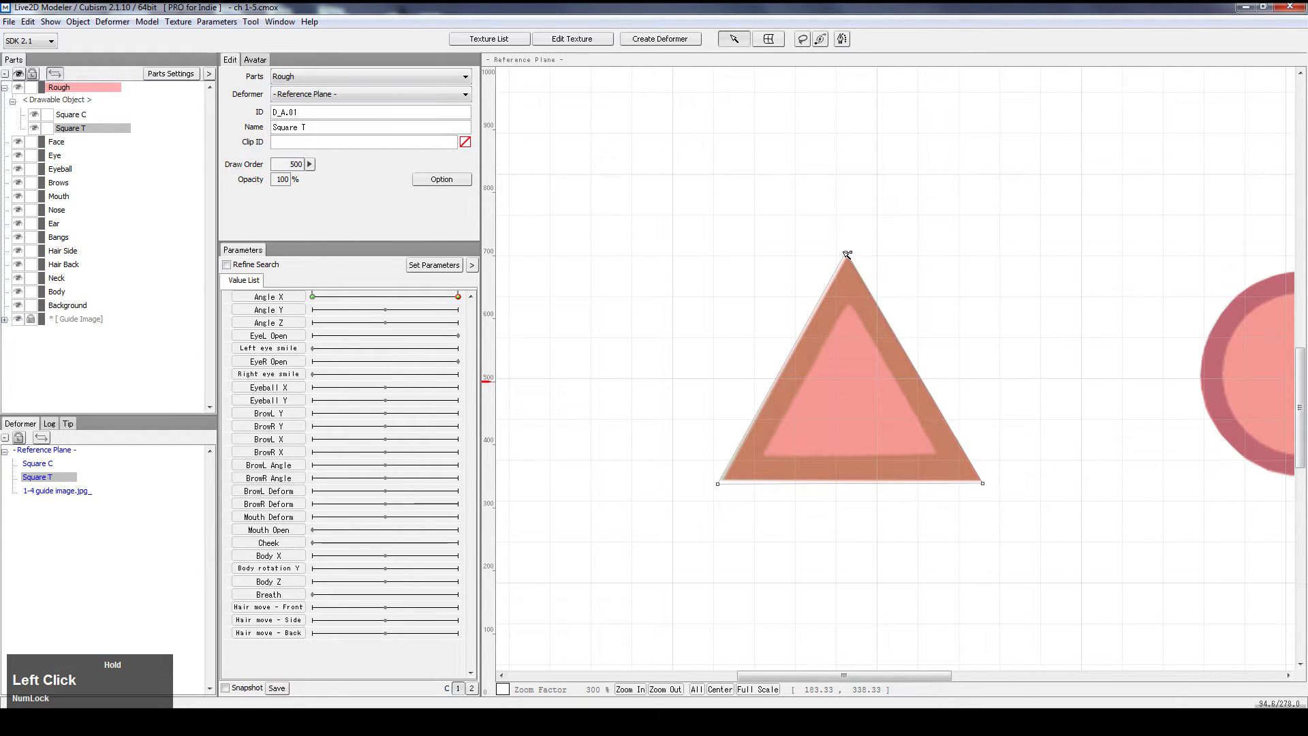
pyautogui.click(268, 296)
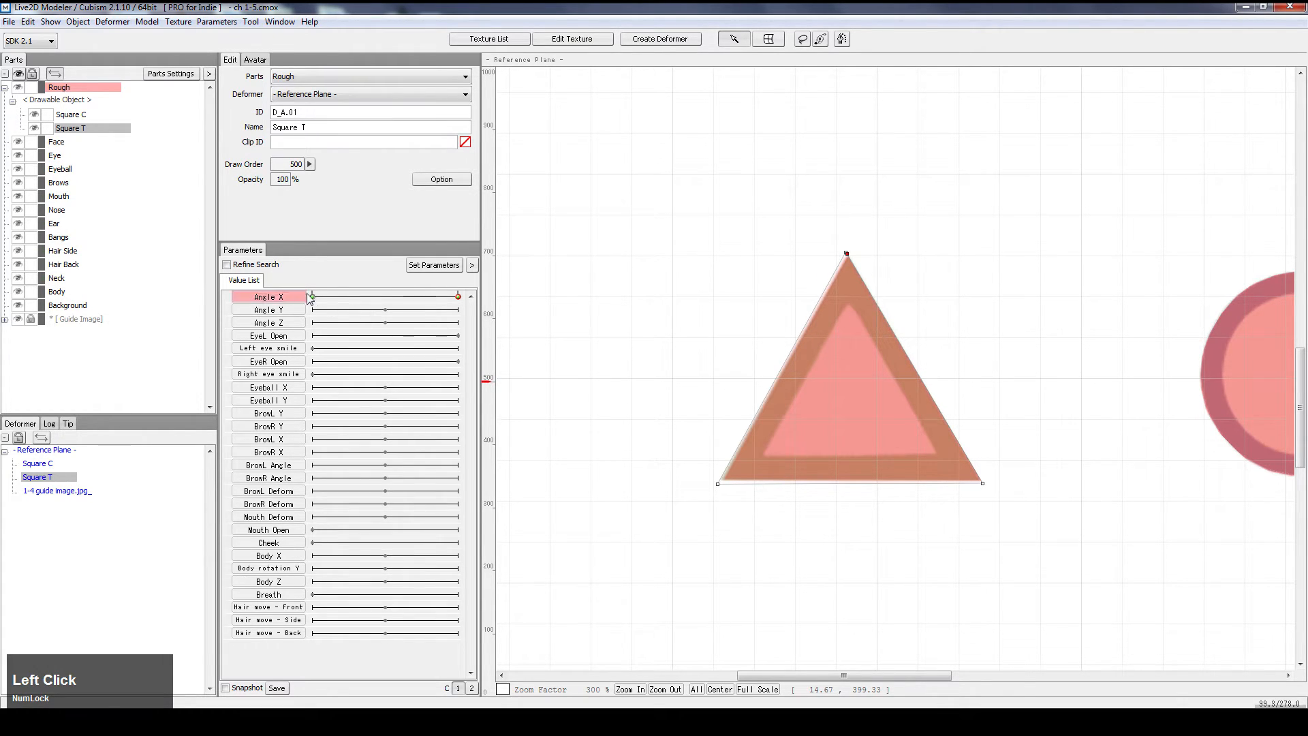
# Step: Slide Angle X up to 30, previewing the squares morphing into the triangle and circle
pyautogui.scroll(-3)
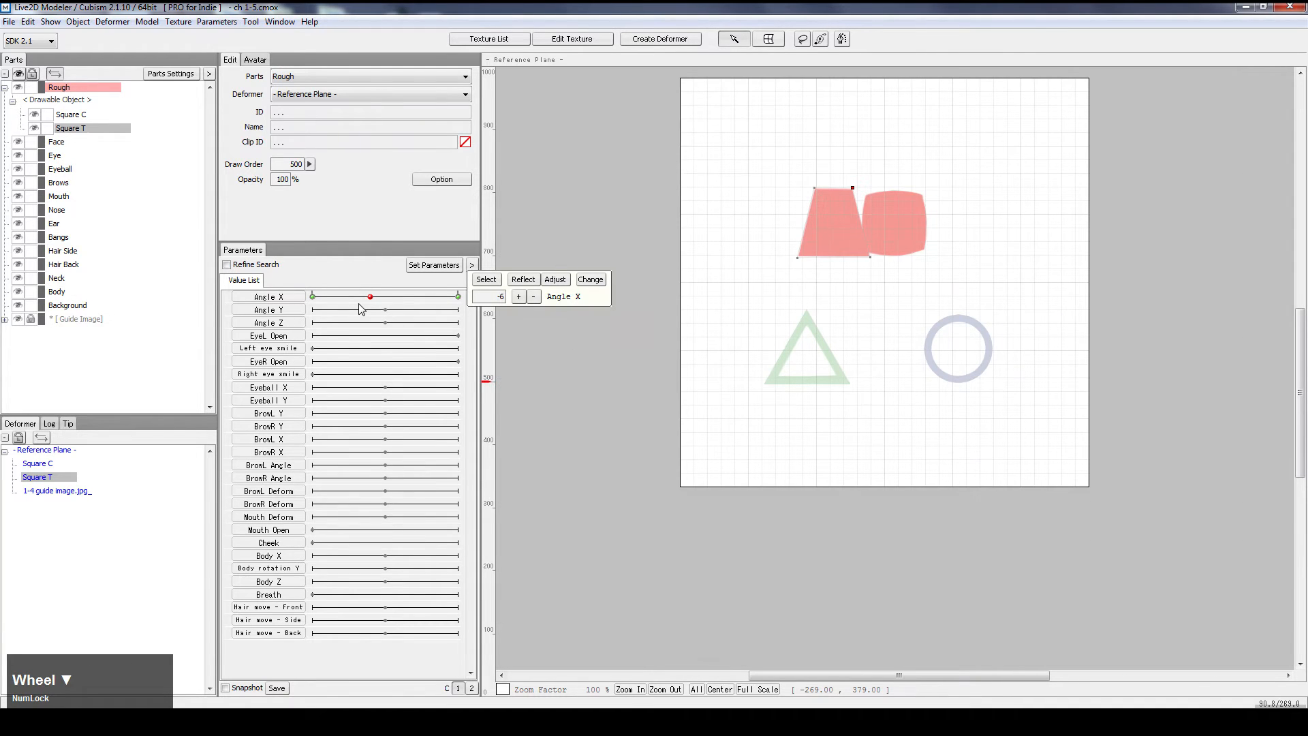
pyautogui.moveTo(369, 296); pyautogui.dragTo(365, 297)
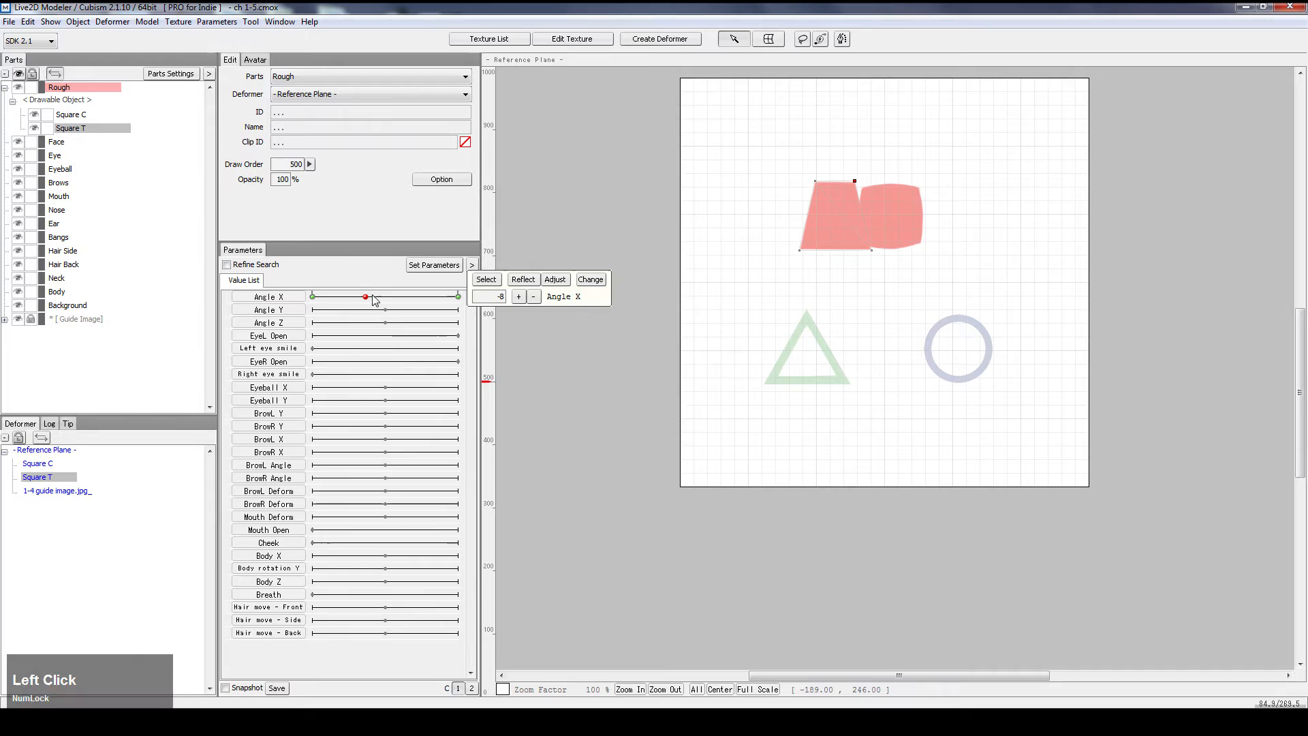
pyautogui.moveTo(365, 297); pyautogui.dragTo(425, 297)
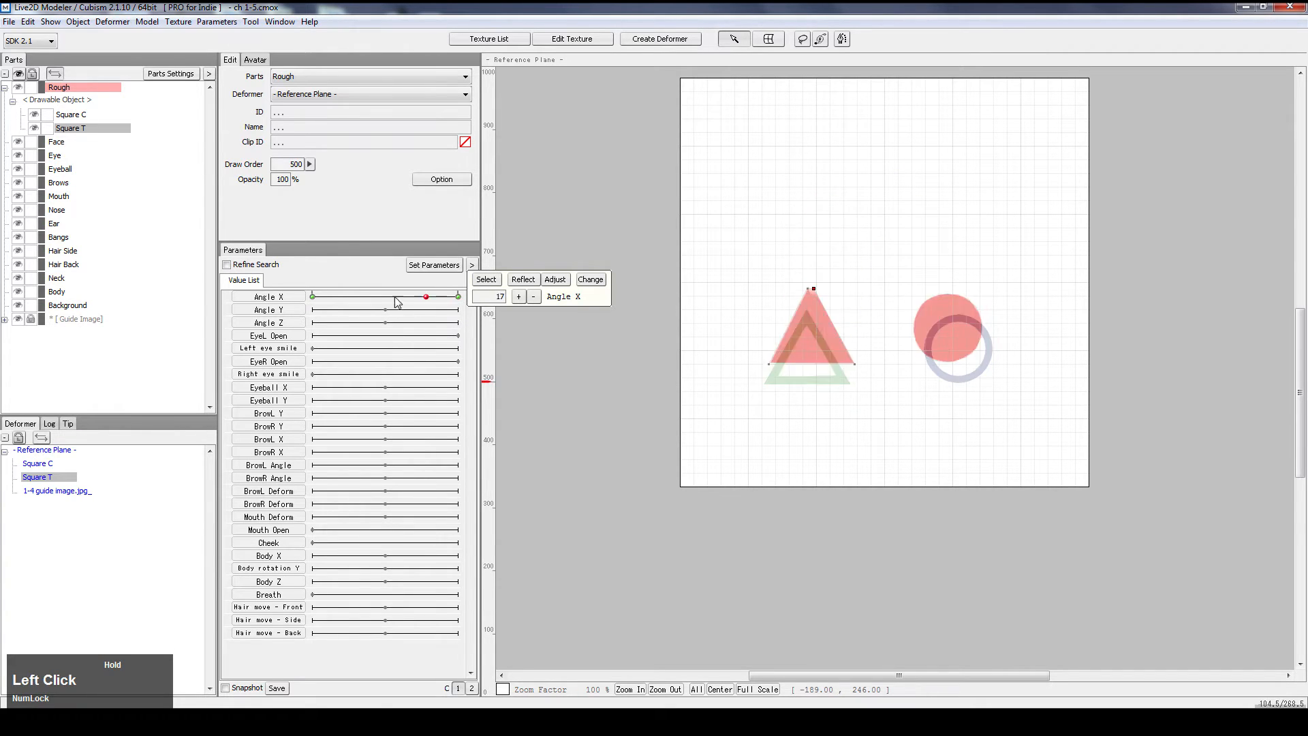
pyautogui.moveTo(426, 296); pyautogui.dragTo(458, 296)
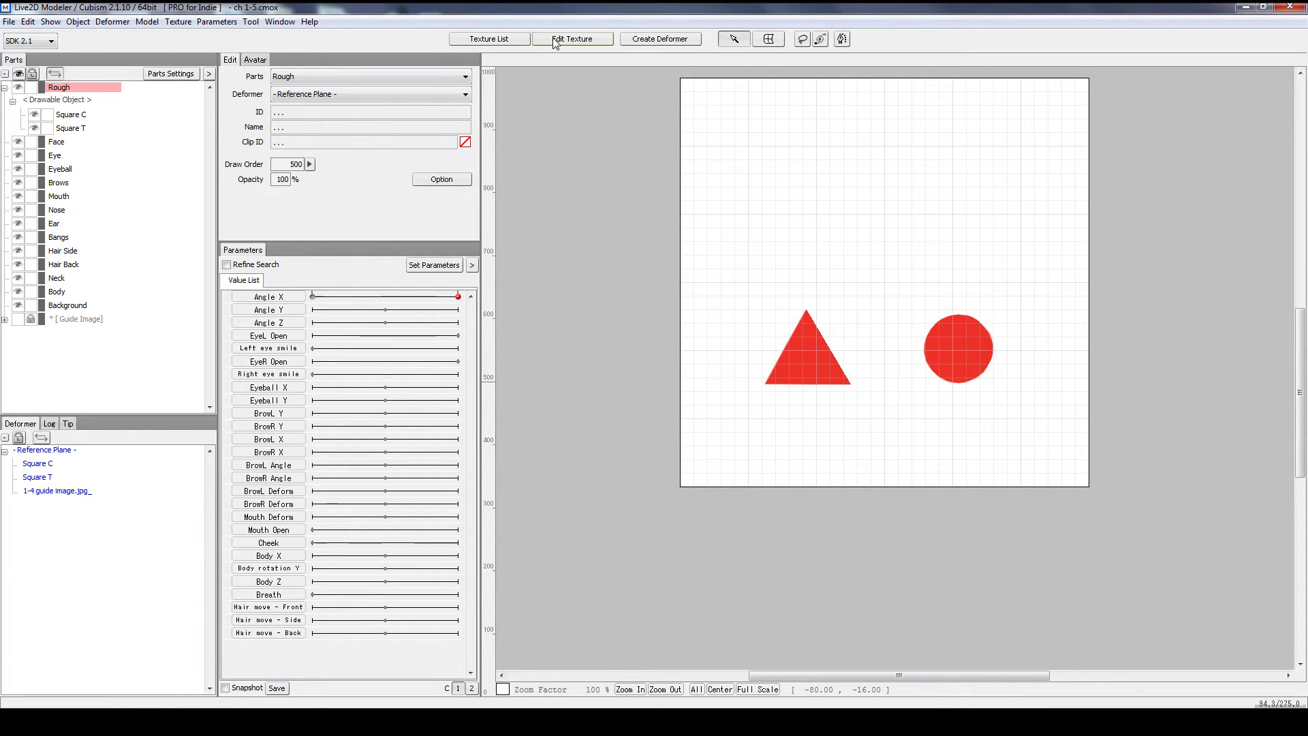
# Step: Create the green triangle drawable from the texture and align it over the red triangle
pyautogui.click(572, 38)
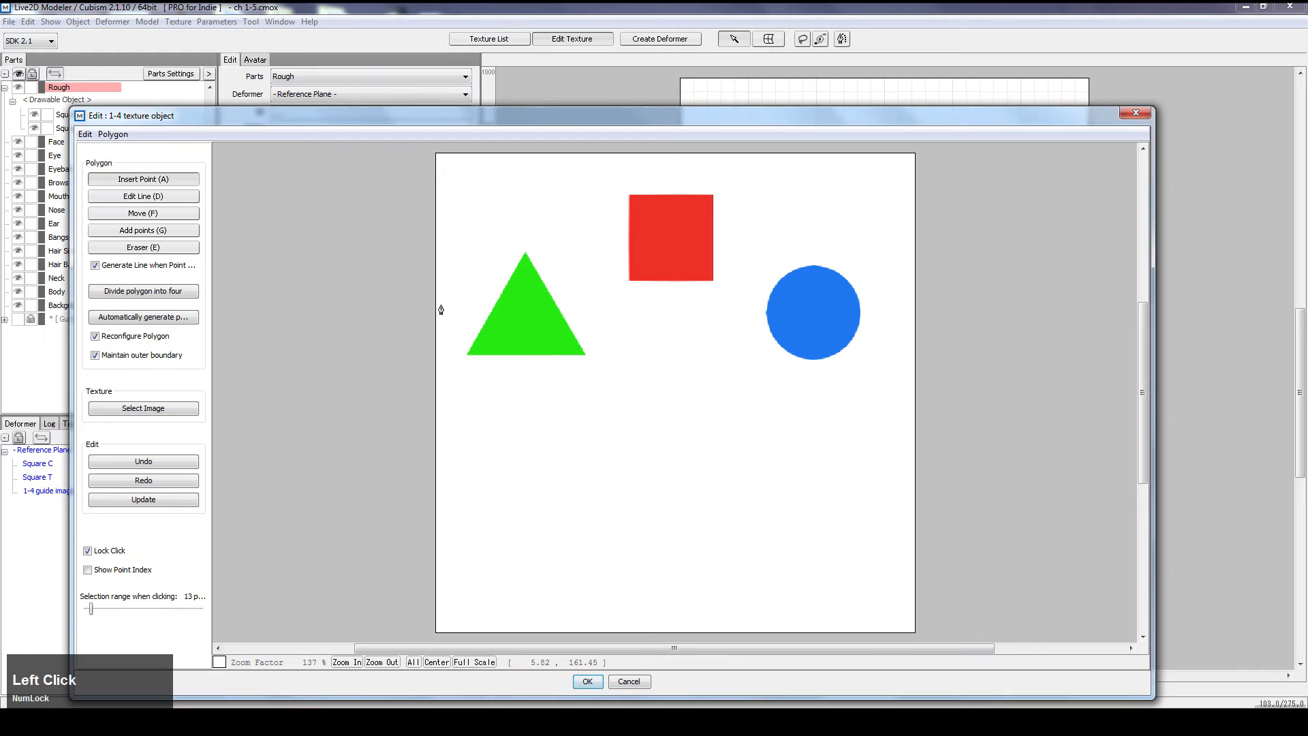
pyautogui.scroll(3)
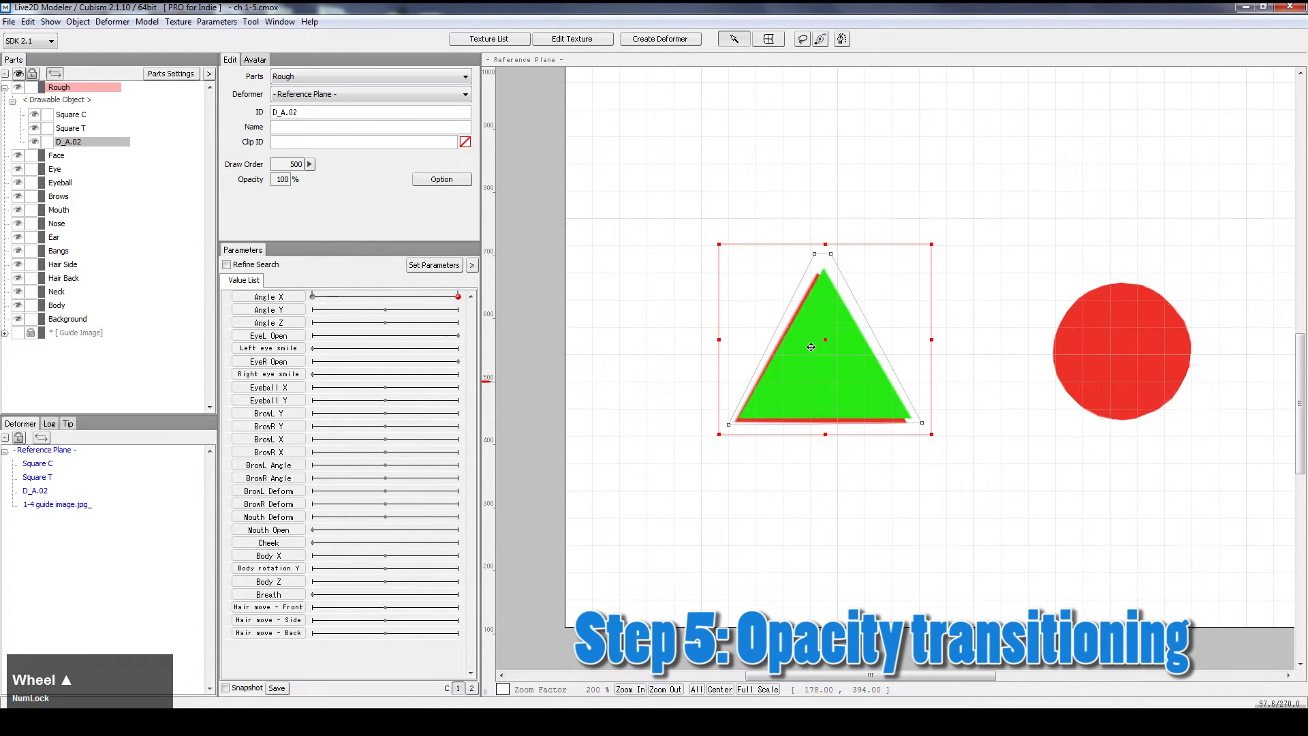
pyautogui.moveTo(811, 346); pyautogui.dragTo(819, 346)
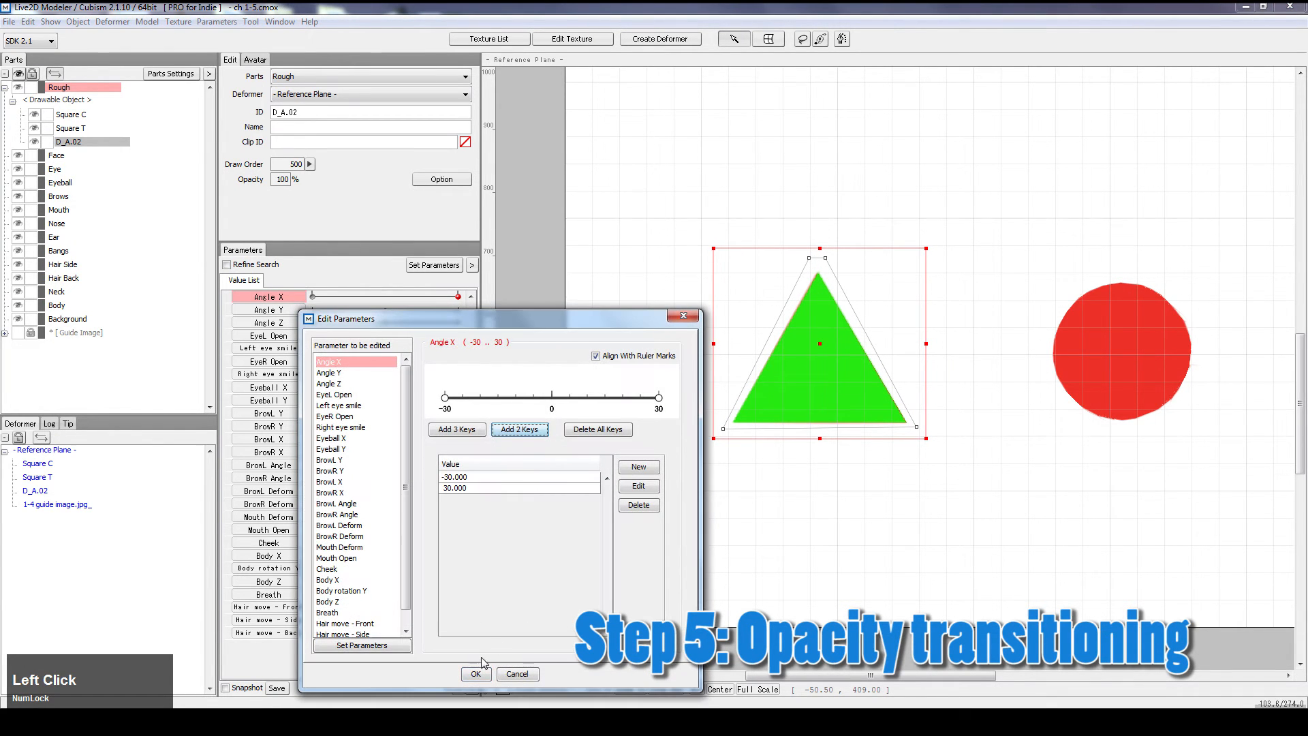
# Step: Confirm the two Angle X keys at -30 and 30 for the green triangle
pyautogui.click(477, 674)
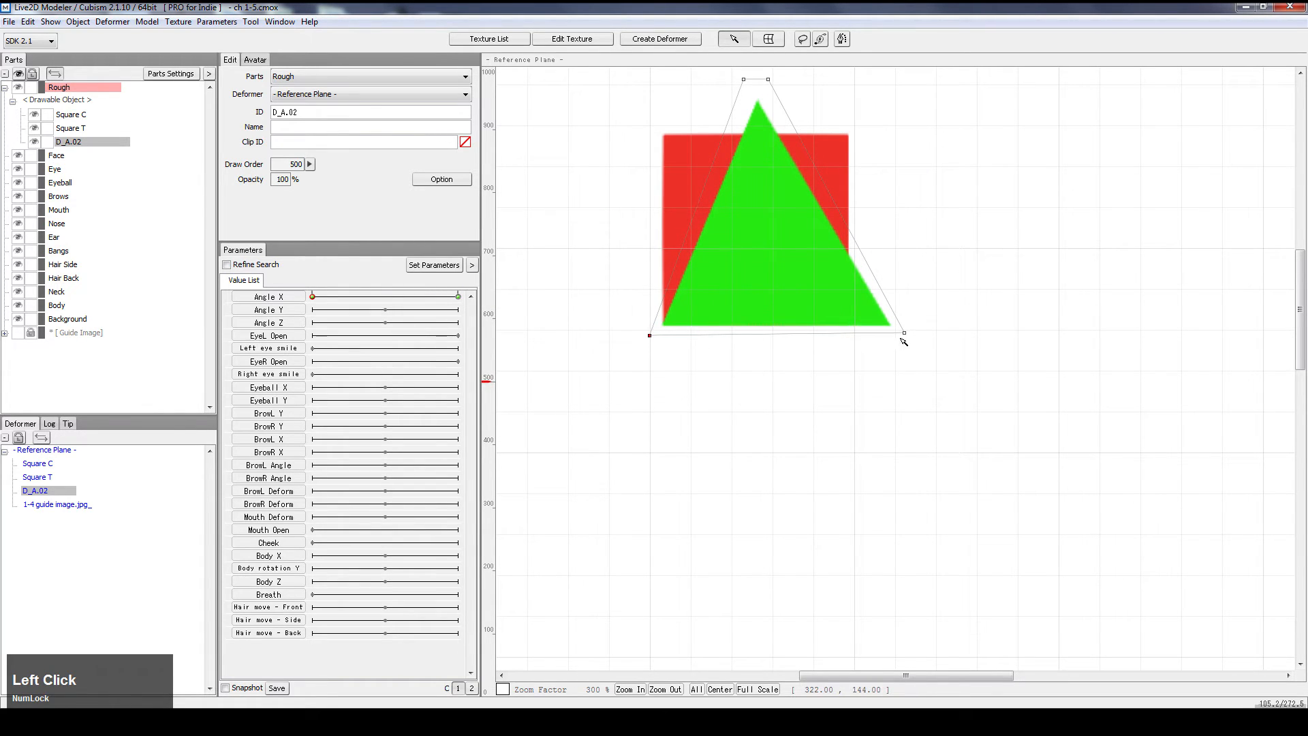
# Step: Drag the green triangle's apex and outline points toward the red square's top corners
pyautogui.moveTo(903, 334); pyautogui.dragTo(859, 332)
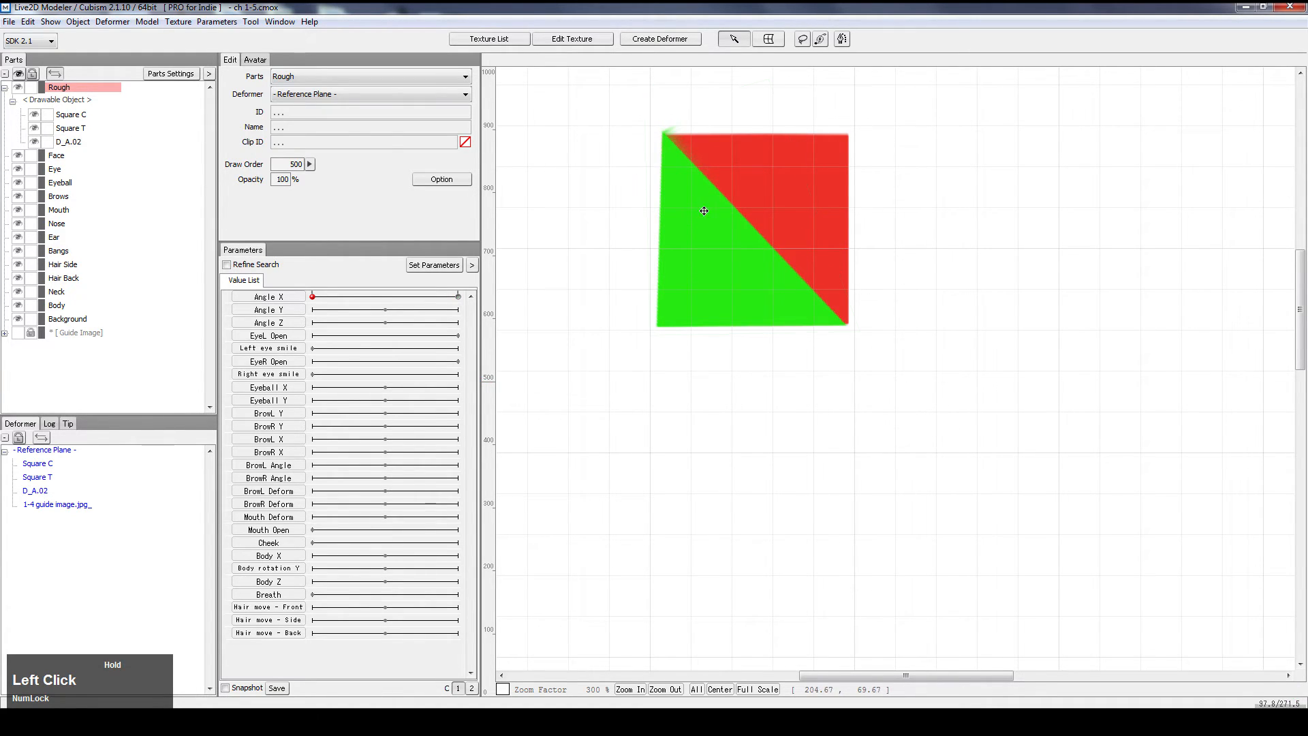
pyautogui.click(57, 141)
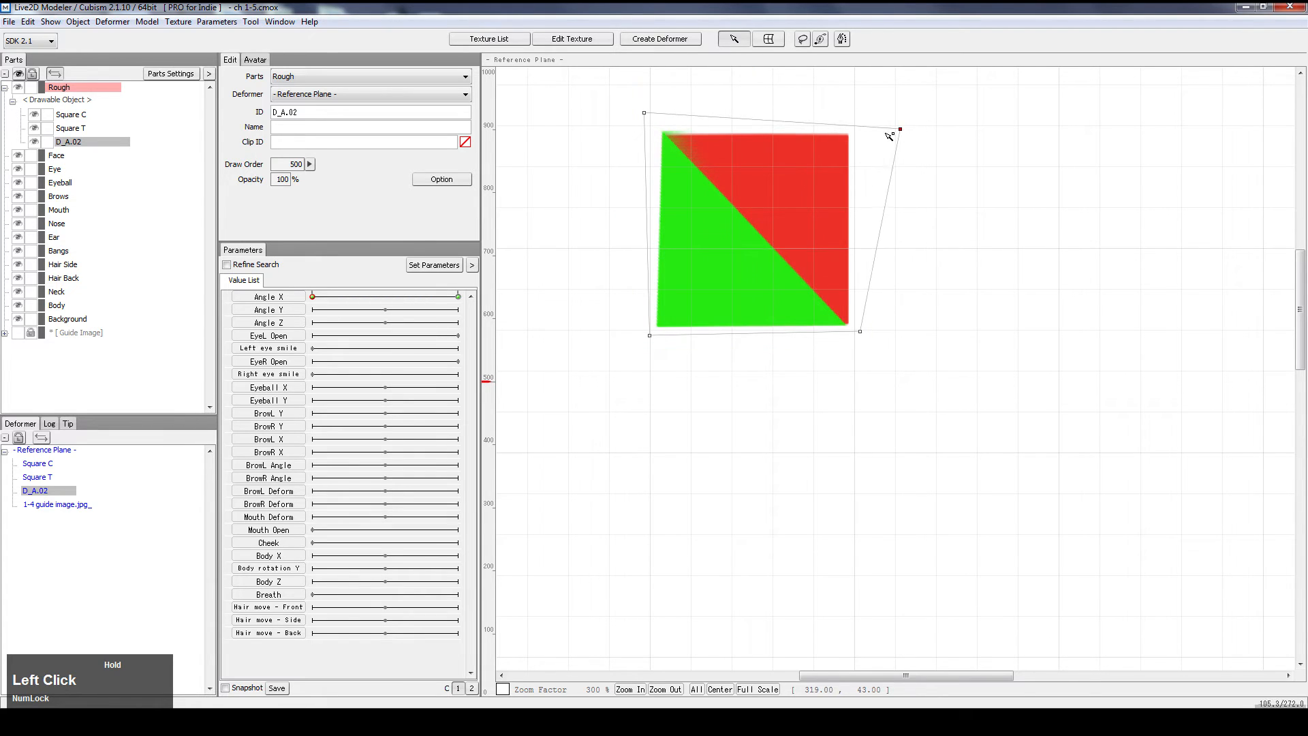
pyautogui.moveTo(900, 129); pyautogui.dragTo(851, 117)
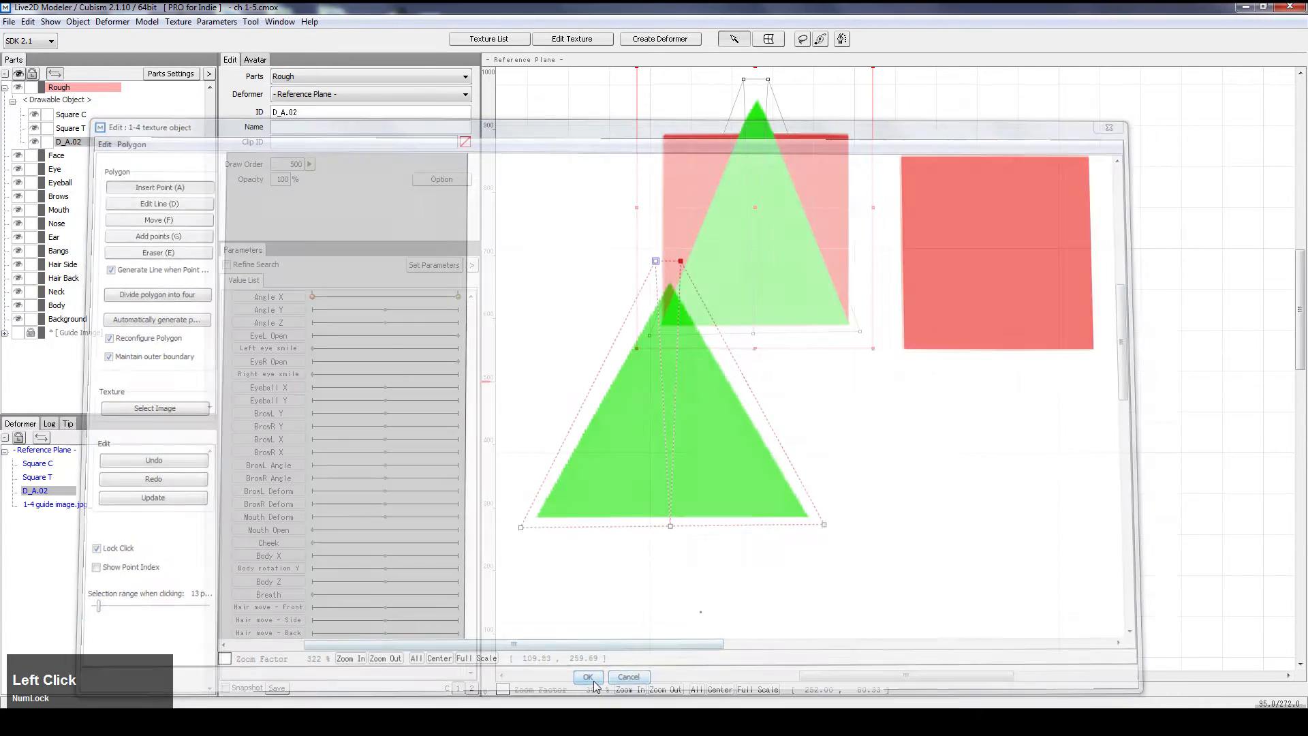
# Step: Confirm the triangle mesh and stretch the green shape's top-right point over the square
pyautogui.click(588, 677)
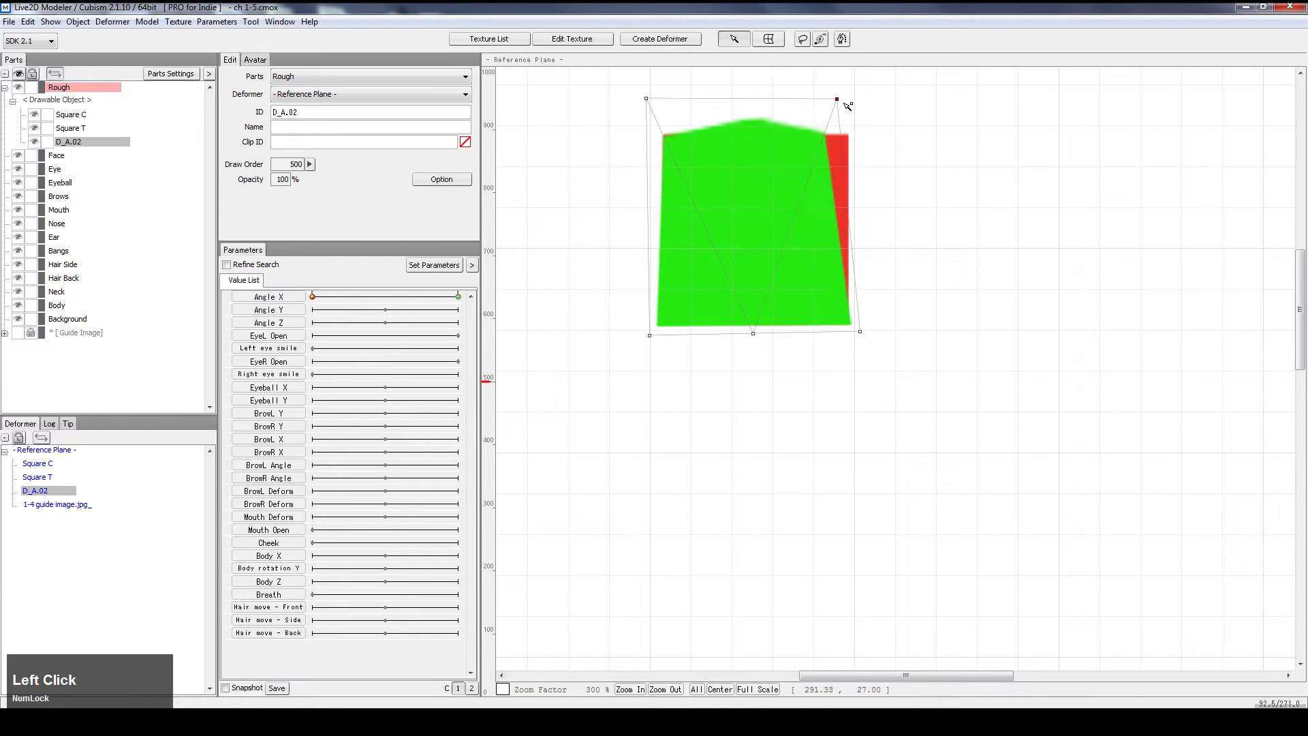
pyautogui.moveTo(836, 98); pyautogui.dragTo(863, 104)
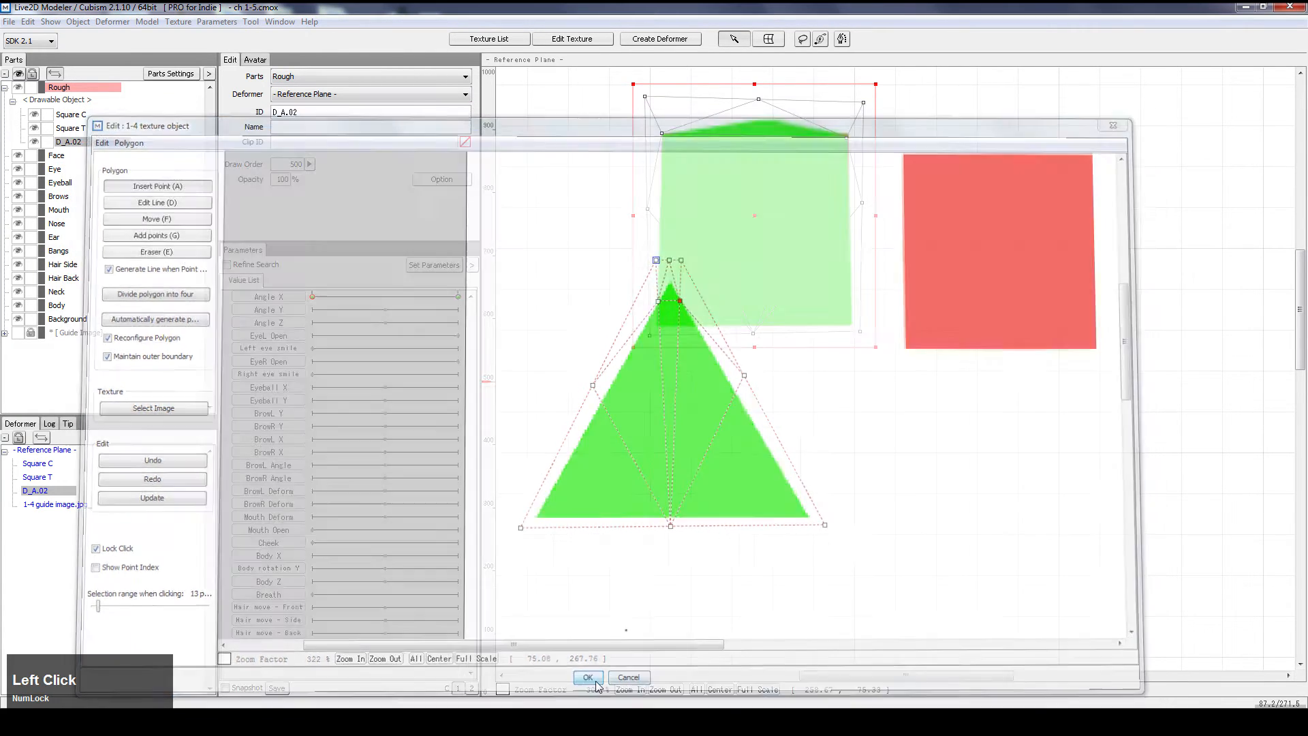
# Step: Confirm the new mesh points, flatten the top edge and fit the bottom-right corner
pyautogui.click(588, 677)
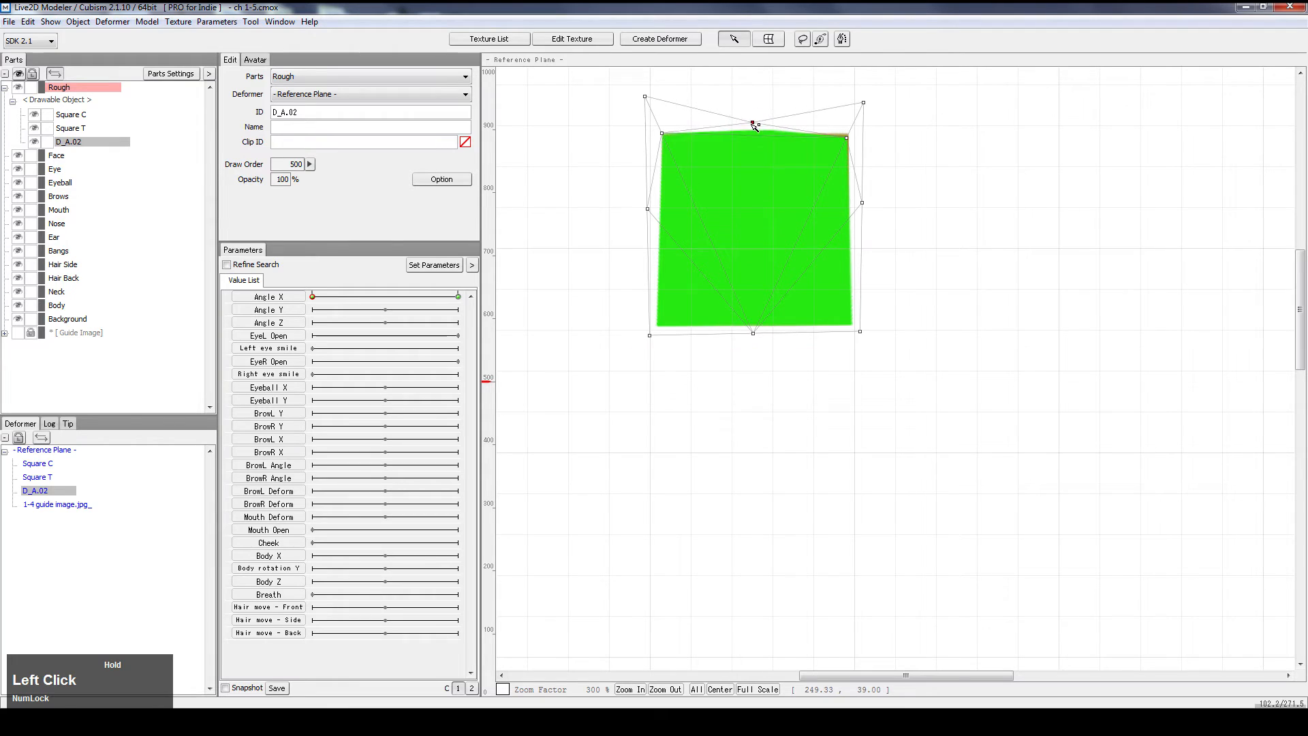
pyautogui.moveTo(752, 124); pyautogui.dragTo(845, 138)
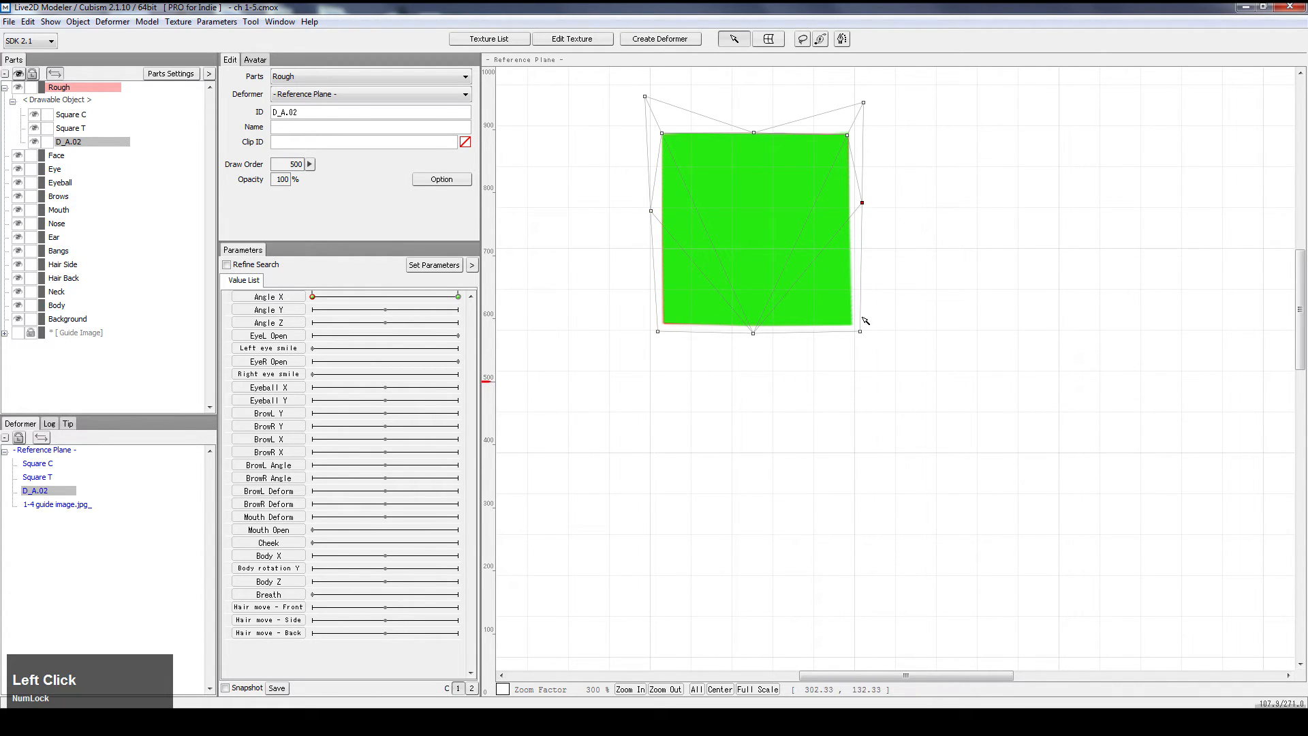
pyautogui.moveTo(863, 203); pyautogui.dragTo(854, 331)
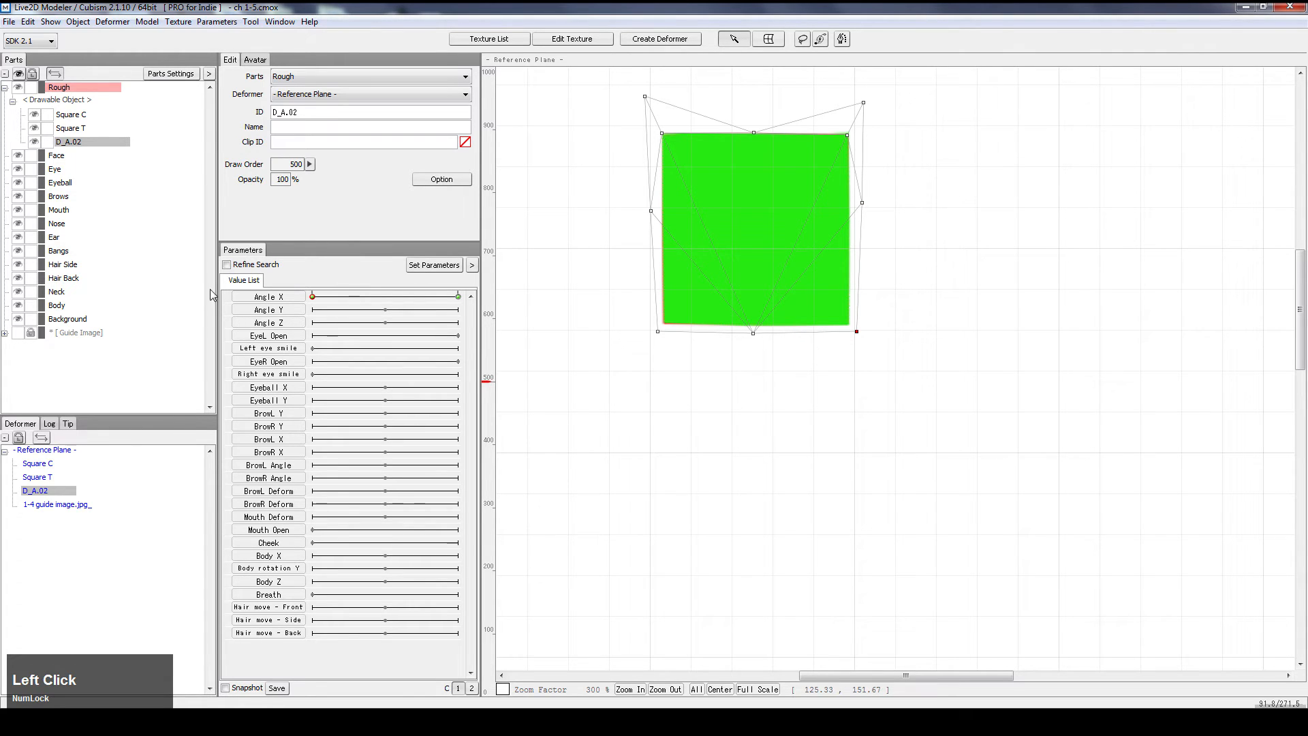
pyautogui.moveTo(674, 182)
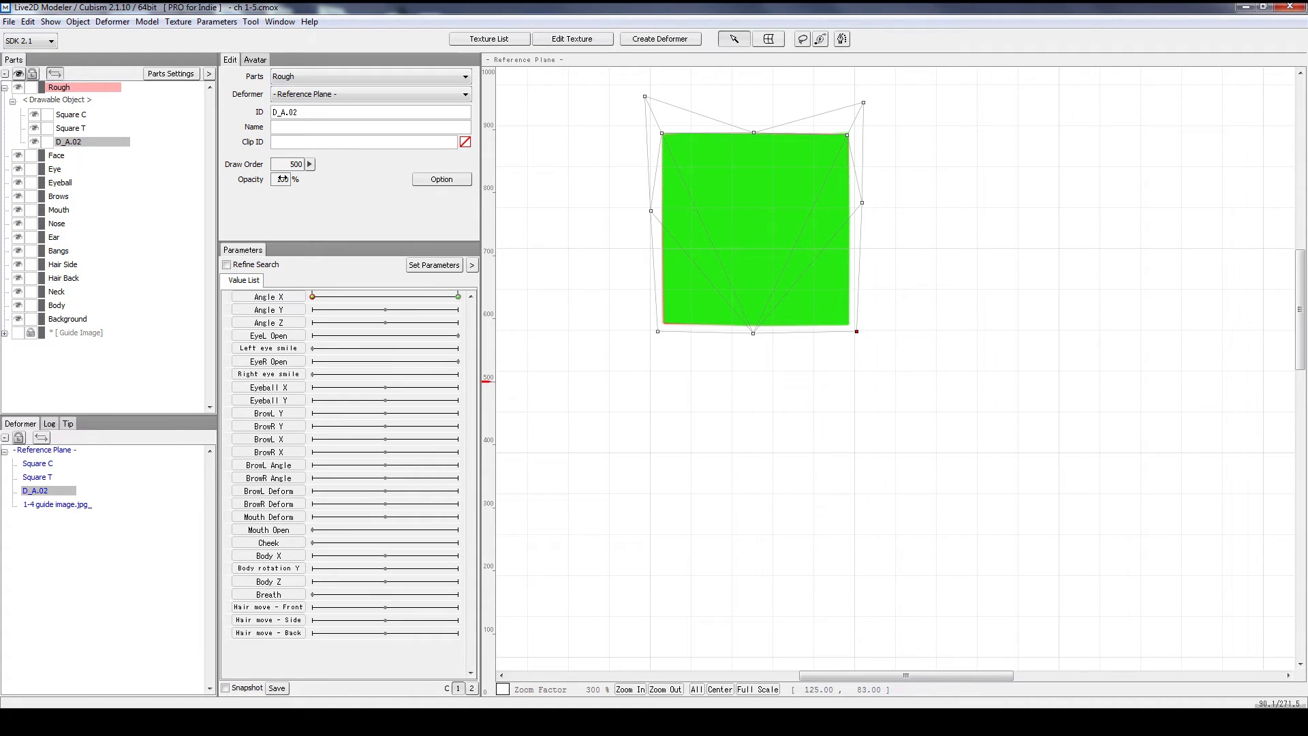
pyautogui.moveTo(281, 179)
pyautogui.write('0')
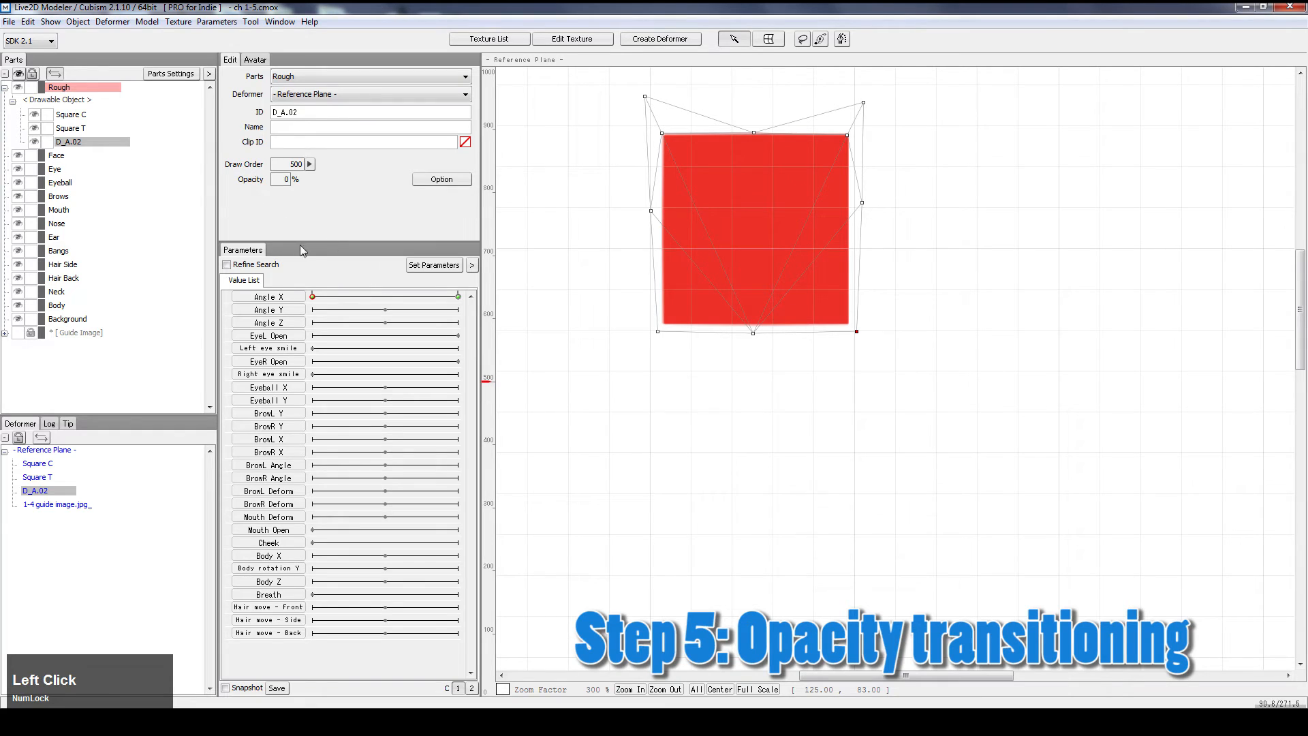
# Step: Set the green shape's draw order to 600 and preview the crossfade up to Angle X 30
pyautogui.click(285, 164)
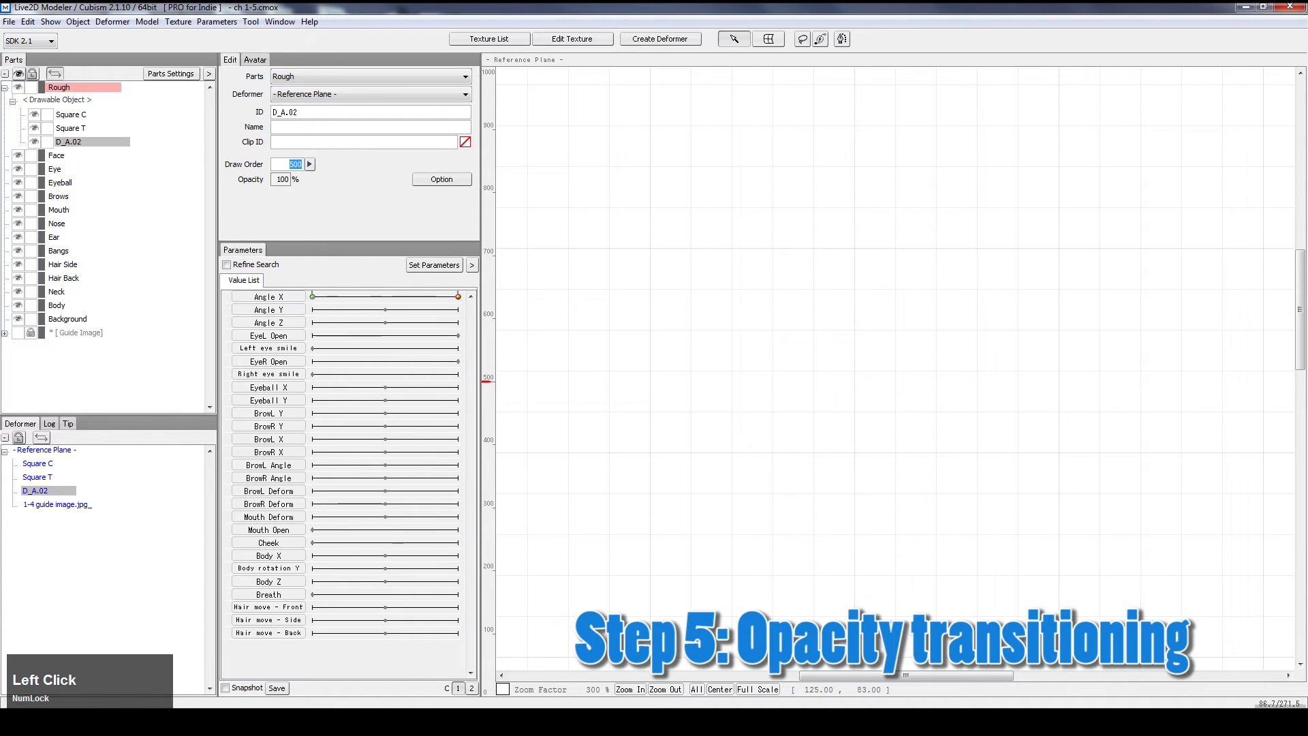
pyautogui.scroll(-3)
pyautogui.write('600')
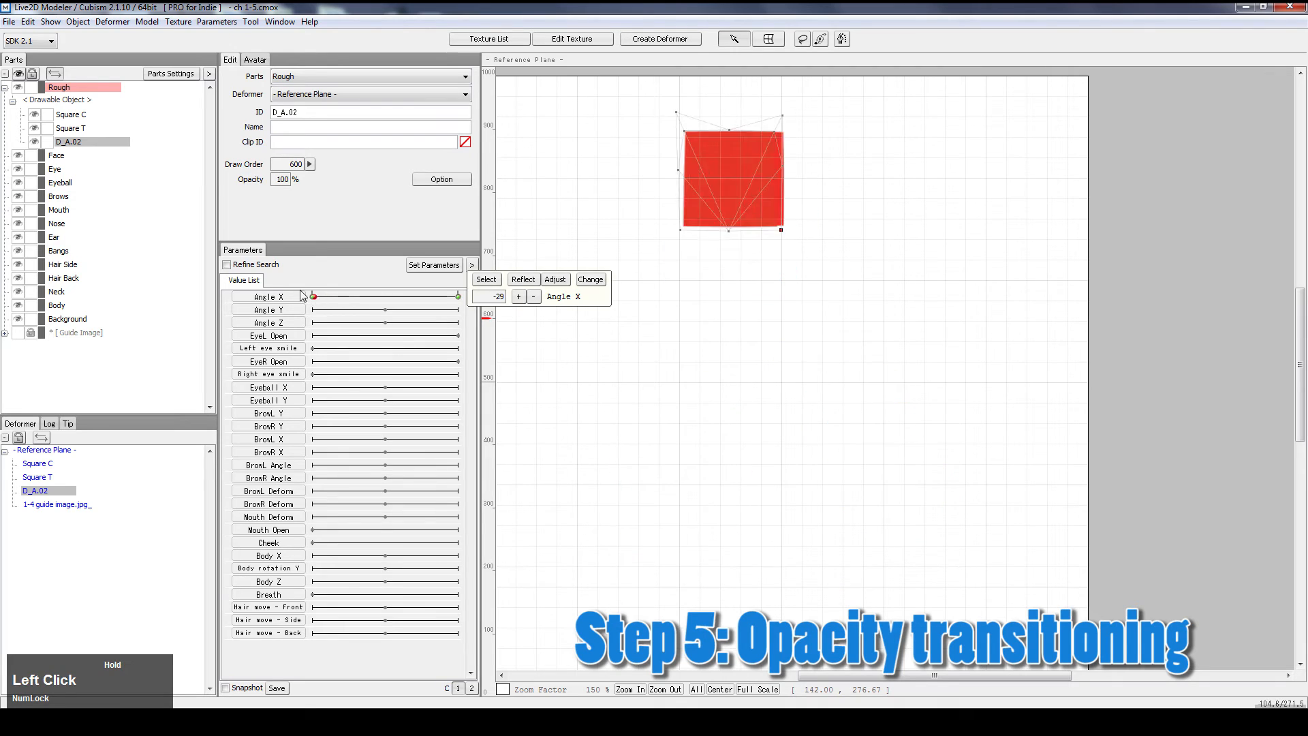
pyautogui.moveTo(315, 297); pyautogui.dragTo(456, 296)
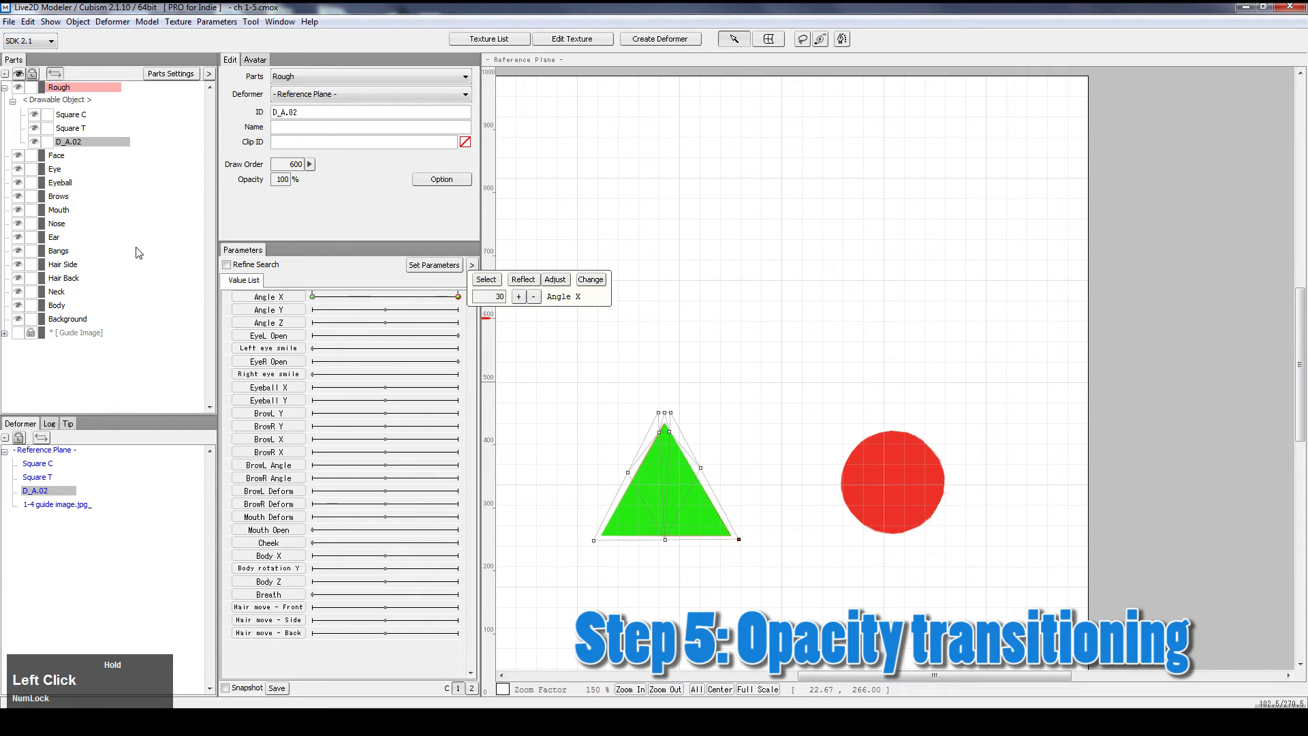
# Step: Preview Square T across Angle X, then rename the green drawable D_A.02 to 'Triangle'
pyautogui.click(71, 114)
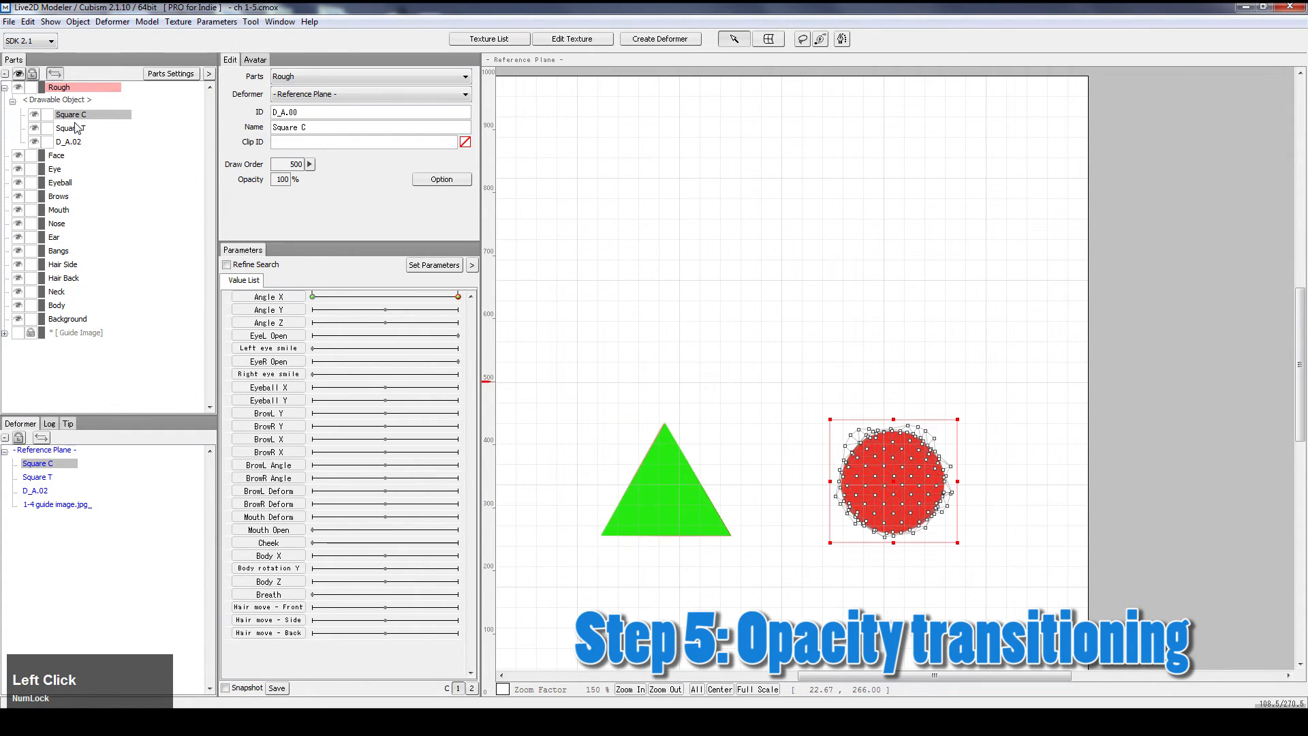
pyautogui.click(71, 128)
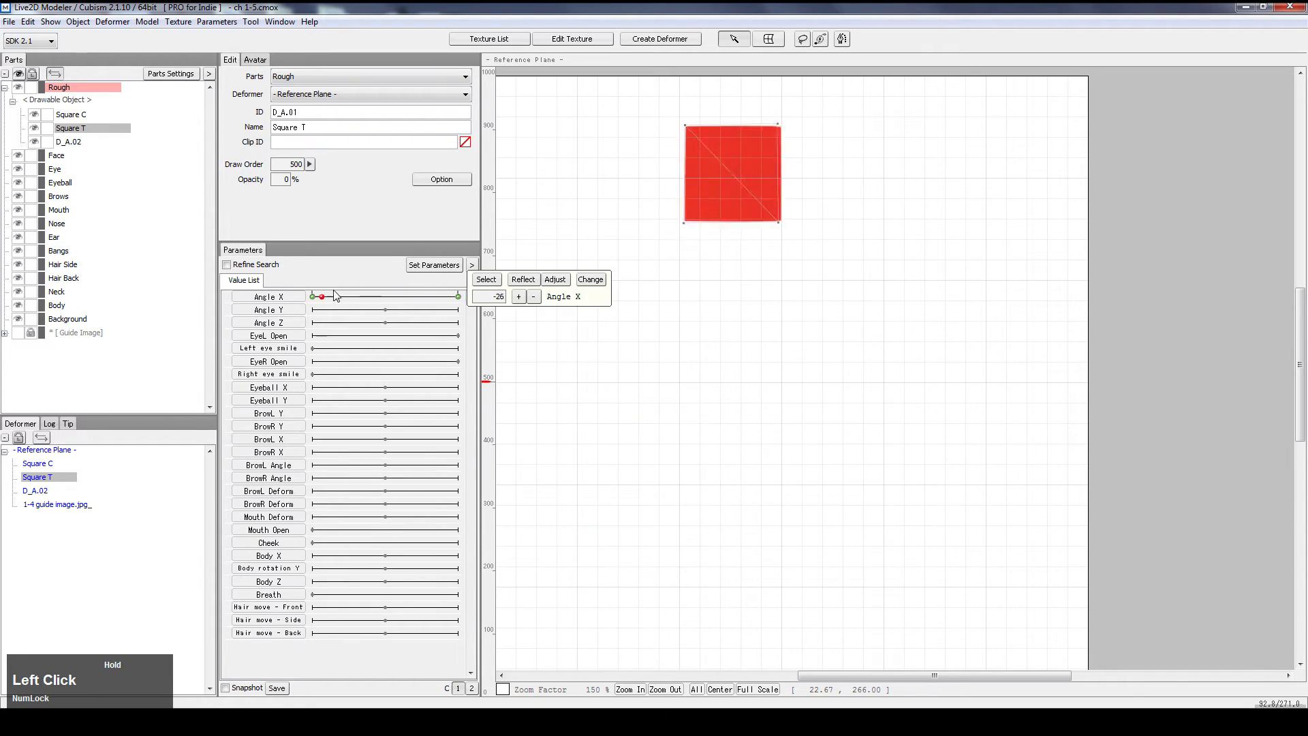
pyautogui.moveTo(320, 297); pyautogui.dragTo(368, 296)
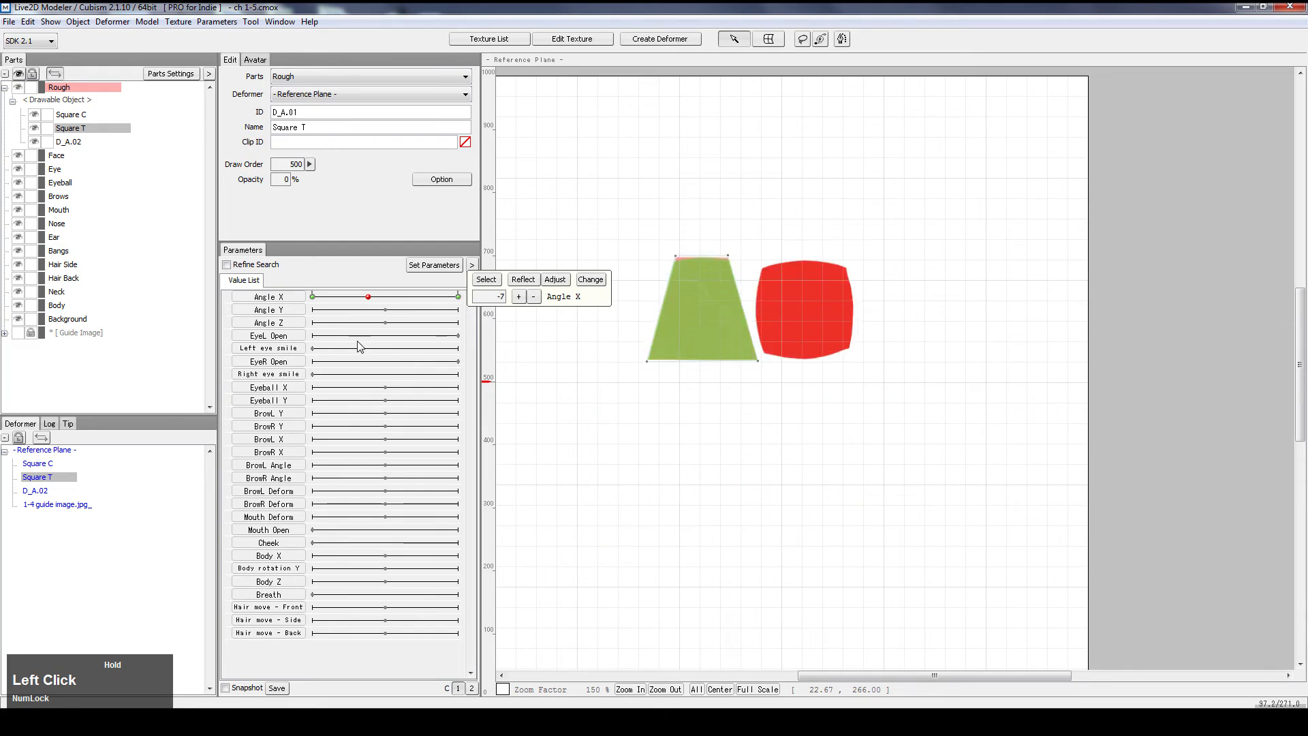
pyautogui.moveTo(367, 297); pyautogui.dragTo(457, 296)
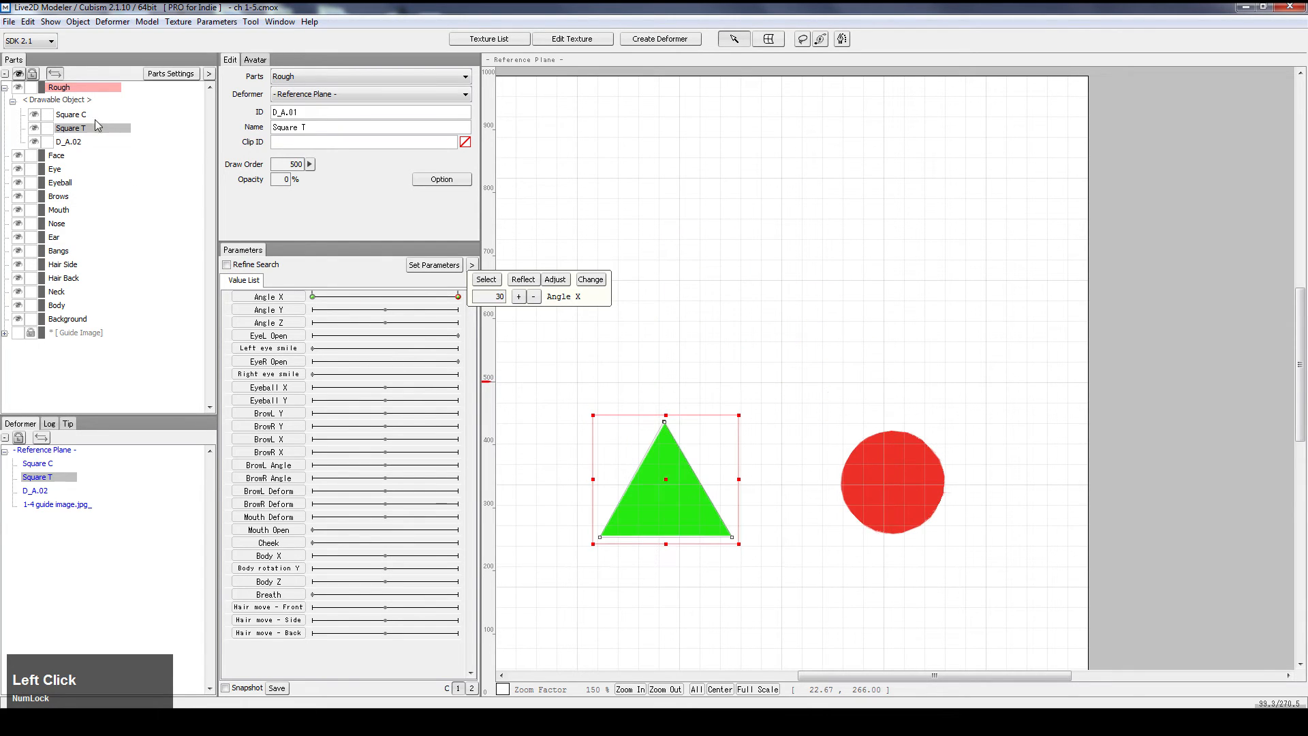
pyautogui.click(63, 142)
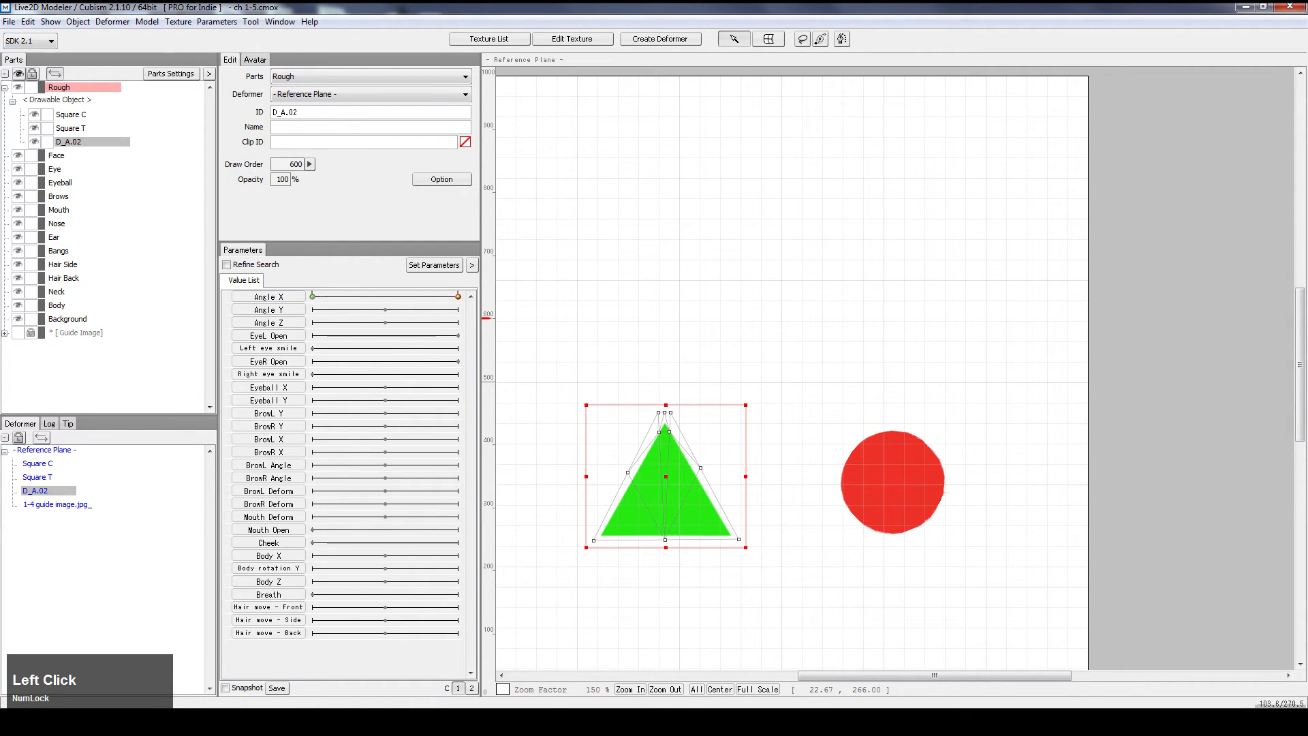
pyautogui.write('Triangle')
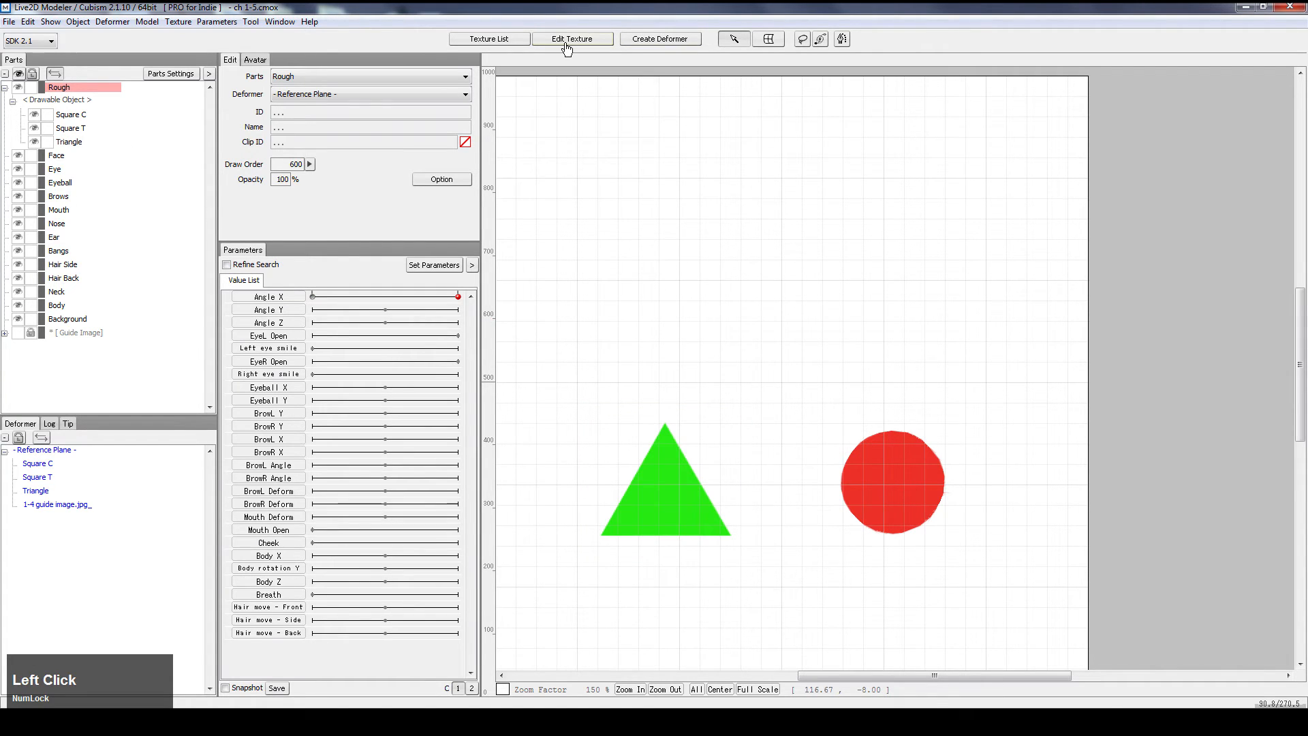
# Step: Outline the blue circle in the texture editor to create drawable D_A.03
pyautogui.click(572, 38)
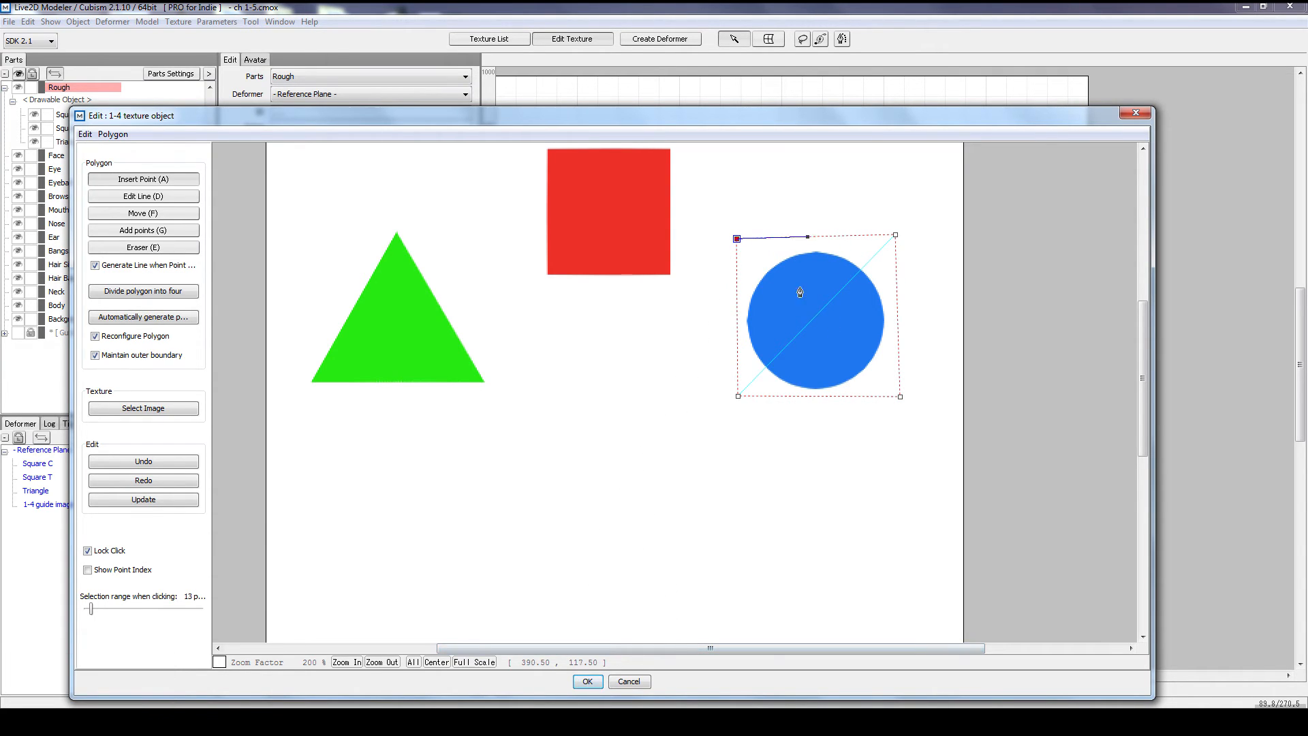
pyautogui.click(815, 318)
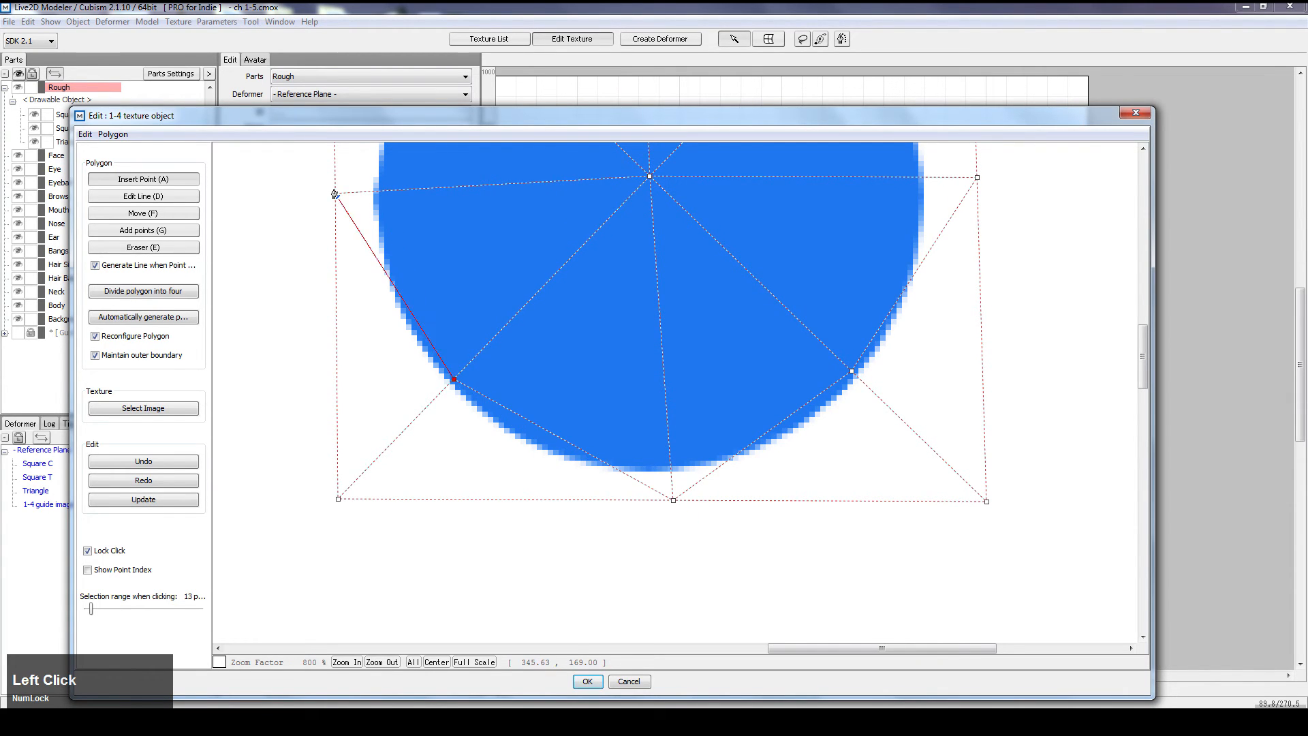
pyautogui.scroll(-3)
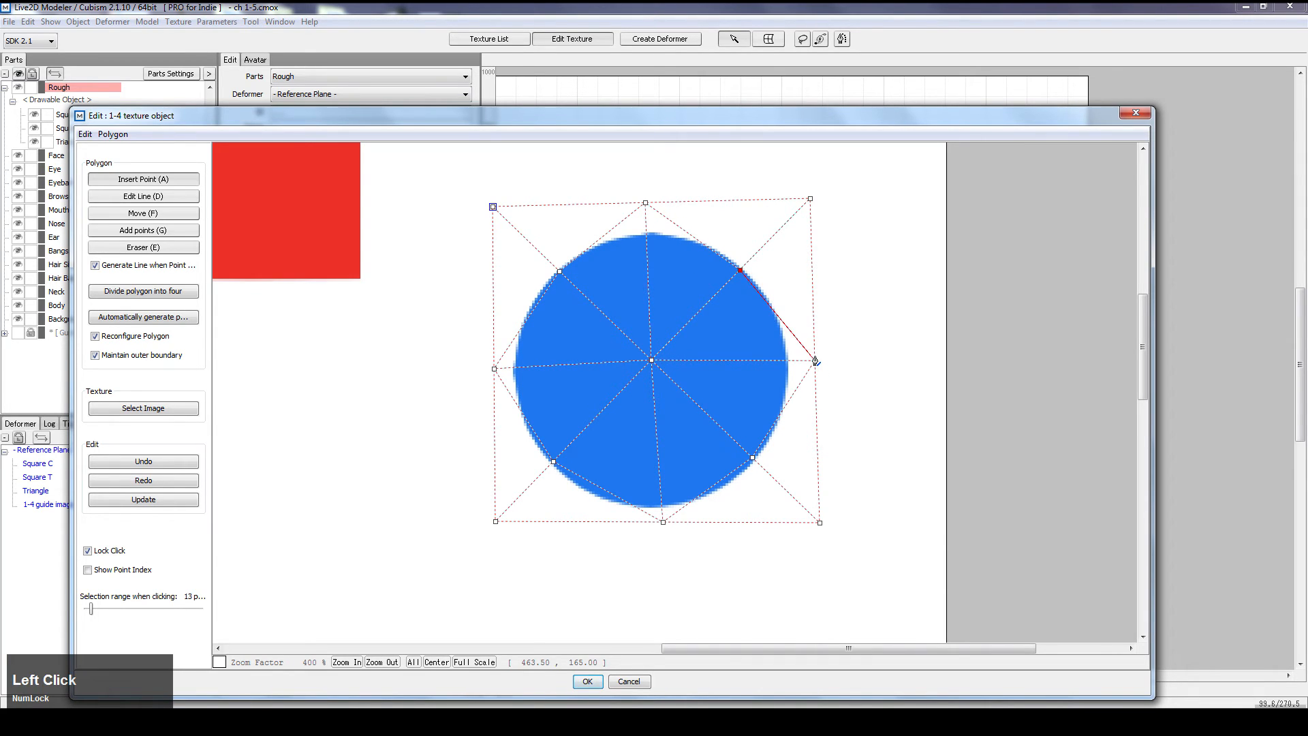
pyautogui.click(588, 681)
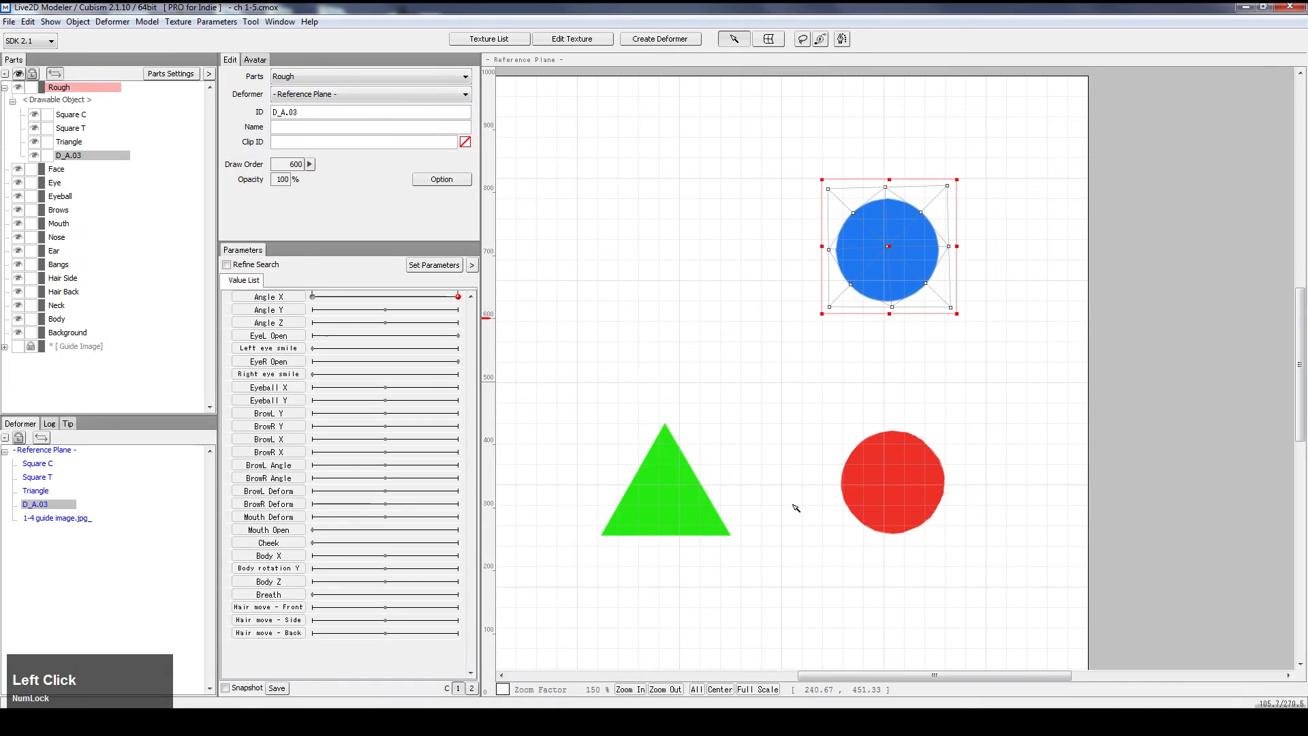
# Step: Align the blue circle over the red circle, name it Circle, and add two Angle X keys
pyautogui.moveTo(887, 245); pyautogui.dragTo(901, 483)
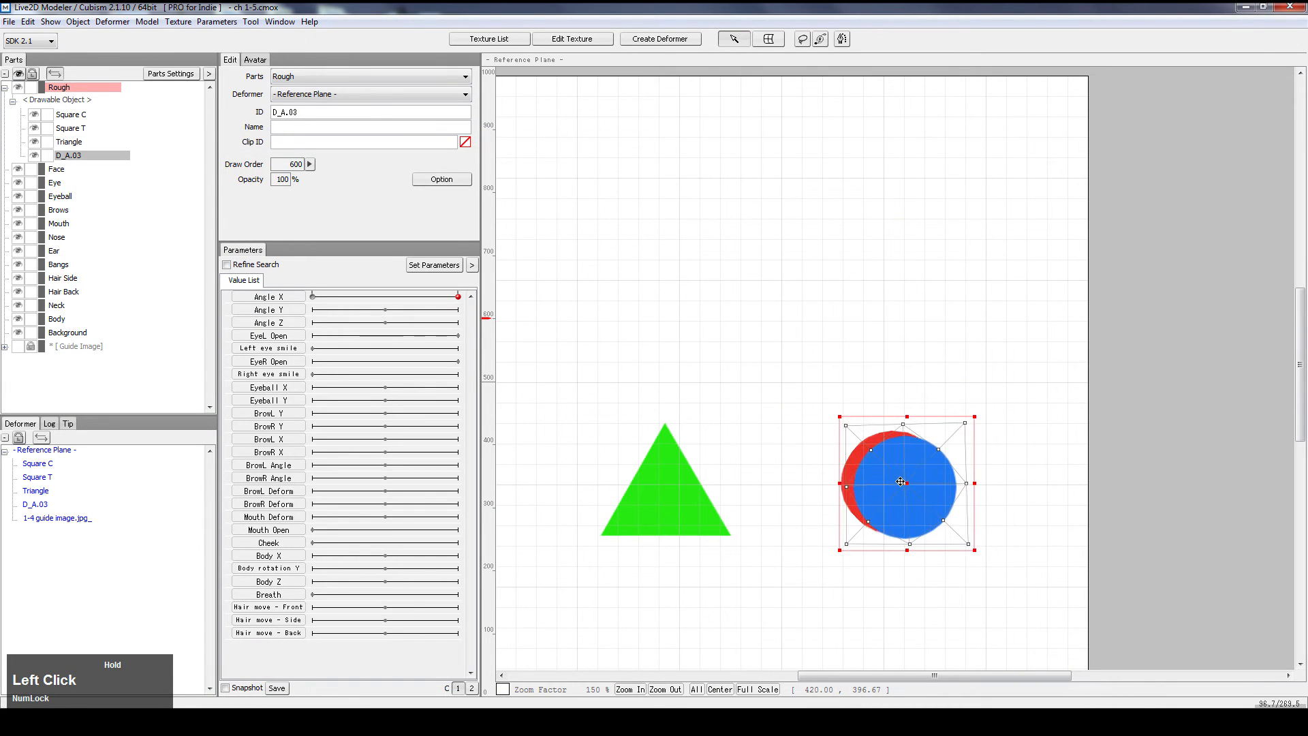
pyautogui.moveTo(901, 483); pyautogui.dragTo(893, 478)
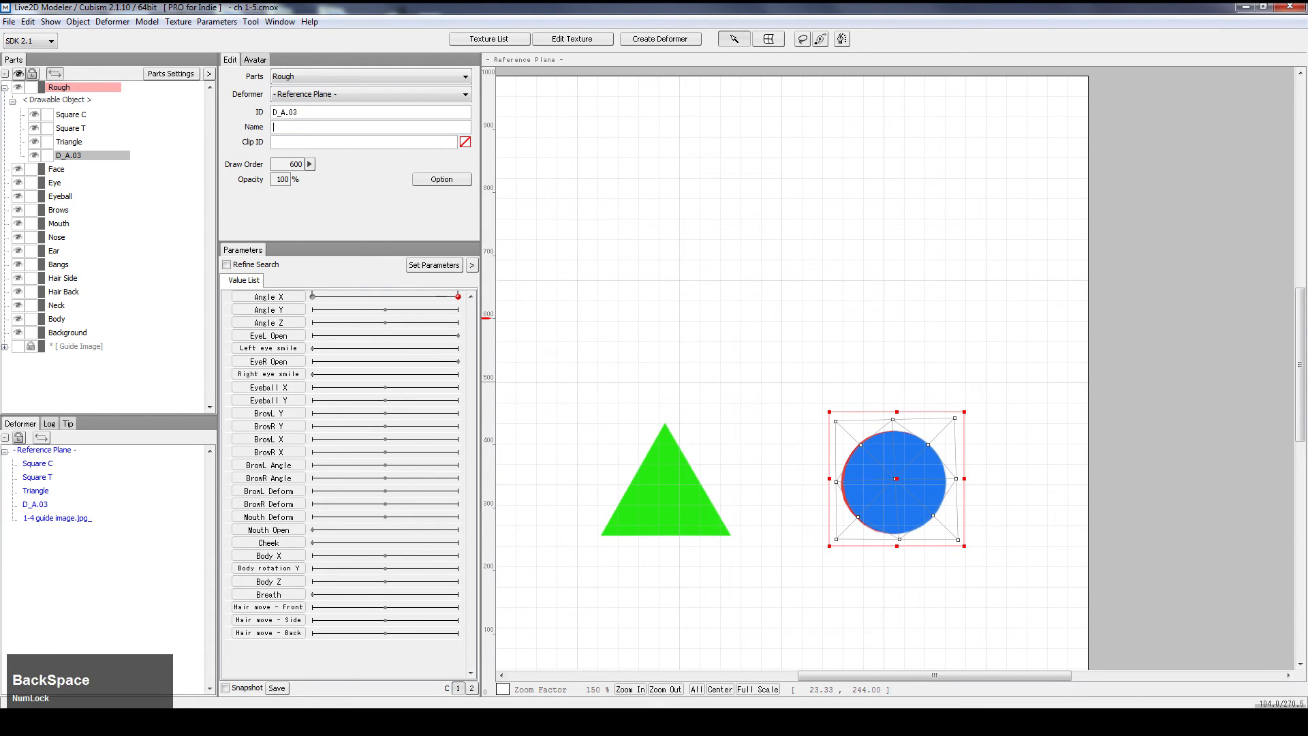
pyautogui.write('Circle')
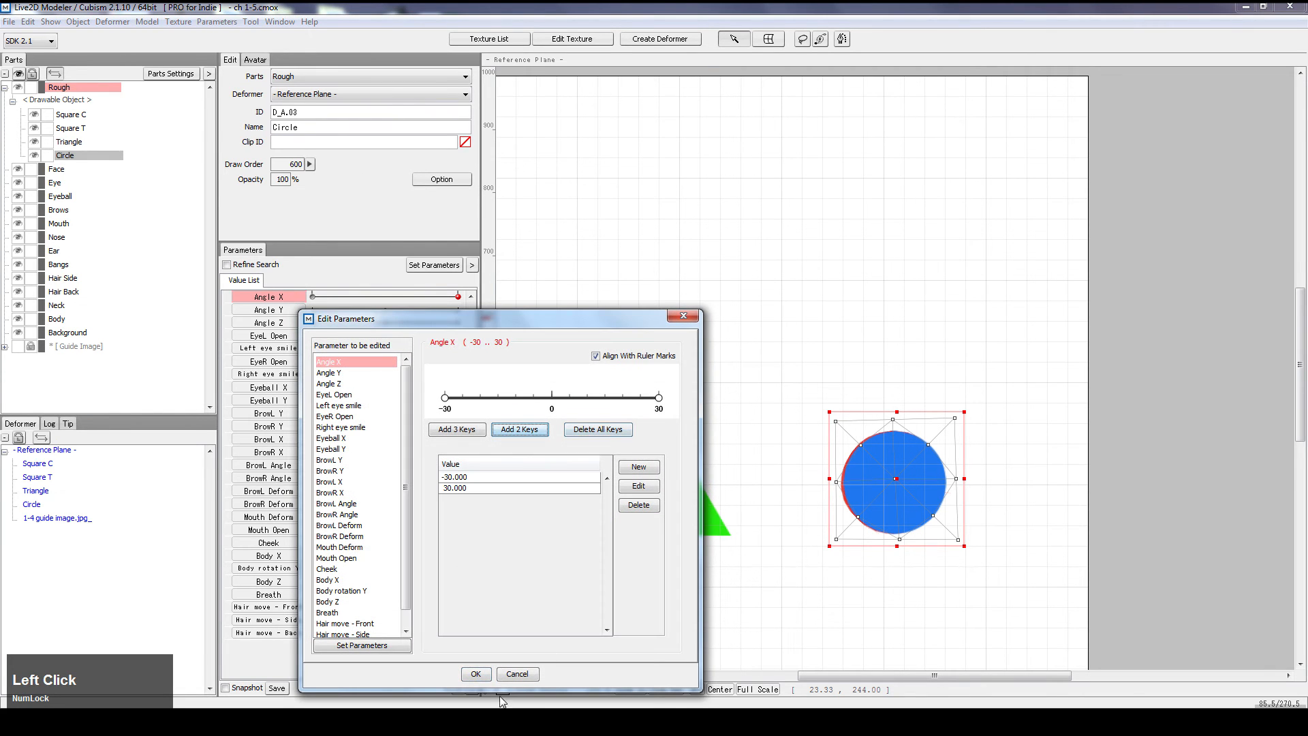
pyautogui.click(476, 674)
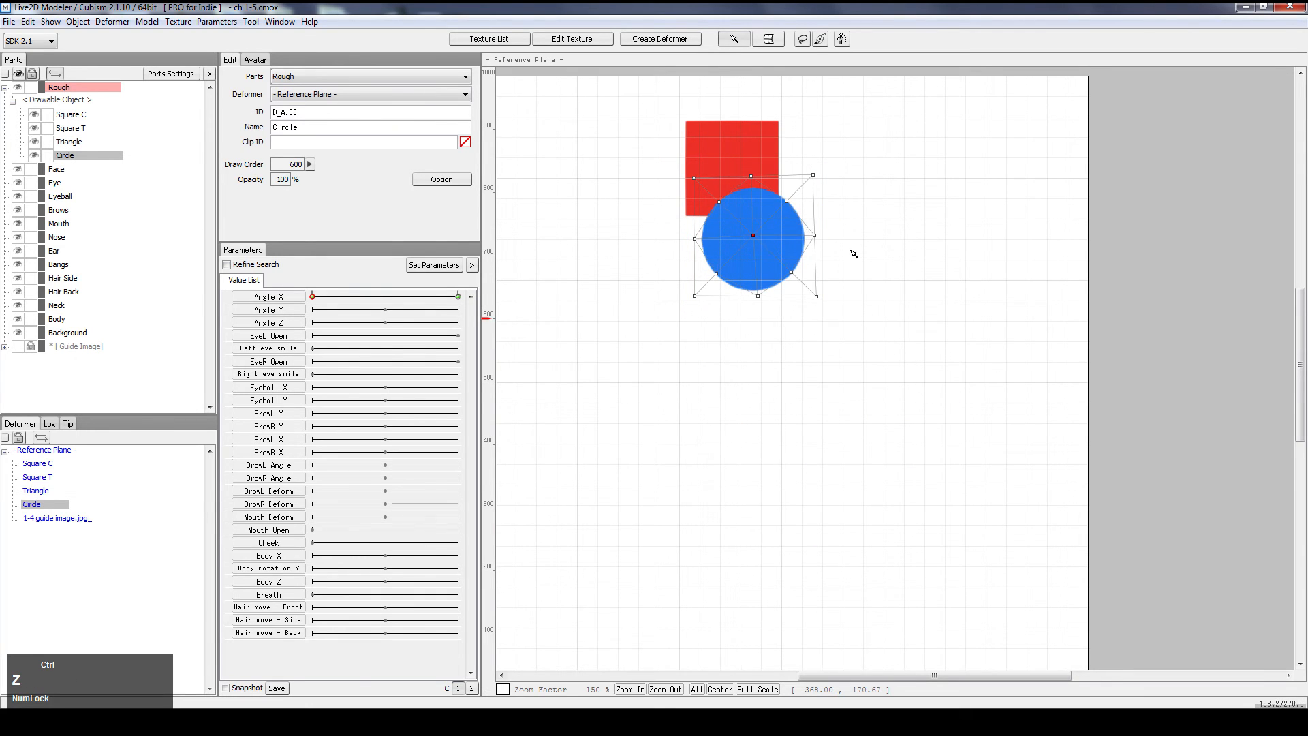
# Step: At Angle X -30, move Circle onto the upper red square and stretch its points into the corners
pyautogui.moveTo(752, 235); pyautogui.dragTo(724, 167)
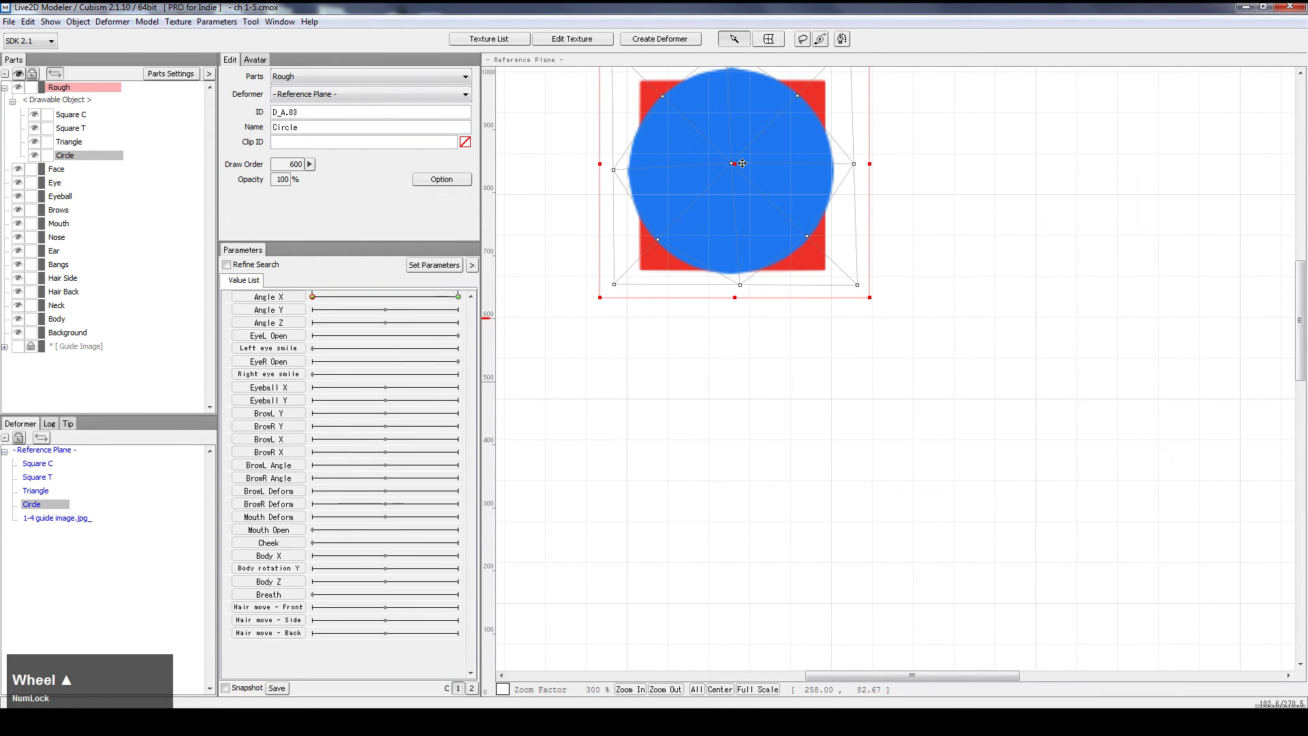
pyautogui.moveTo(741, 163); pyautogui.dragTo(740, 171)
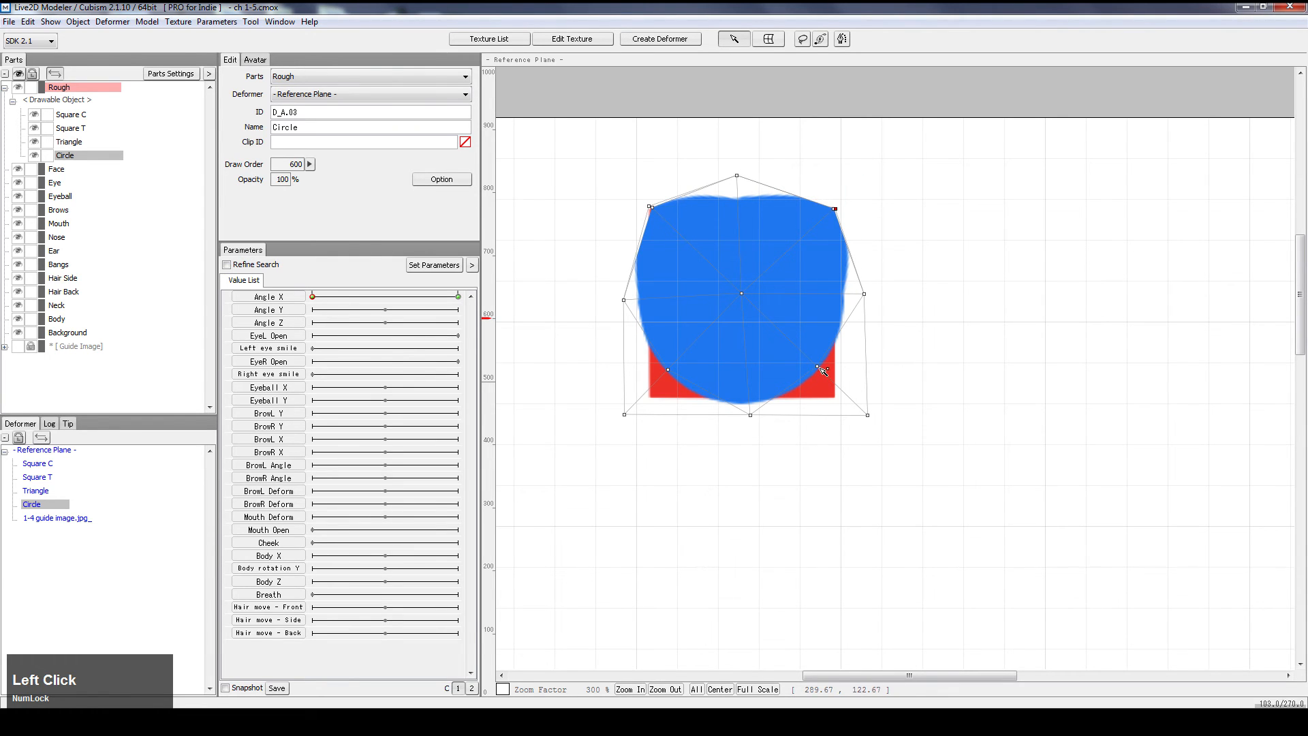
pyautogui.moveTo(821, 369); pyautogui.dragTo(843, 407)
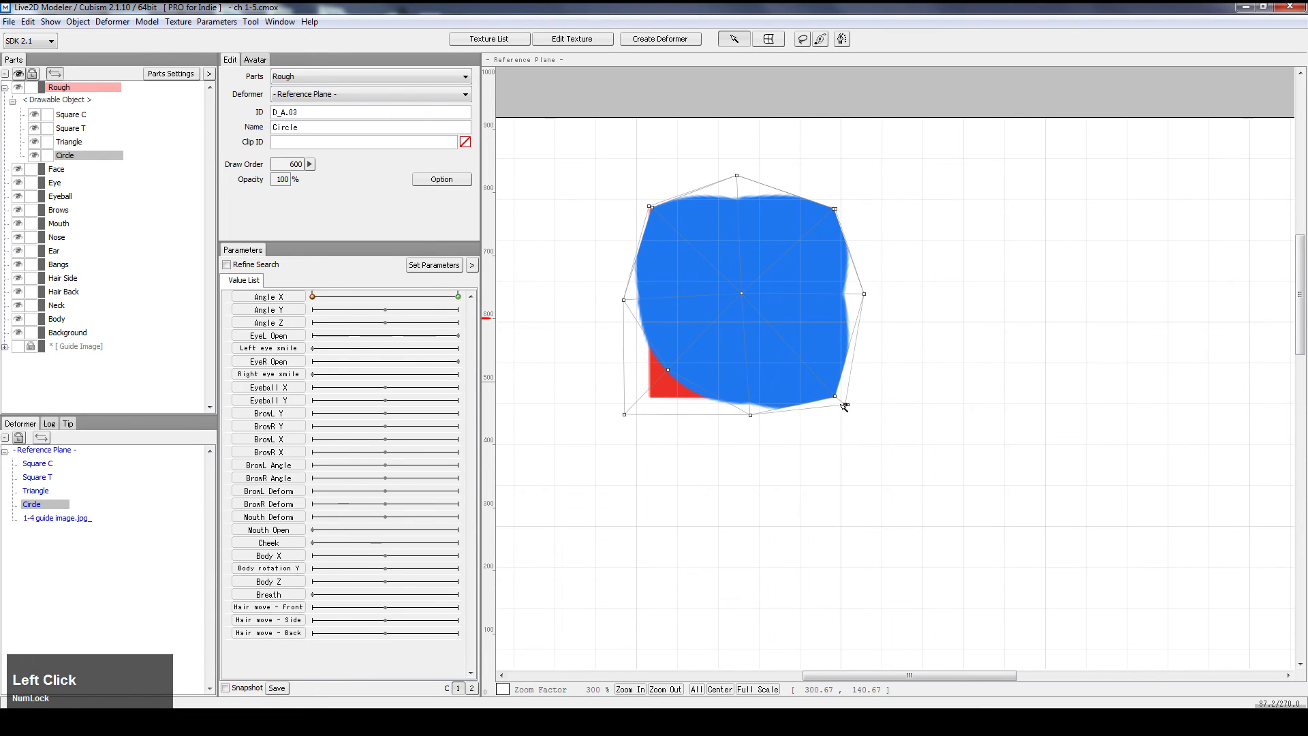
pyautogui.moveTo(843, 406); pyautogui.dragTo(659, 393)
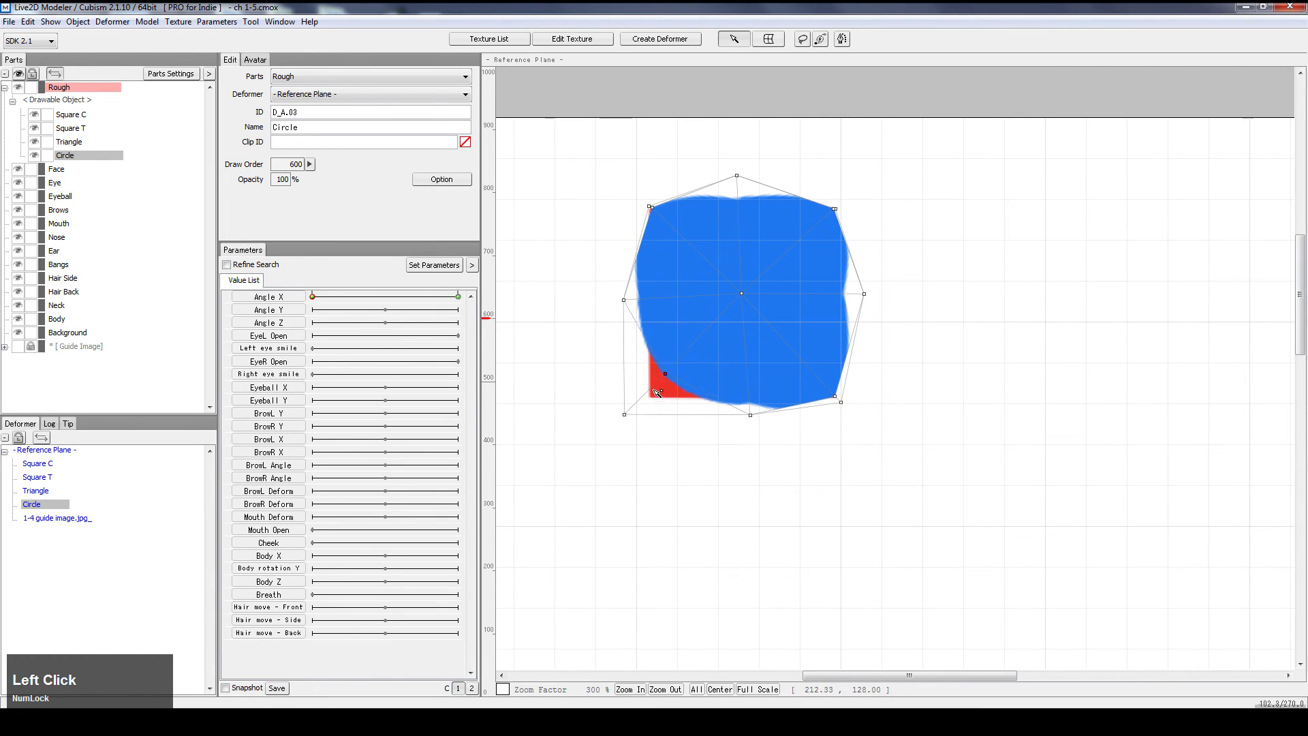
pyautogui.moveTo(665, 372); pyautogui.dragTo(629, 411)
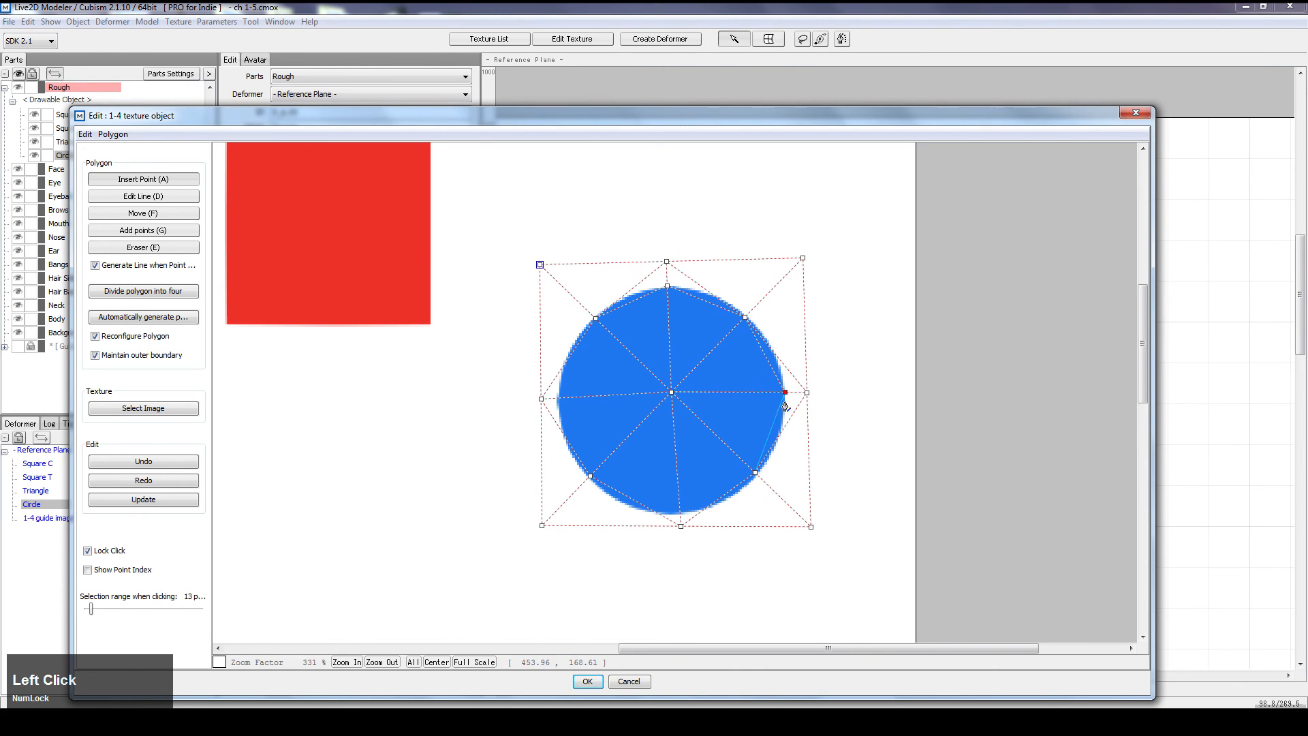
# Step: Add extra mesh points along Circle's lower edge and zoom in on the square
pyautogui.moveTo(784, 393); pyautogui.dragTo(686, 513)
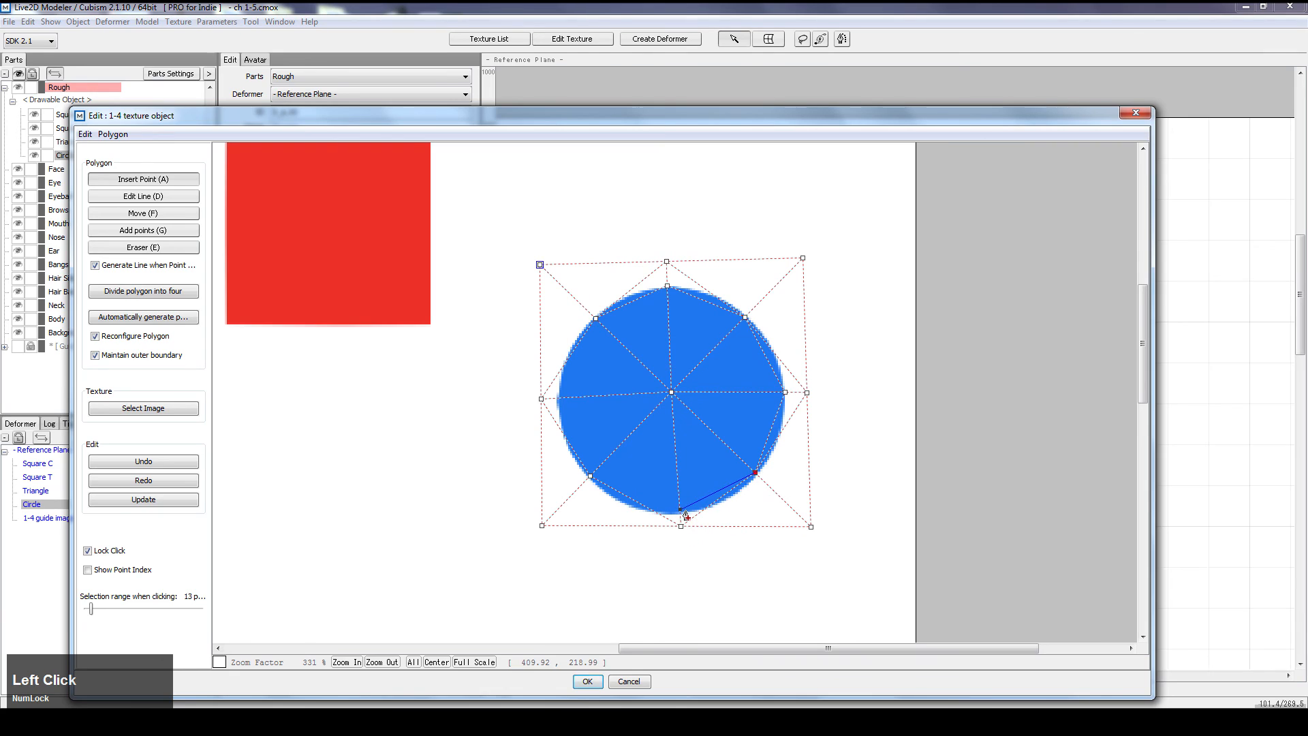
pyautogui.moveTo(684, 516); pyautogui.dragTo(560, 401)
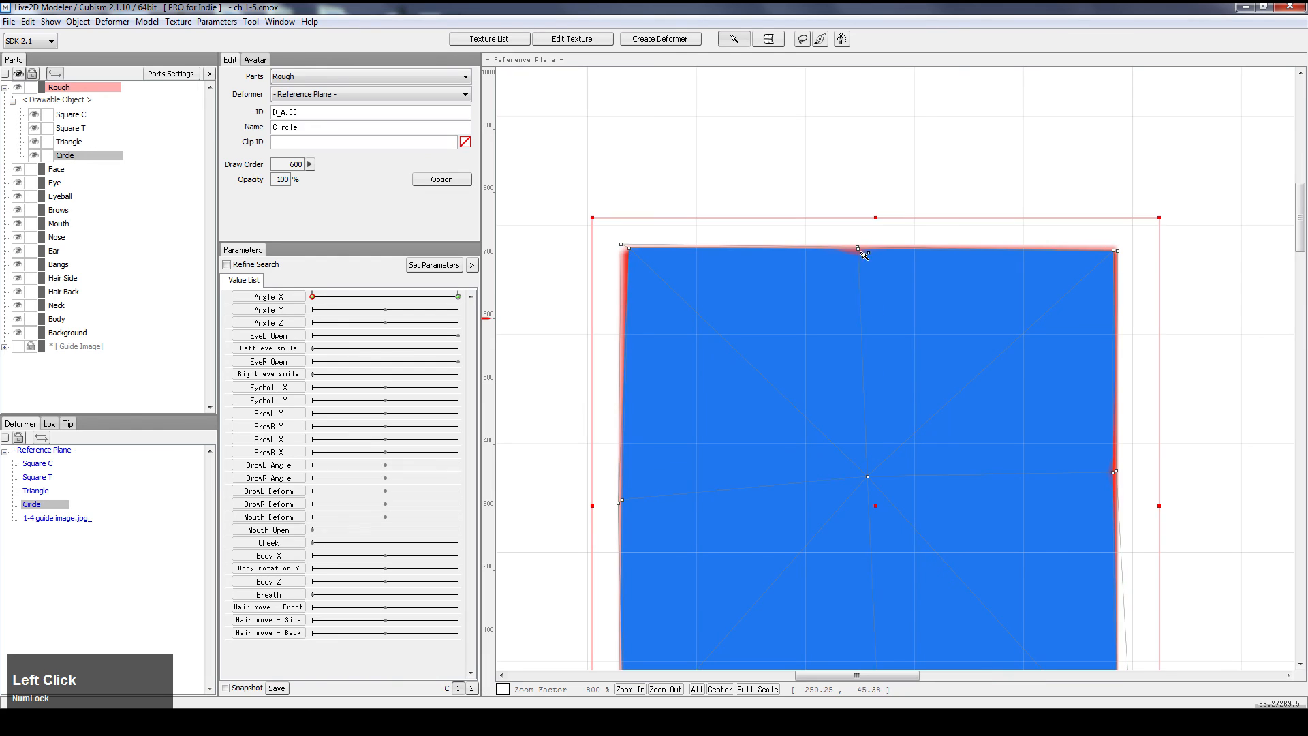
pyautogui.scroll(-3)
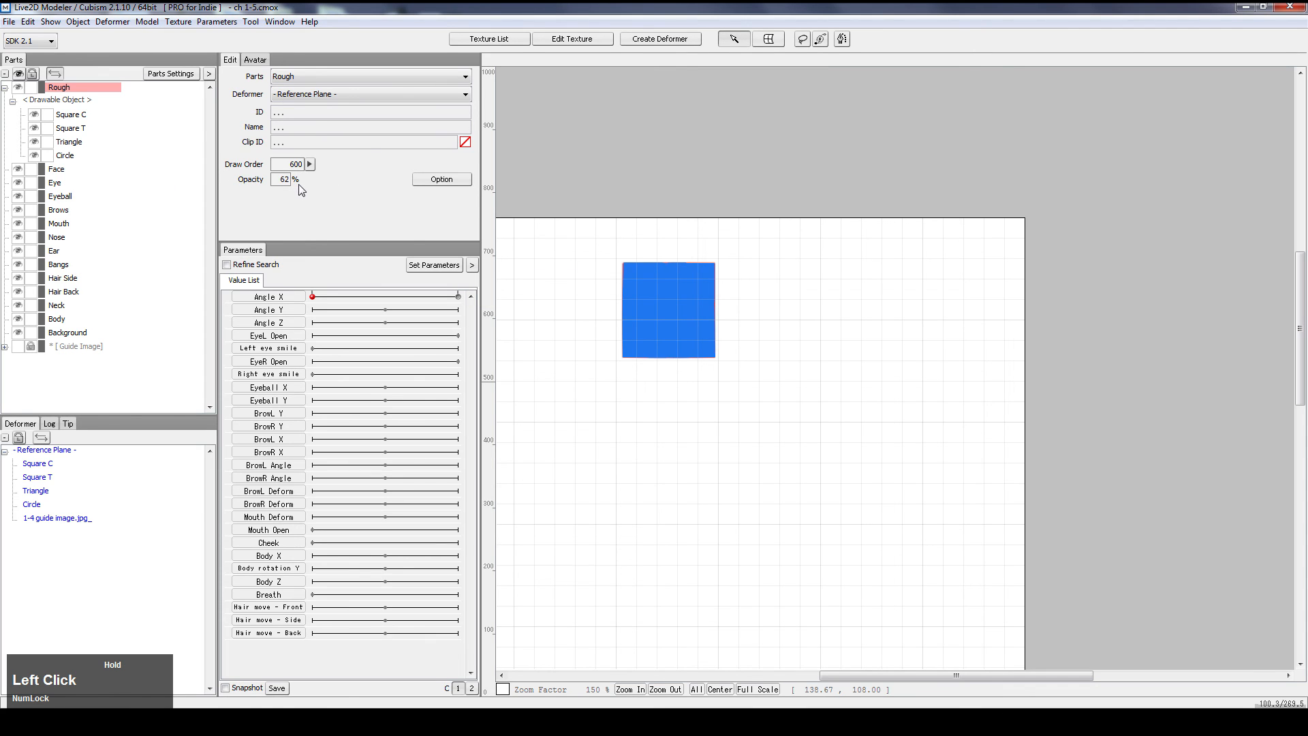
# Step: Select the red Square drawables and sweep Angle X to the middle and back to -30
pyautogui.click(68, 154)
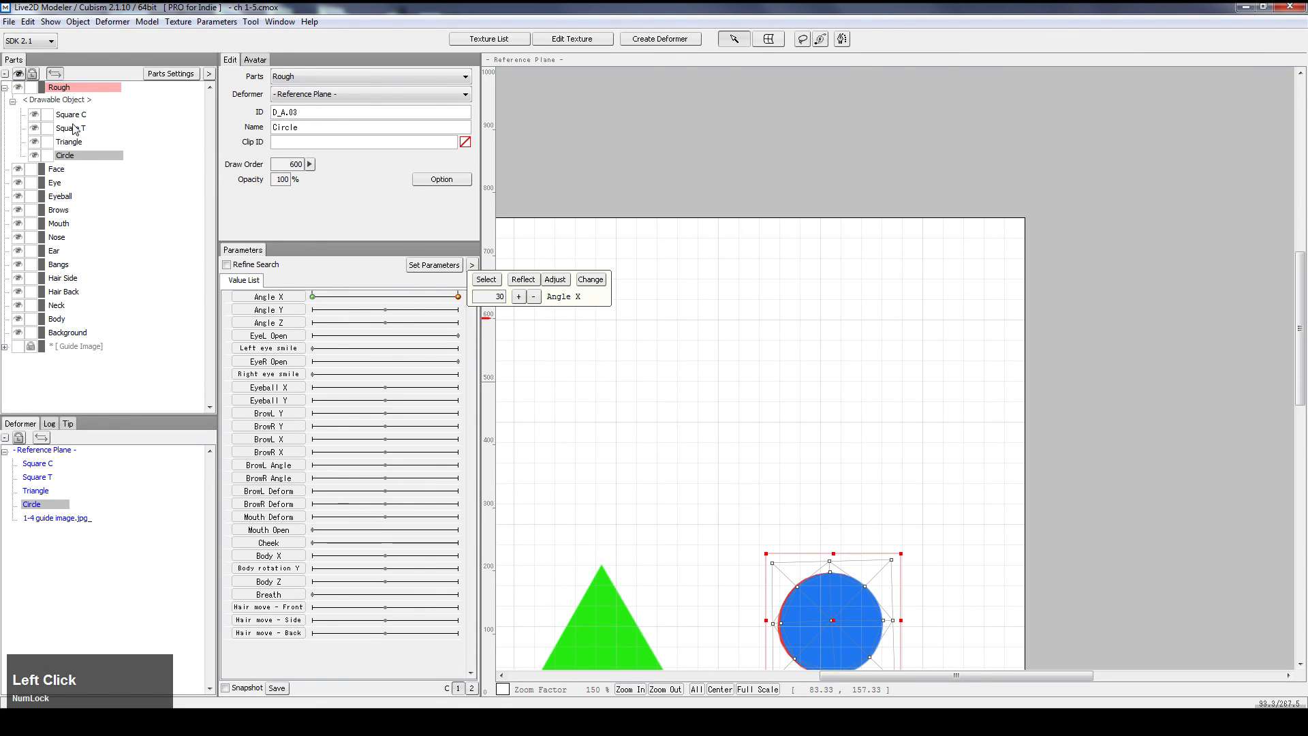
pyautogui.click(71, 114)
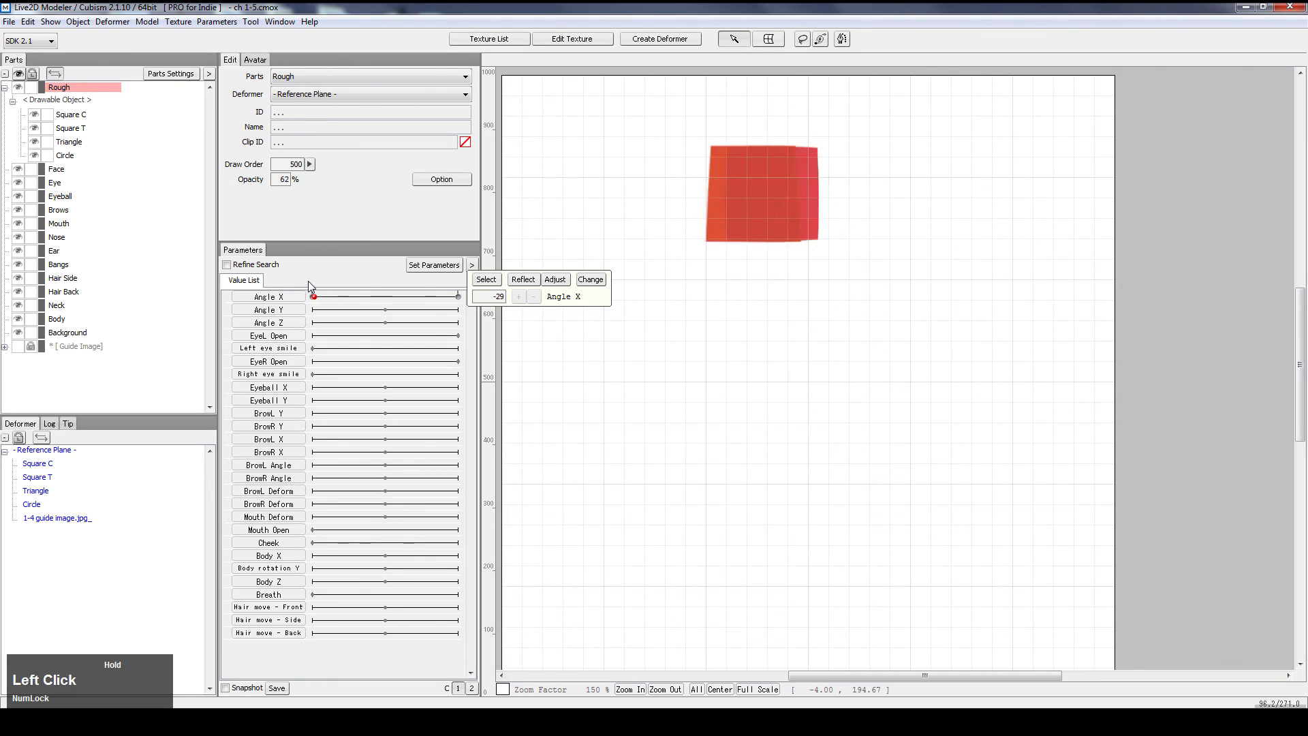
pyautogui.moveTo(313, 296); pyautogui.dragTo(352, 296)
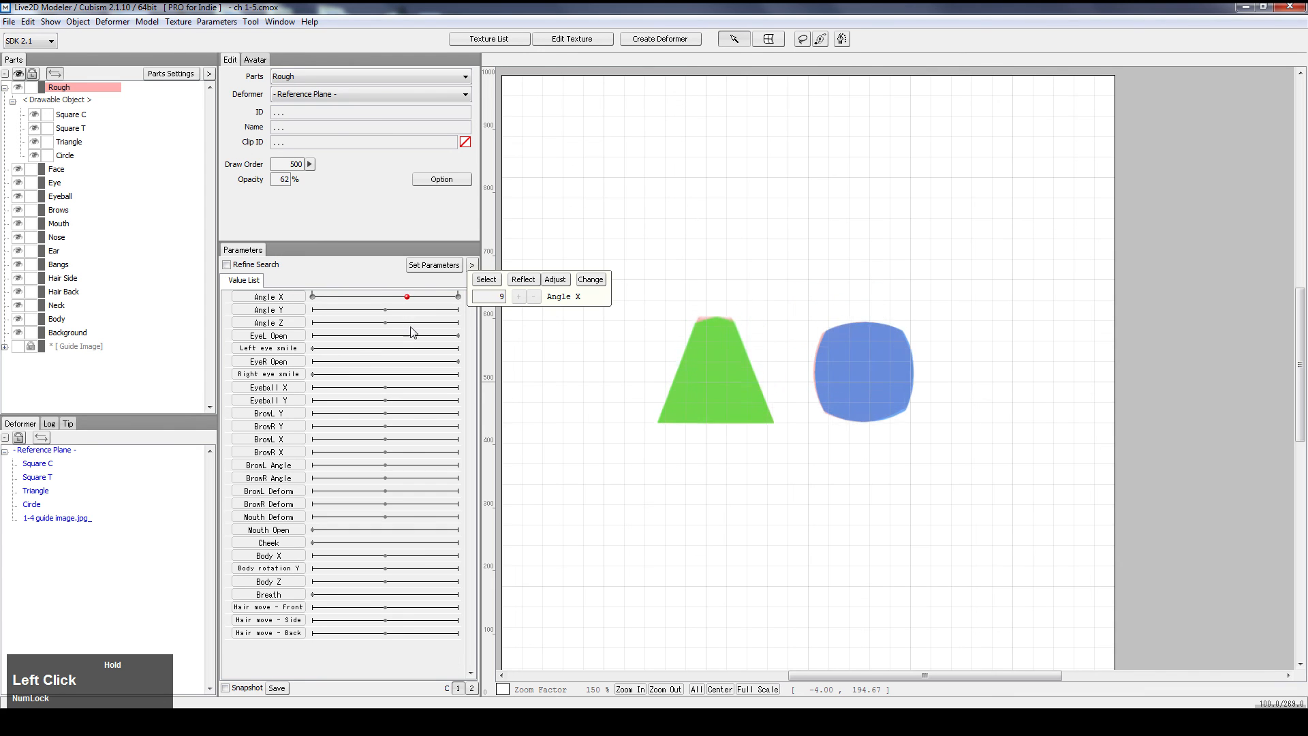
pyautogui.moveTo(407, 297); pyautogui.dragTo(317, 296)
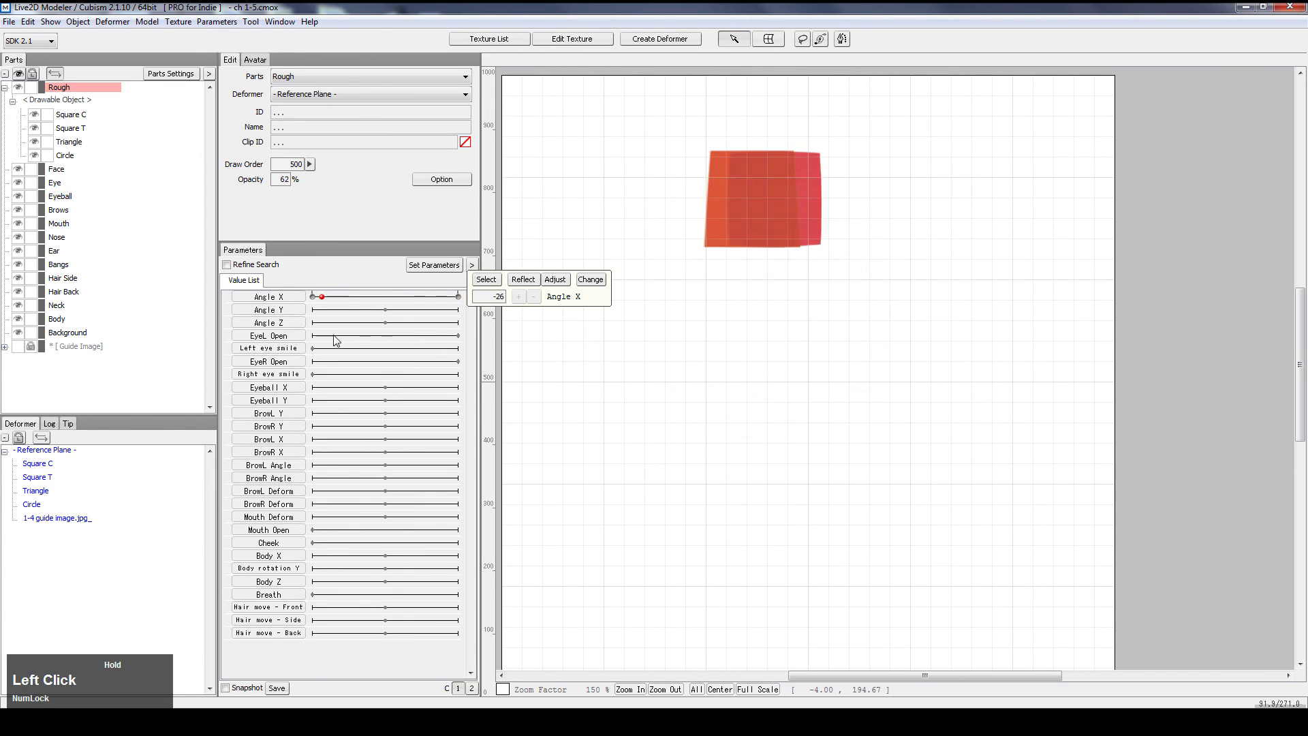
pyautogui.moveTo(319, 296); pyautogui.dragTo(313, 297)
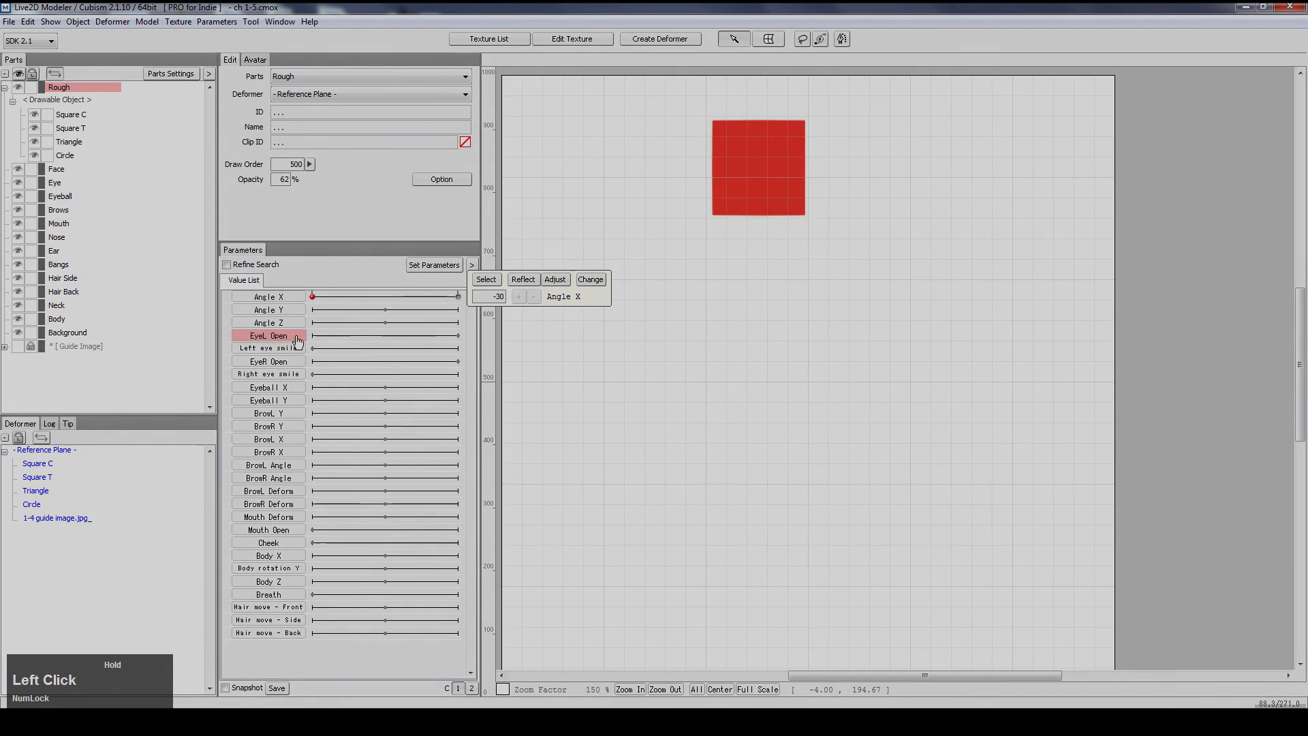